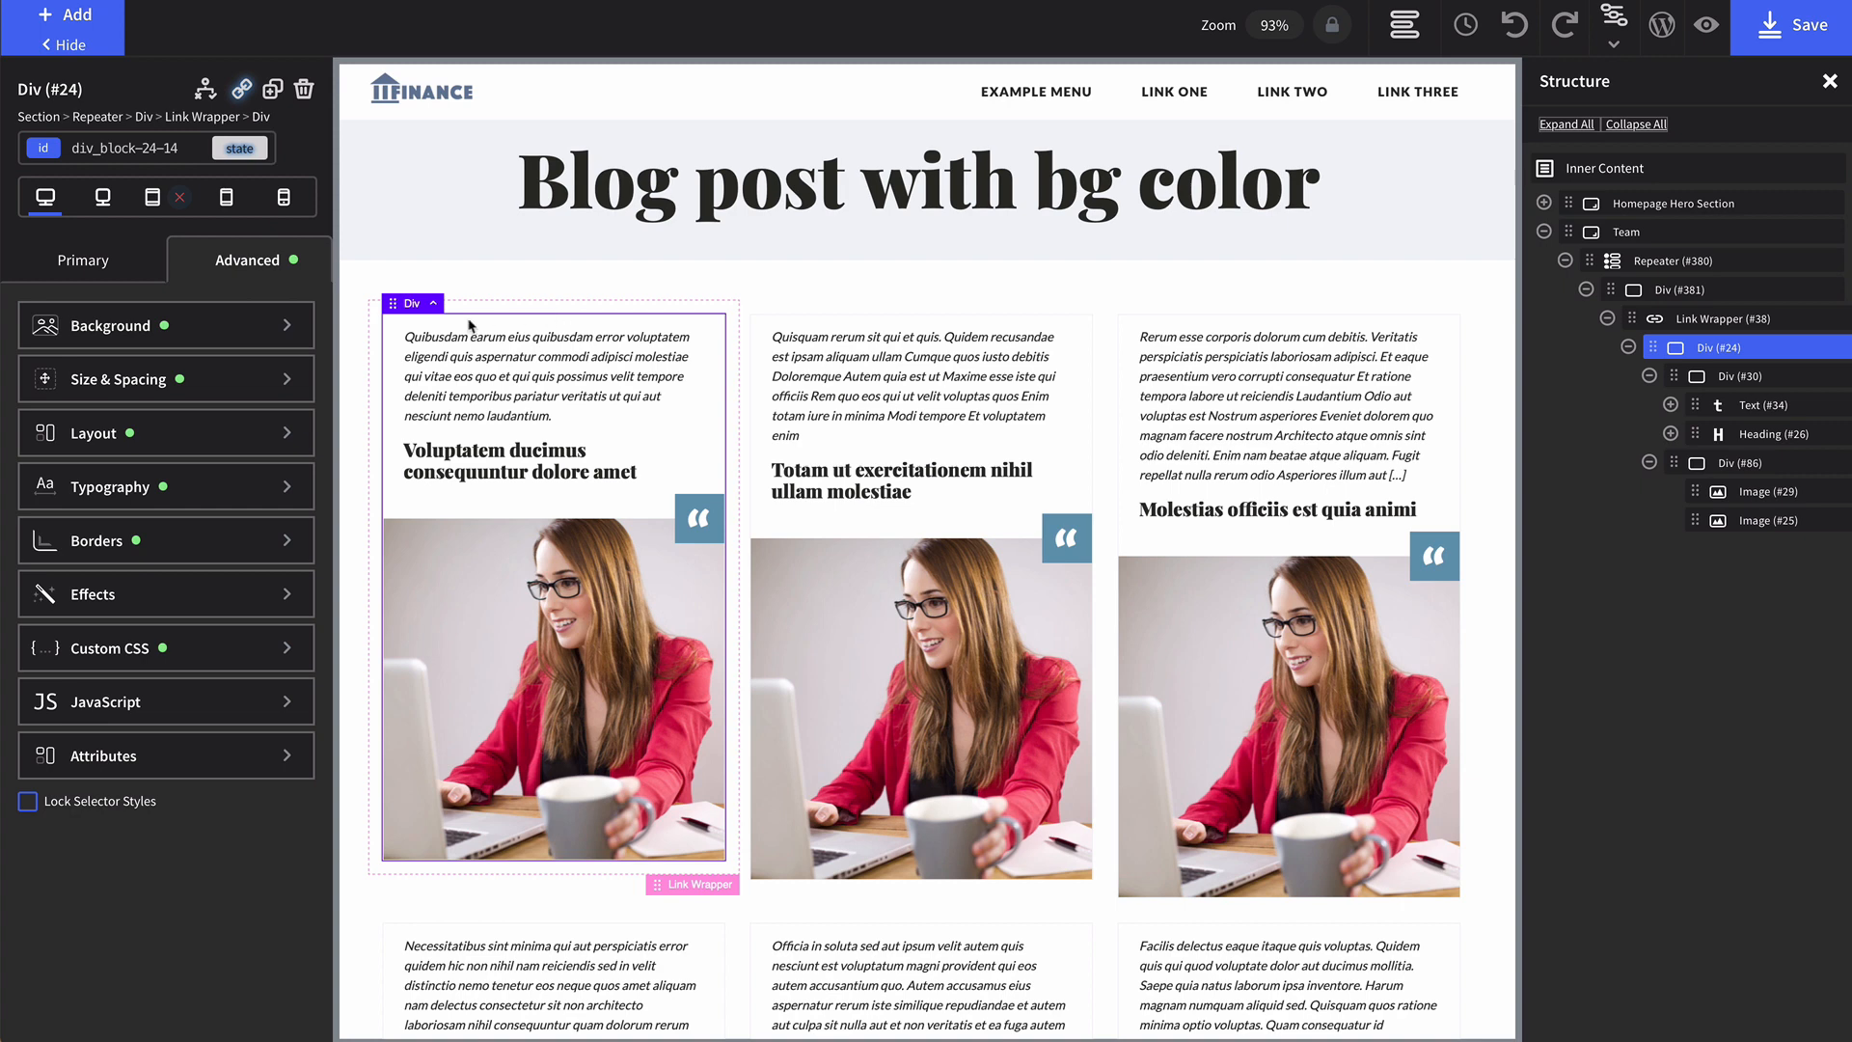
{"action": "mouse_move", "coordinate": [444, 658]}
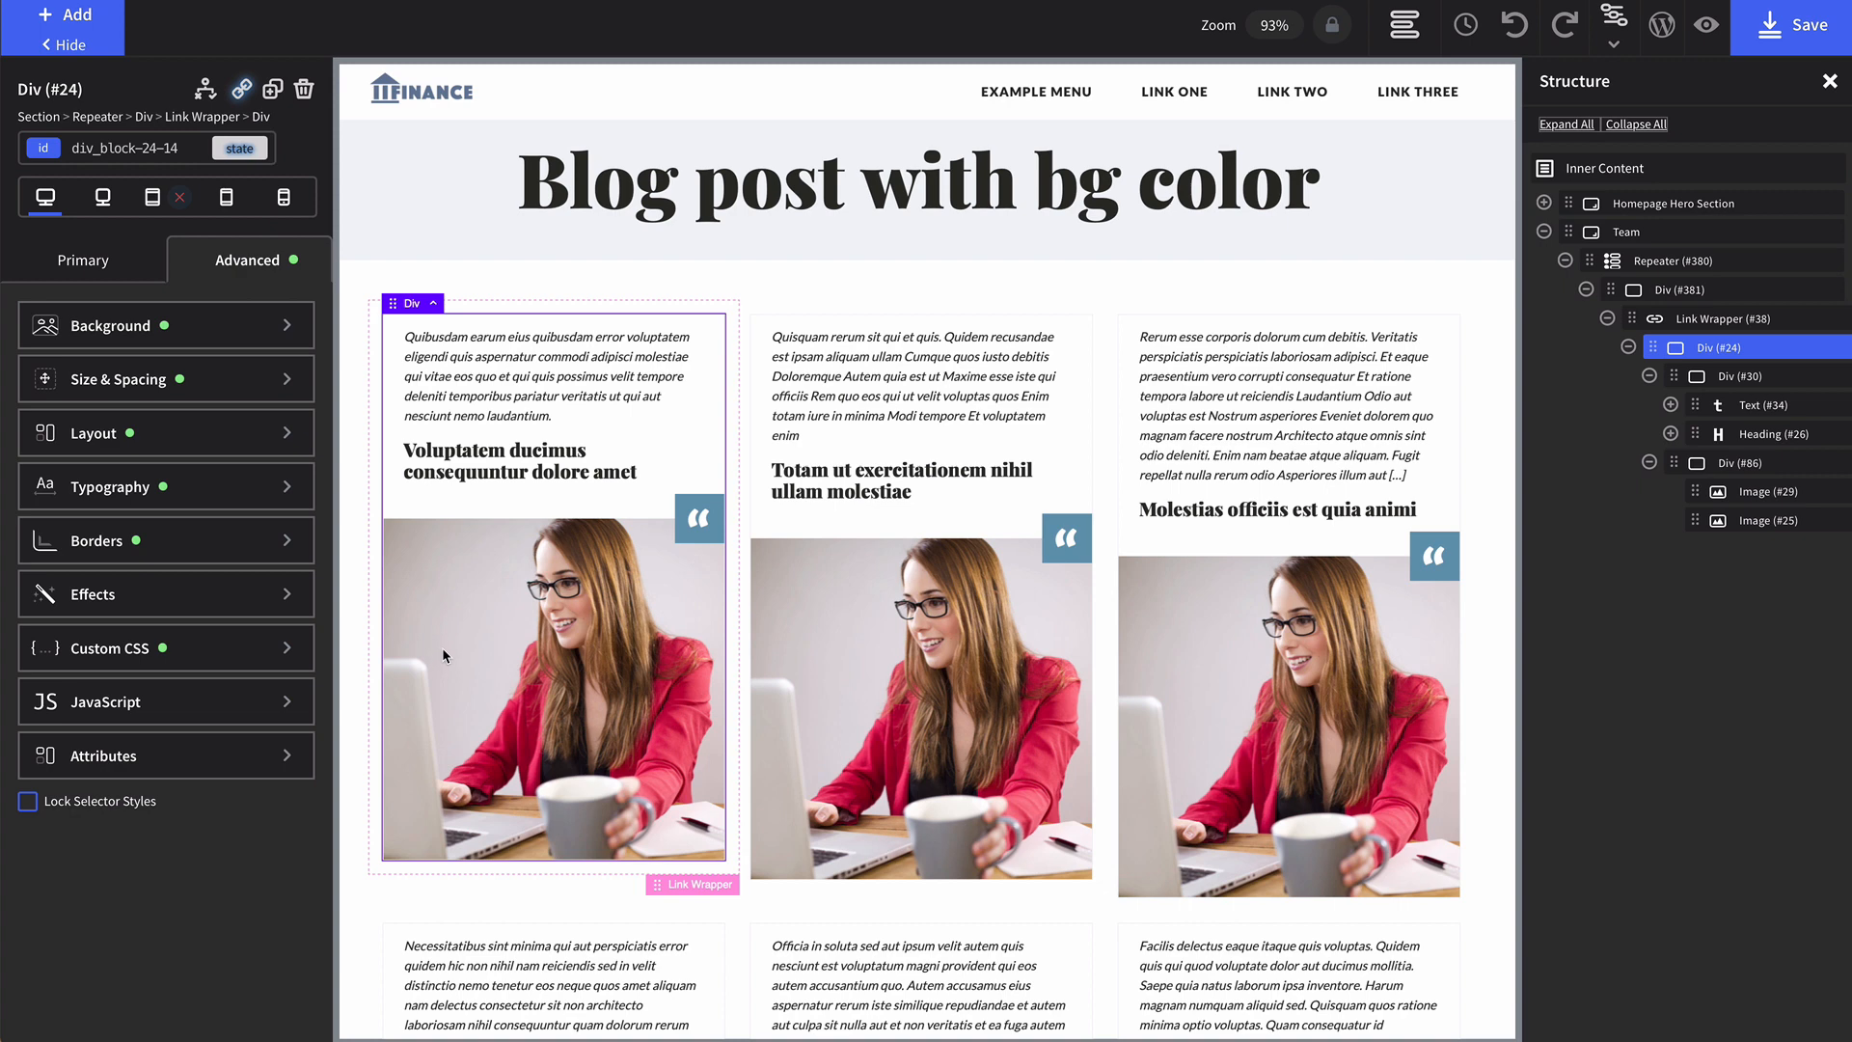
{"action": "mouse_move", "coordinate": [816, 264]}
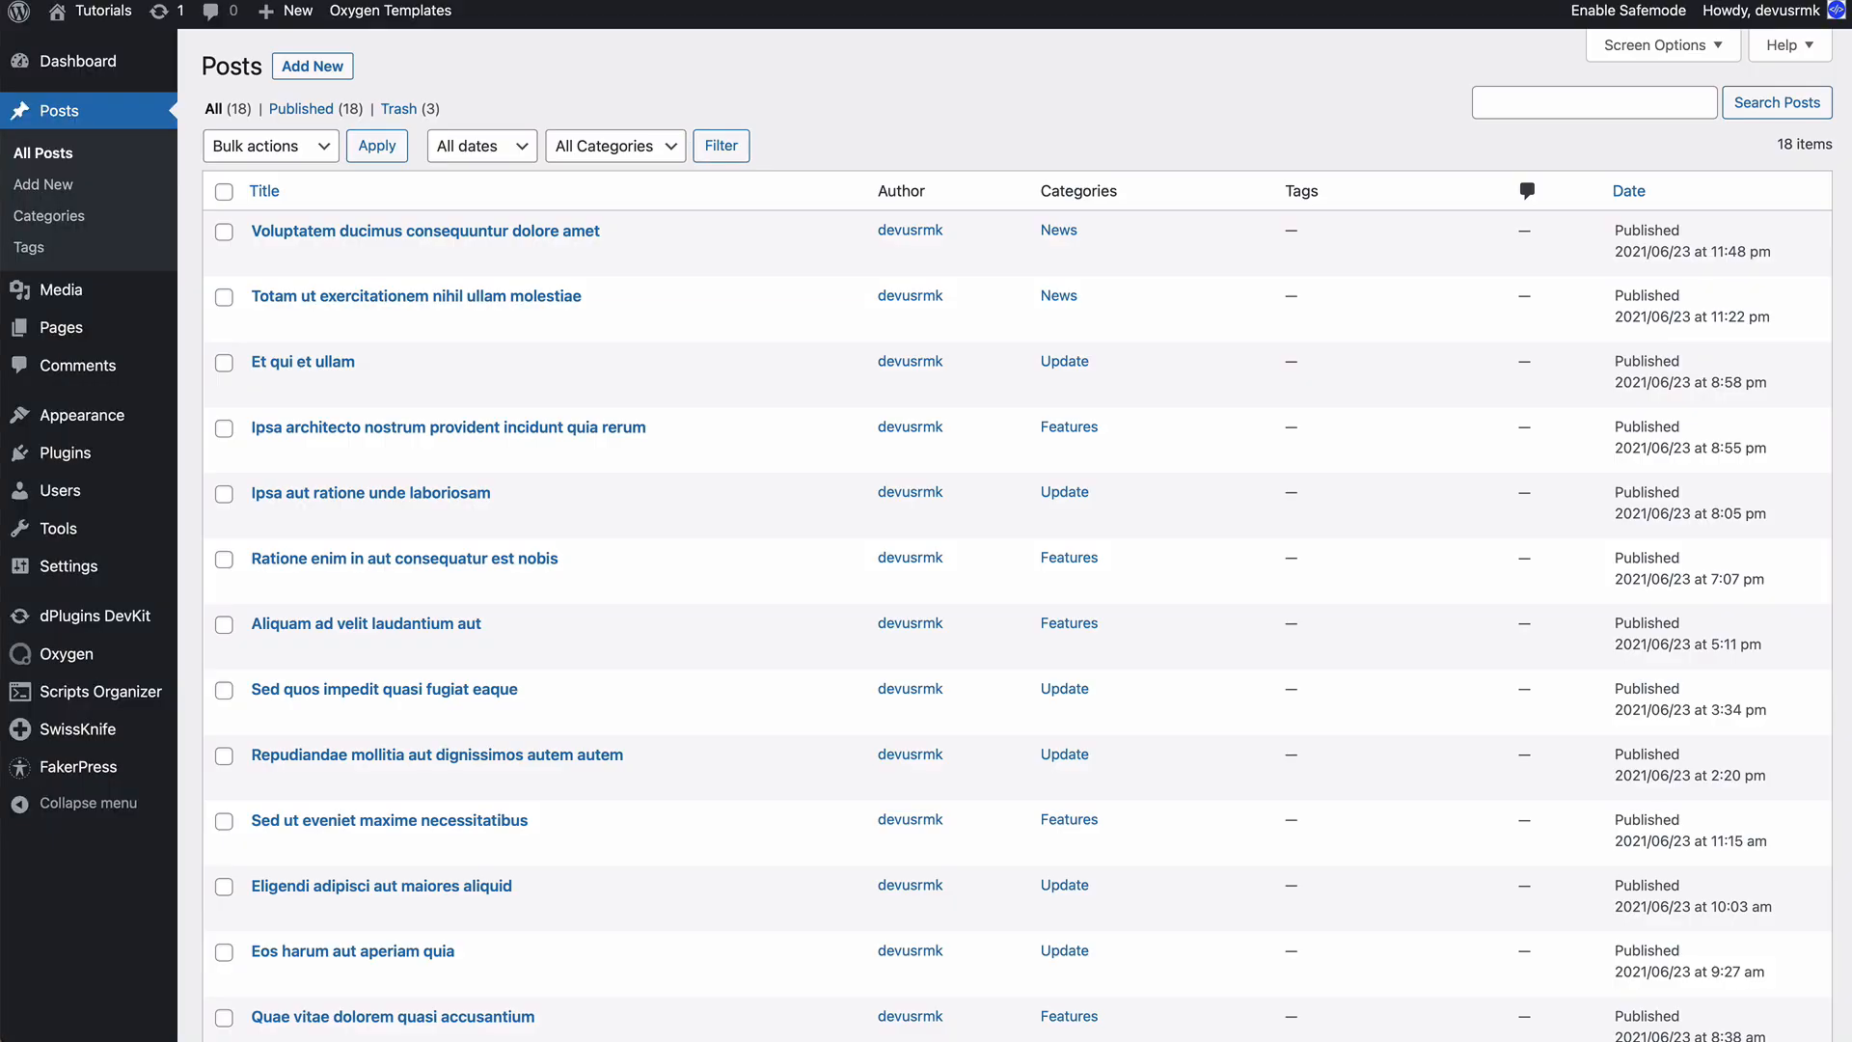
Review the posts list and the Features, News, Uncategorized and Update categories in WordPress admin.
{"action": "left_click", "coordinate": [81, 625]}
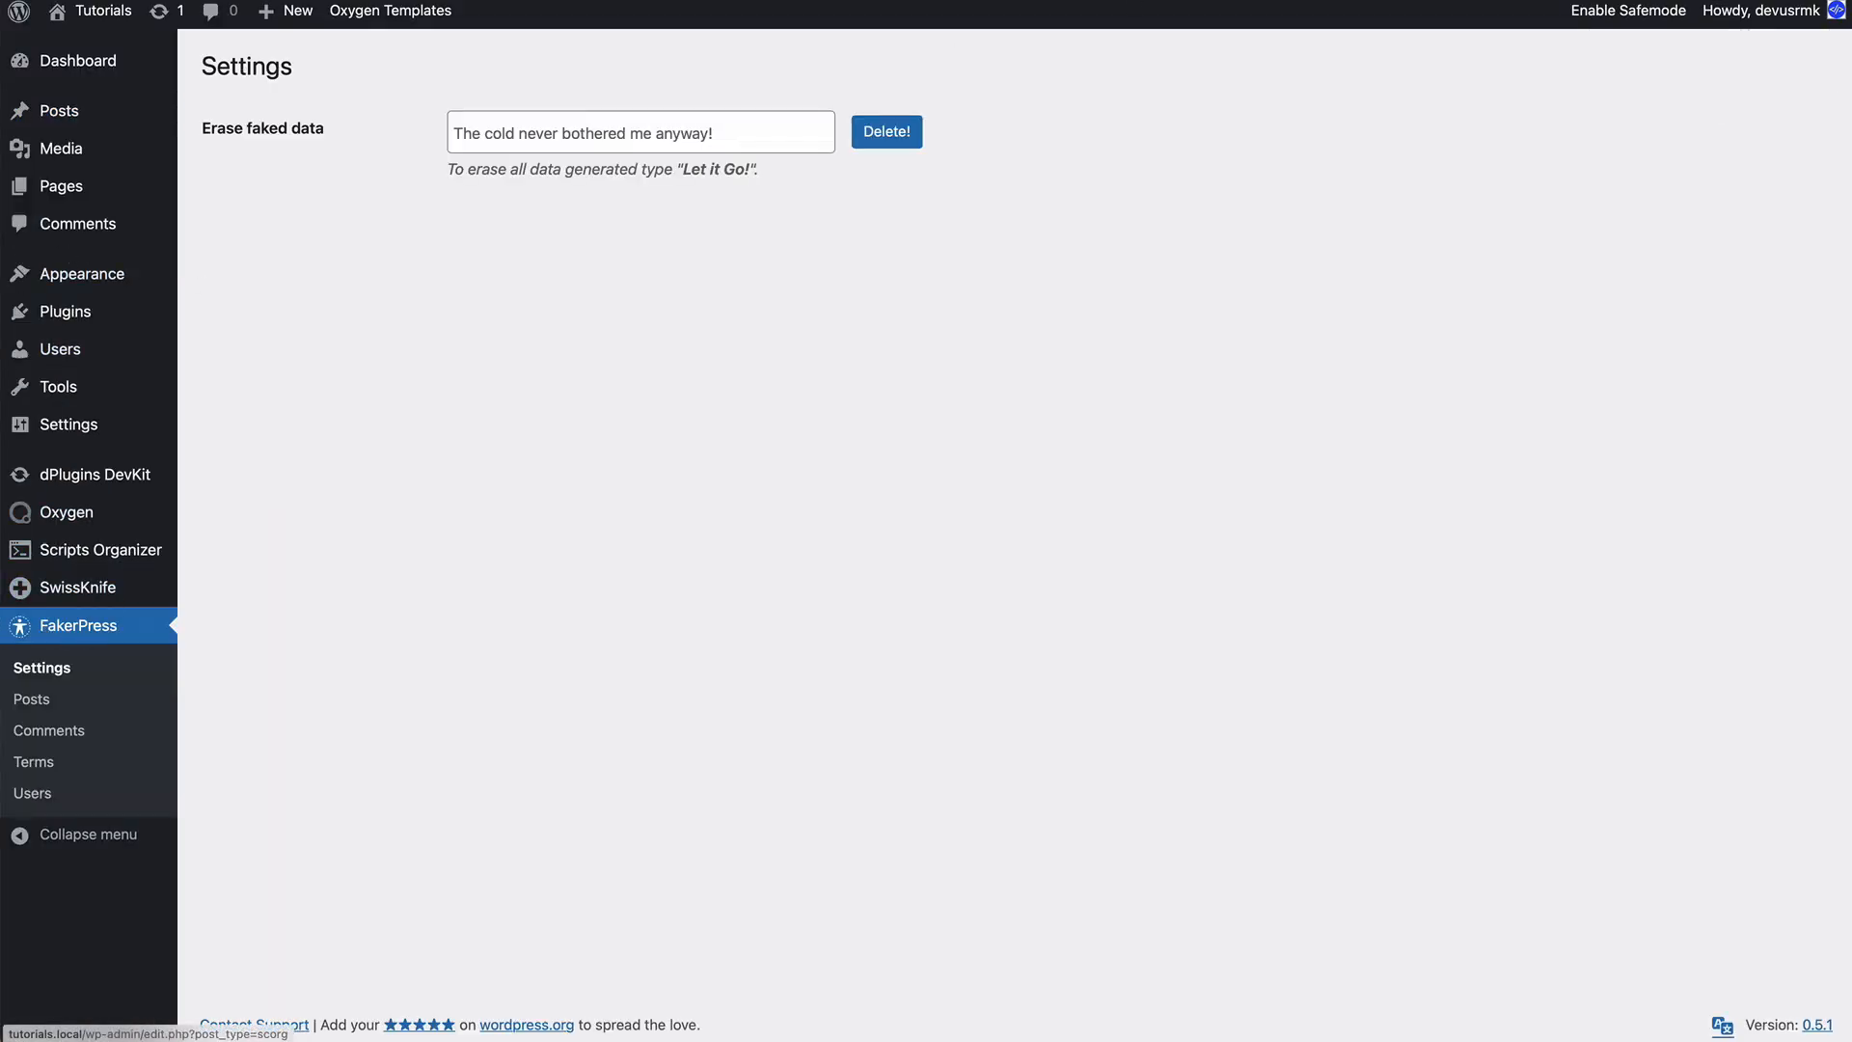
{"action": "left_click", "coordinate": [56, 110]}
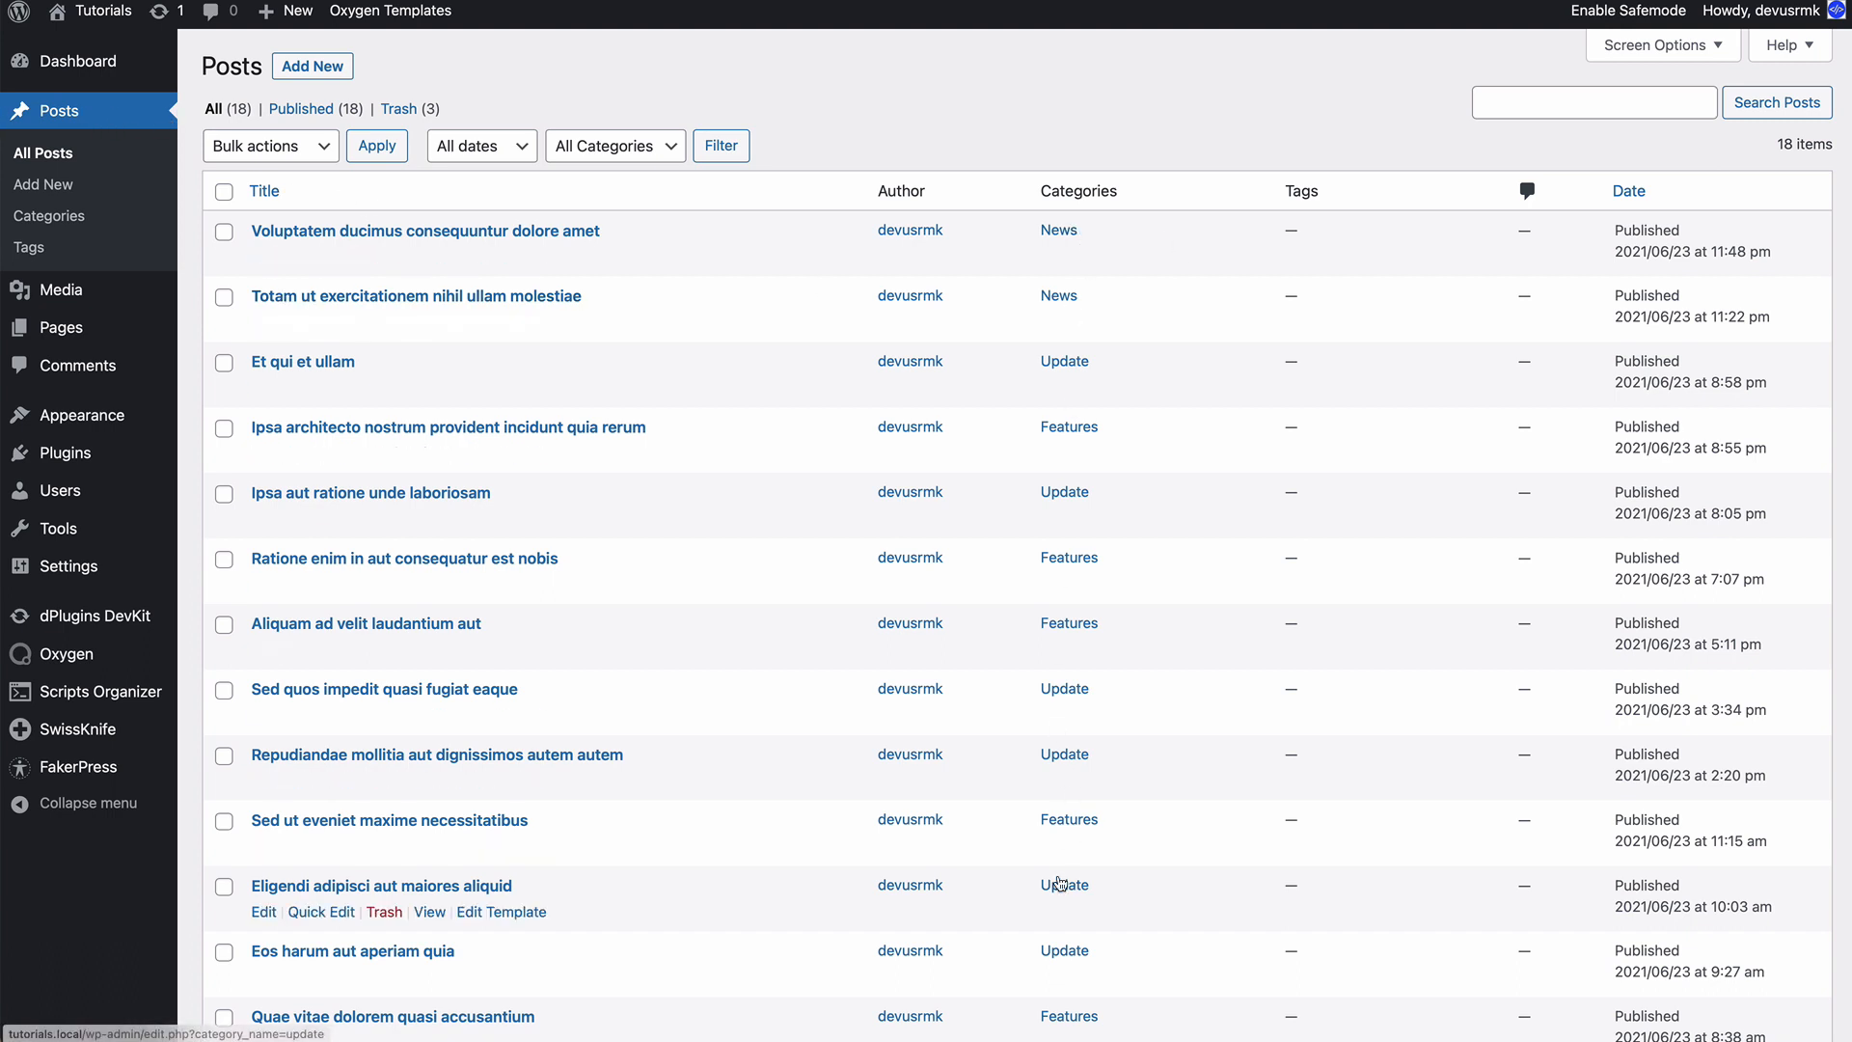
{"action": "left_click", "coordinate": [50, 215]}
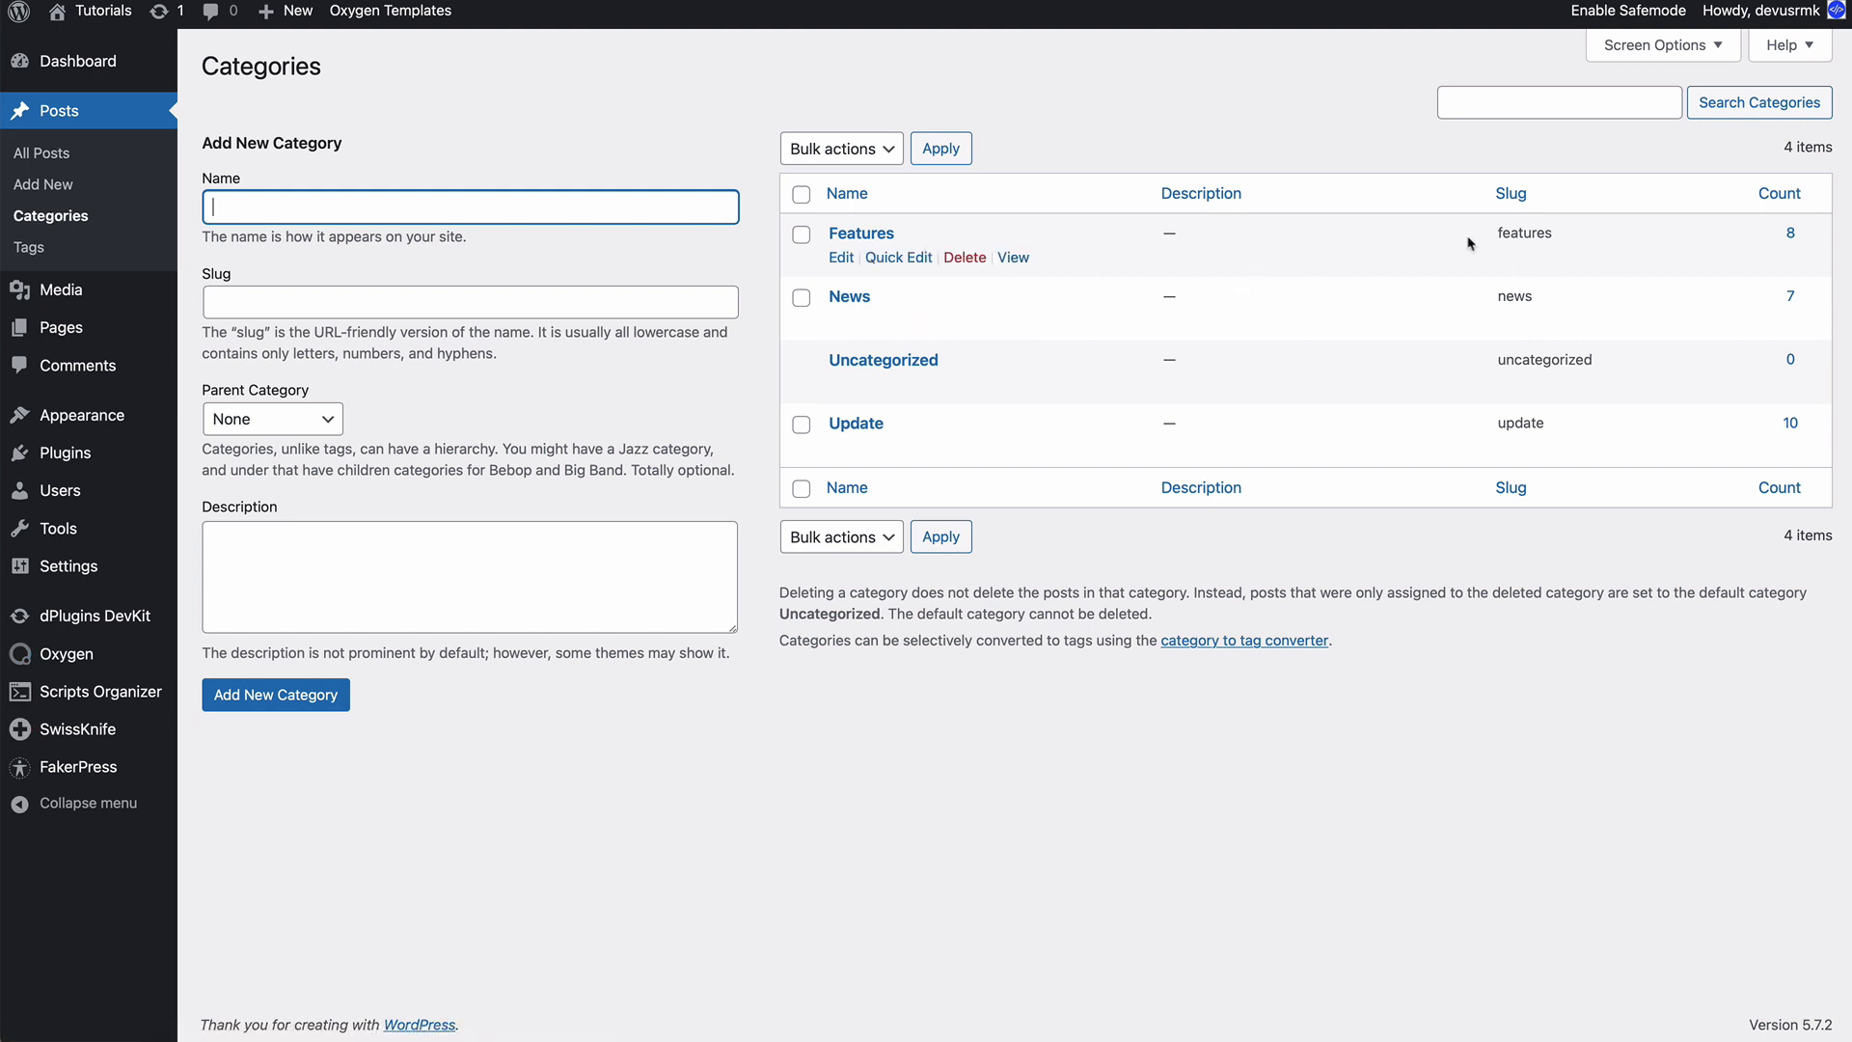
{"action": "mouse_move", "coordinate": [1501, 234]}
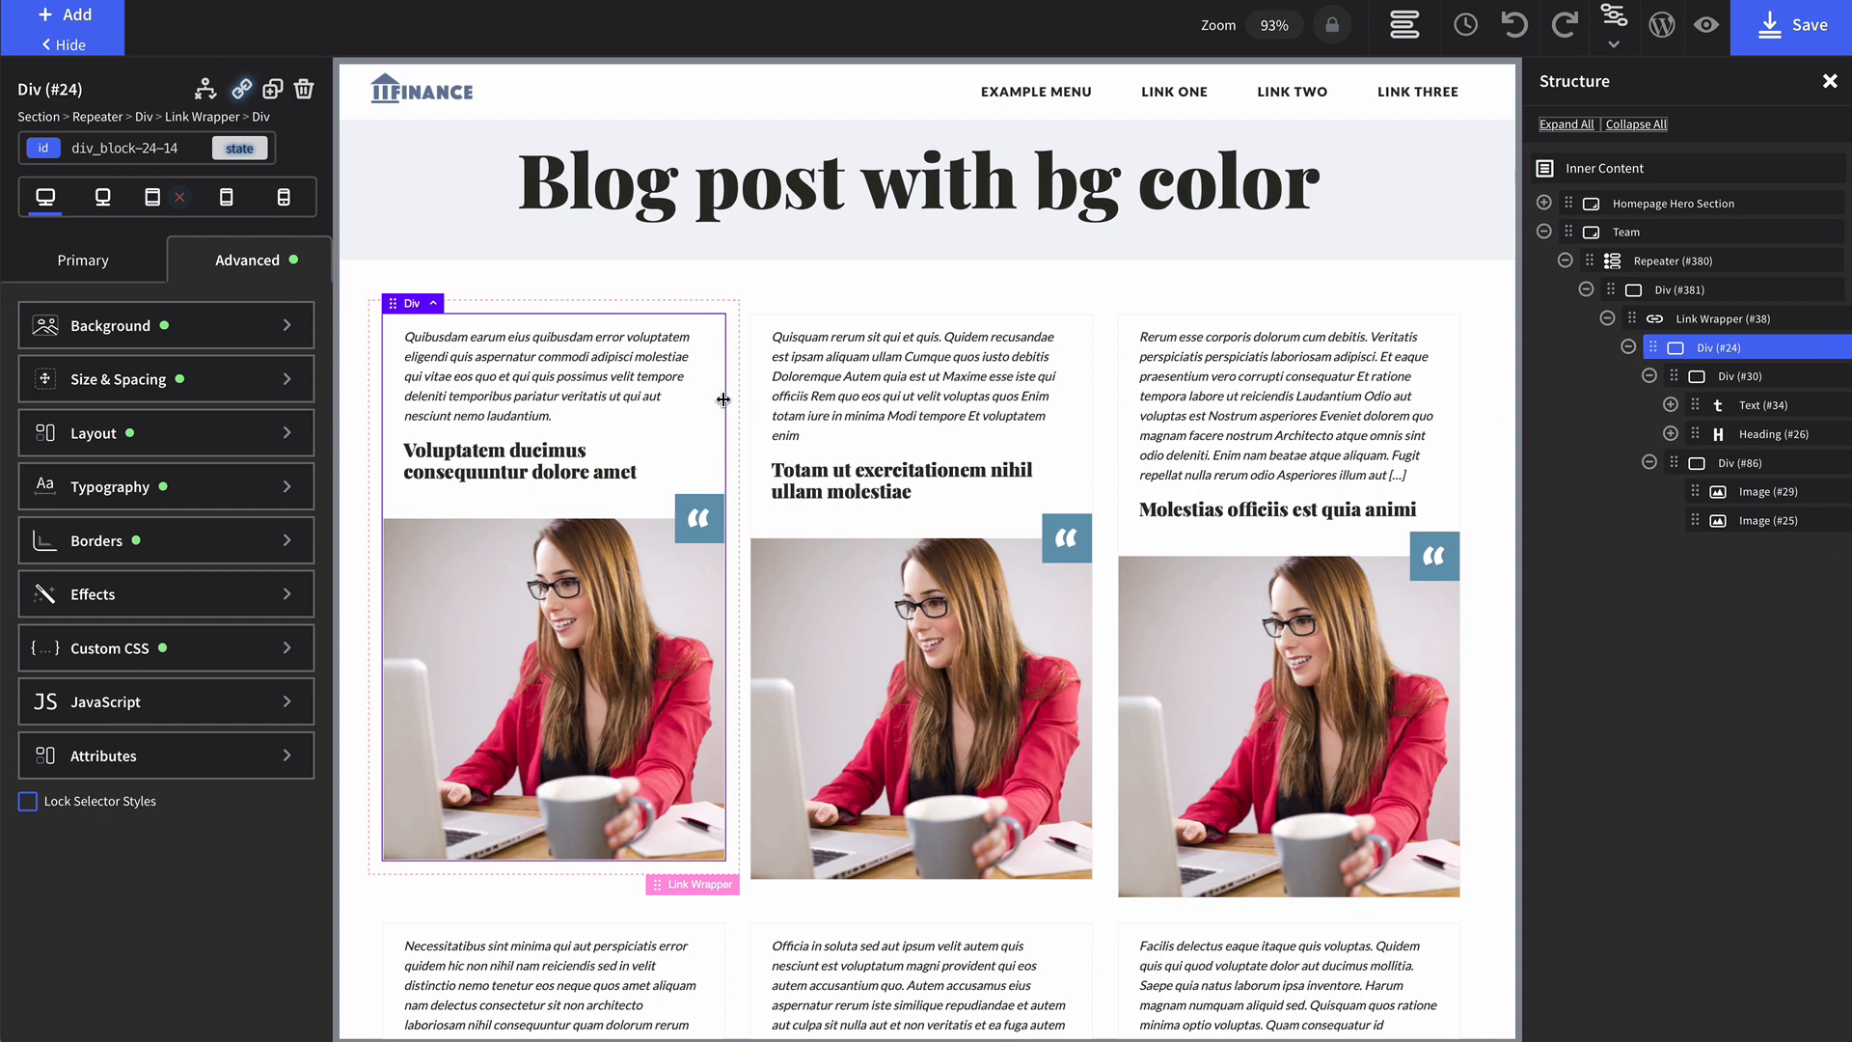
{"action": "mouse_move", "coordinate": [683, 438]}
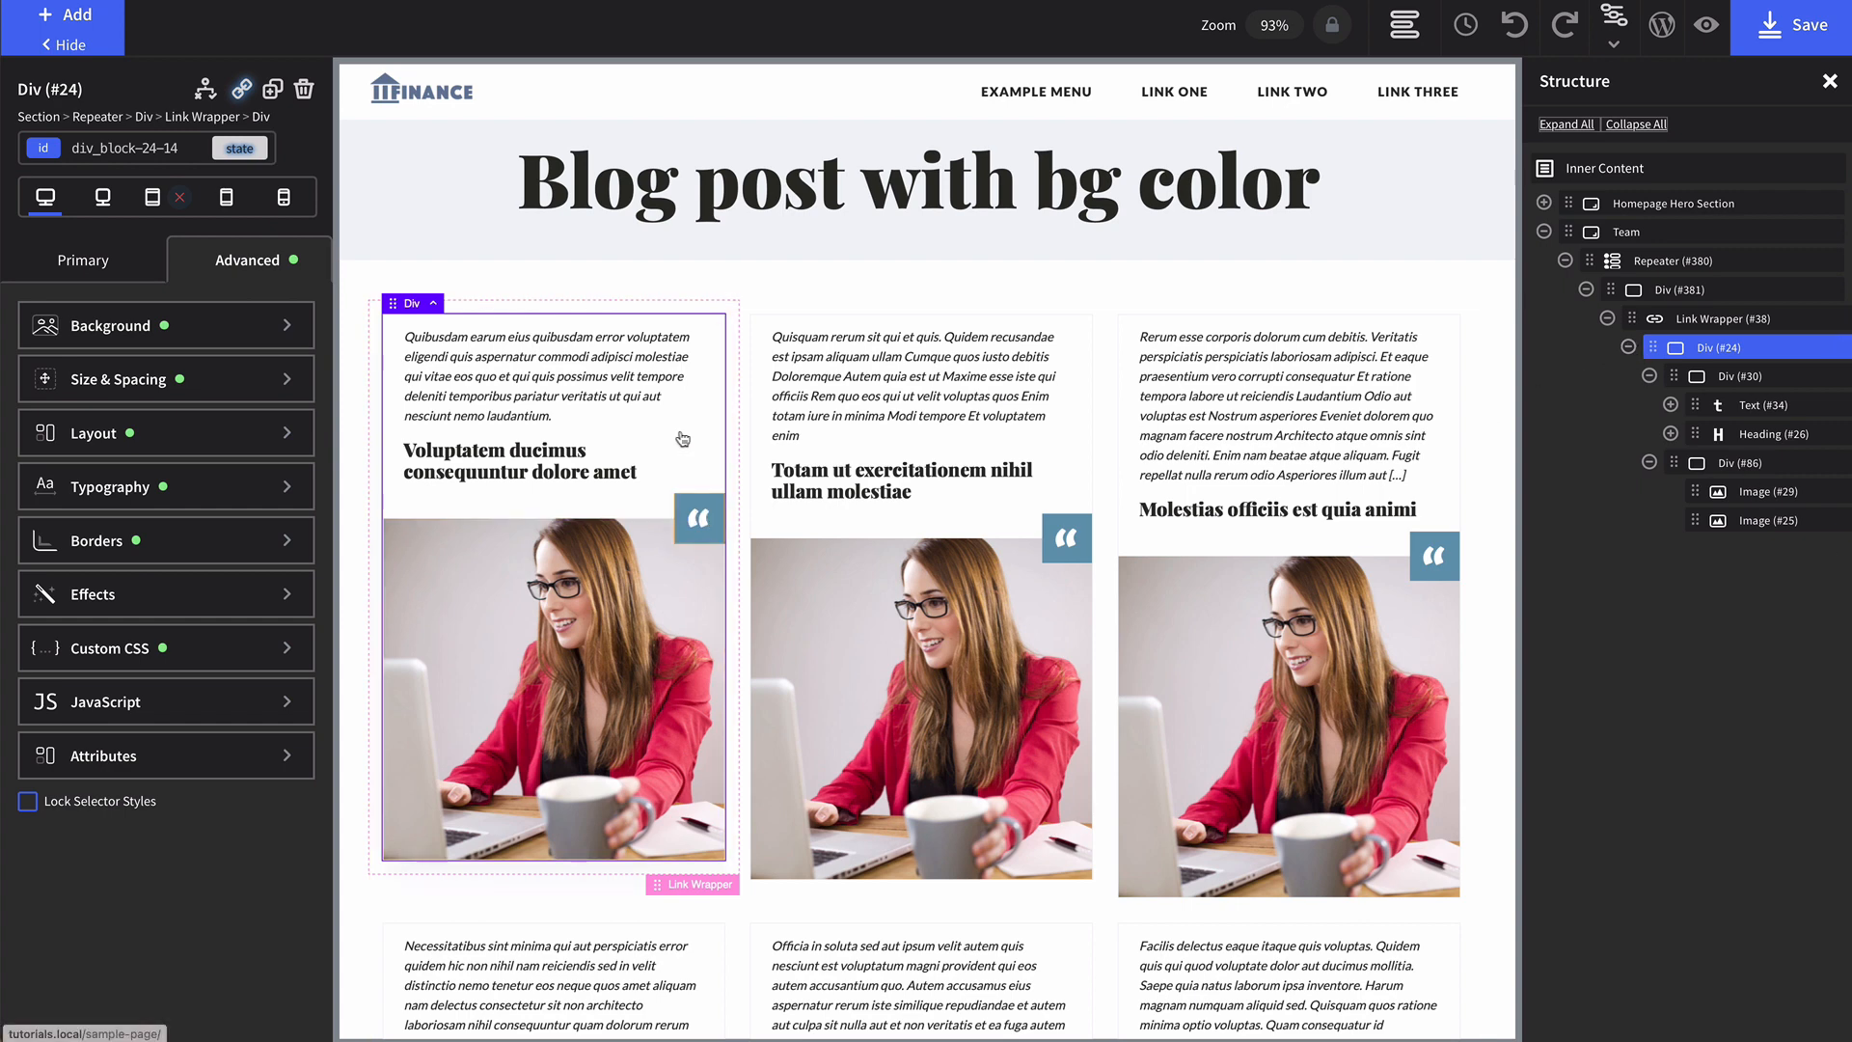
Add a custom attribute named category_bg to the post card Div #24.
{"action": "left_click", "coordinate": [1748, 376]}
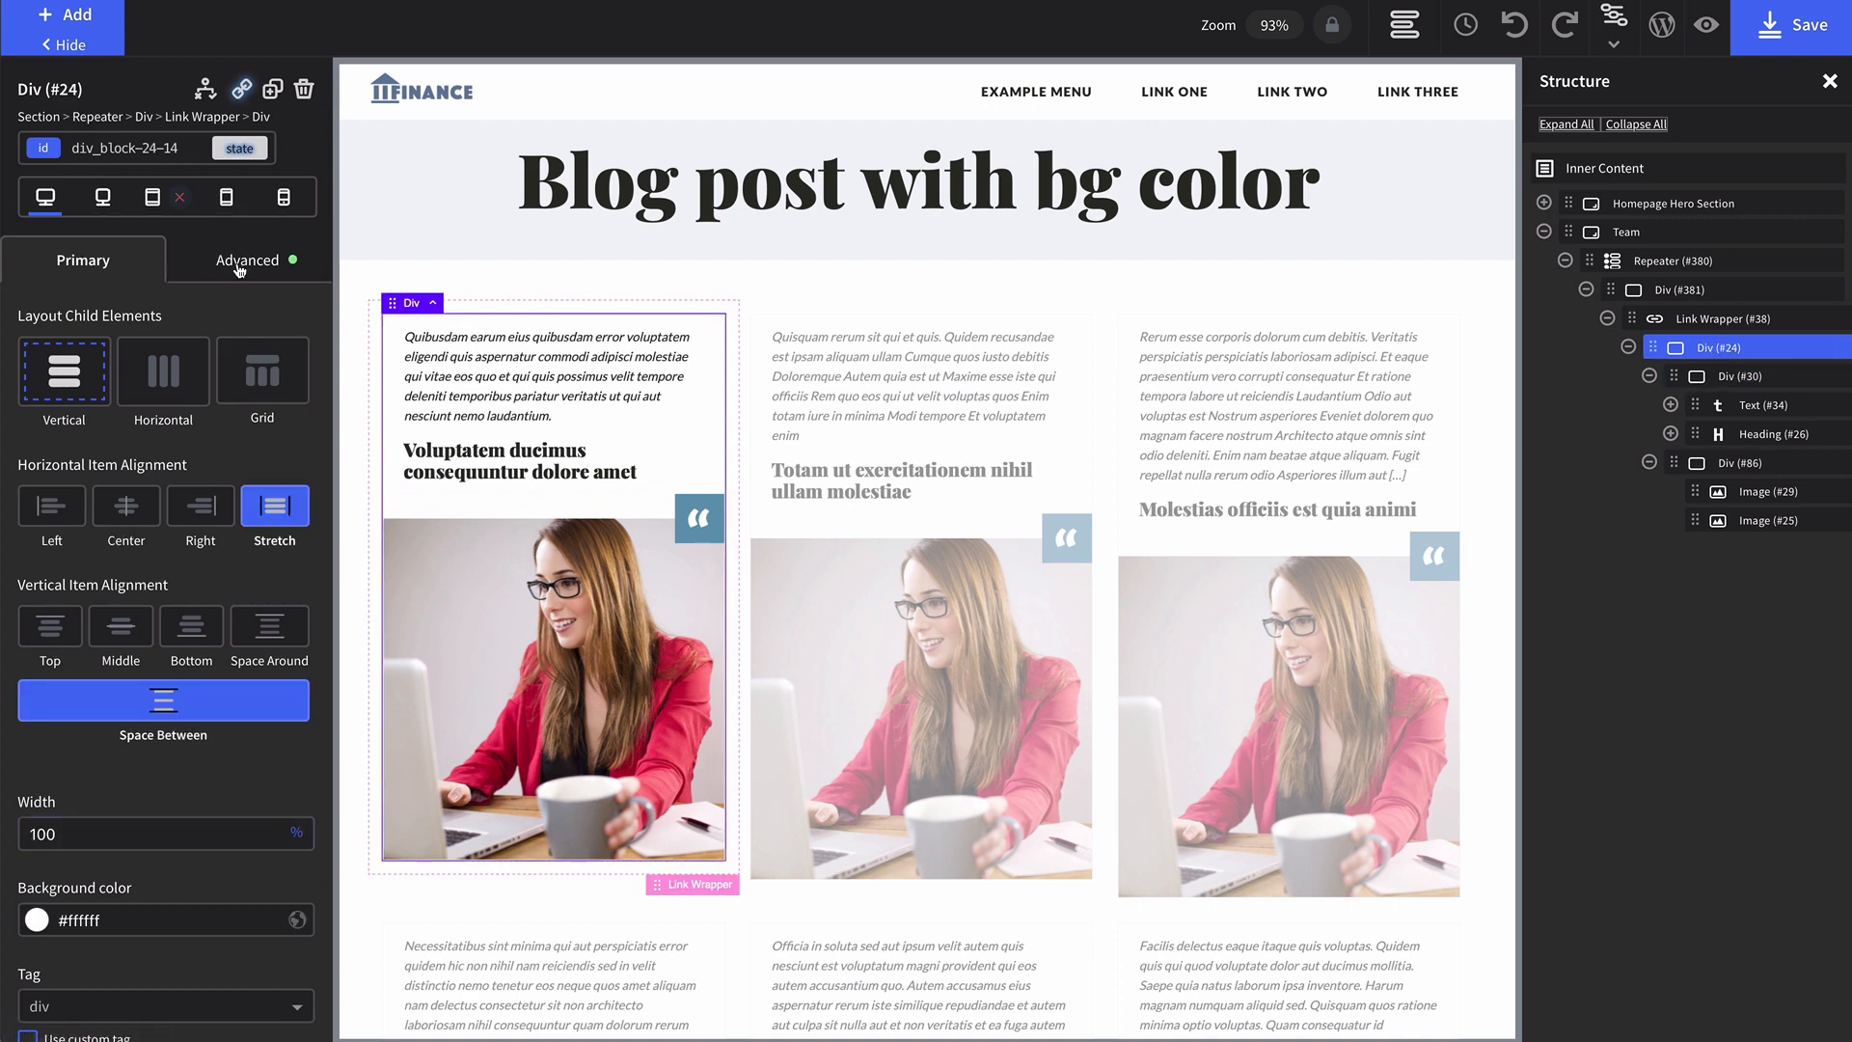
{"action": "left_click", "coordinate": [247, 261]}
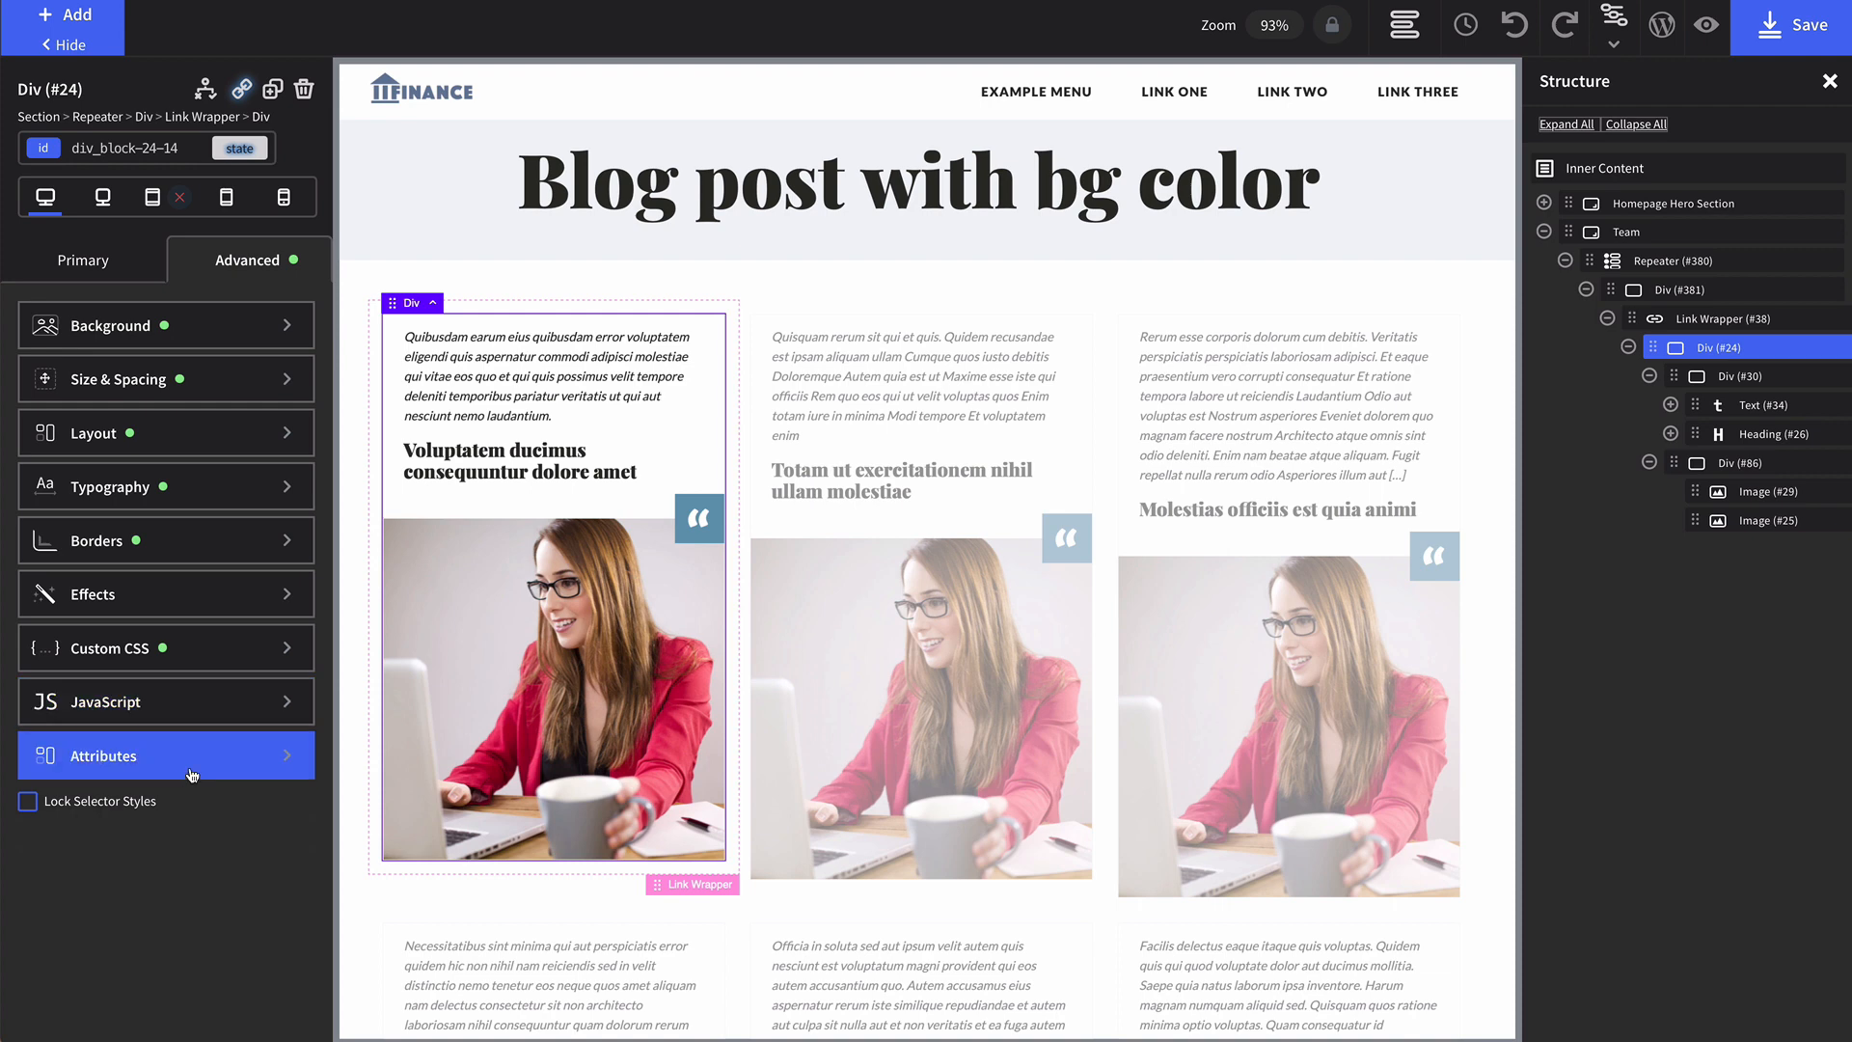
{"action": "left_click", "coordinate": [166, 755]}
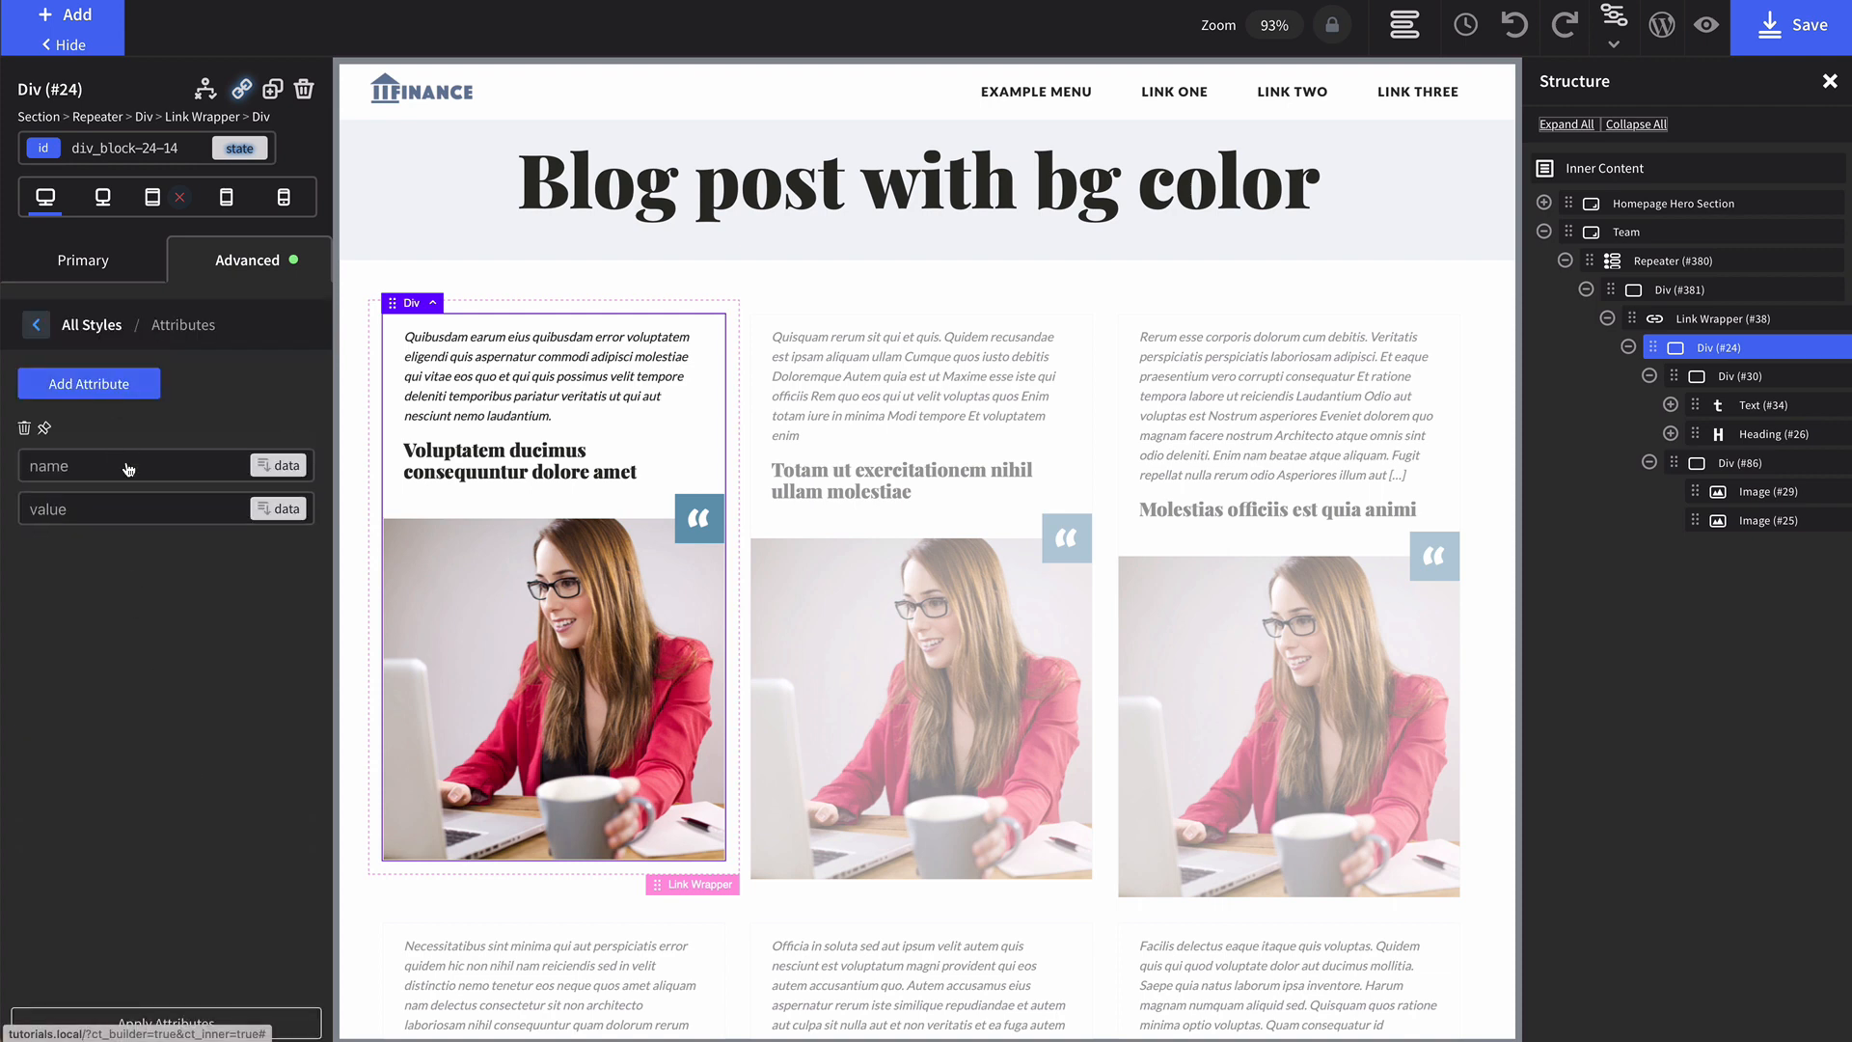
{"action": "type", "text": "category_bg"}
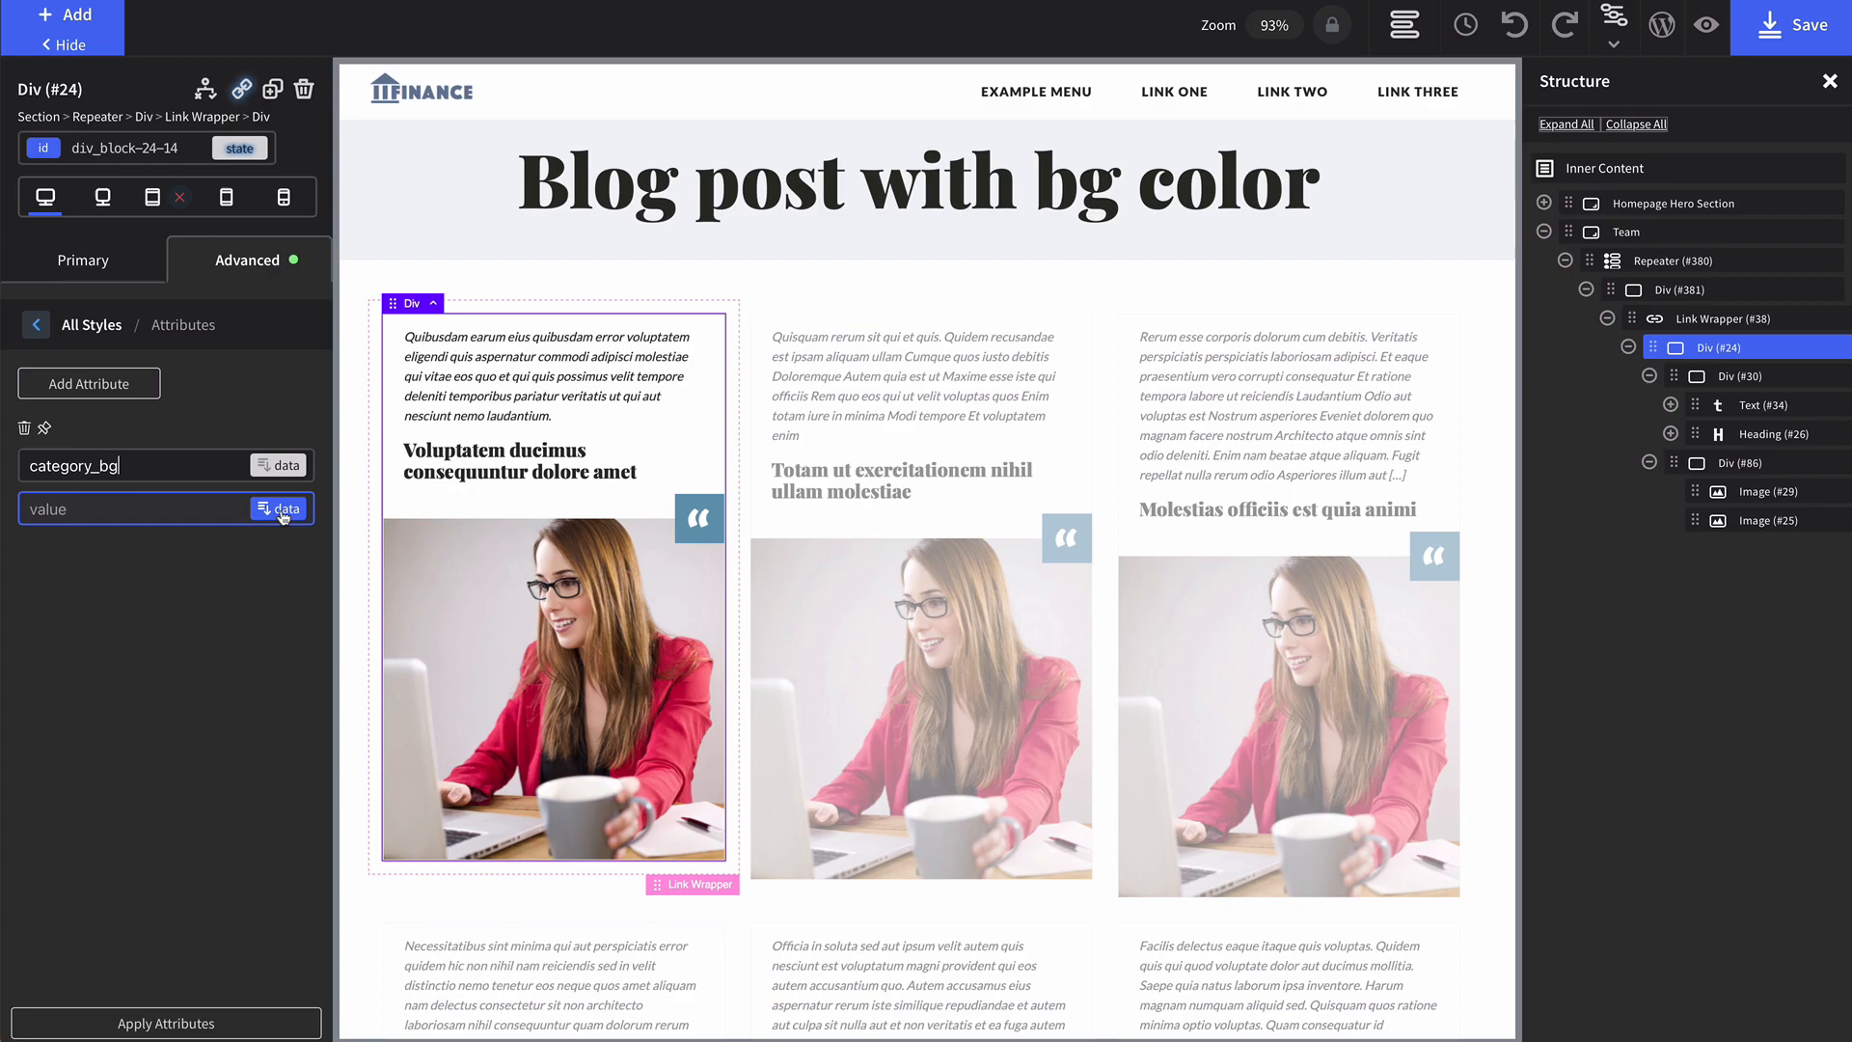
Fill the category_bg value with Taxonomy Terms dynamic data from the category taxonomy.
{"action": "left_click", "coordinate": [278, 507]}
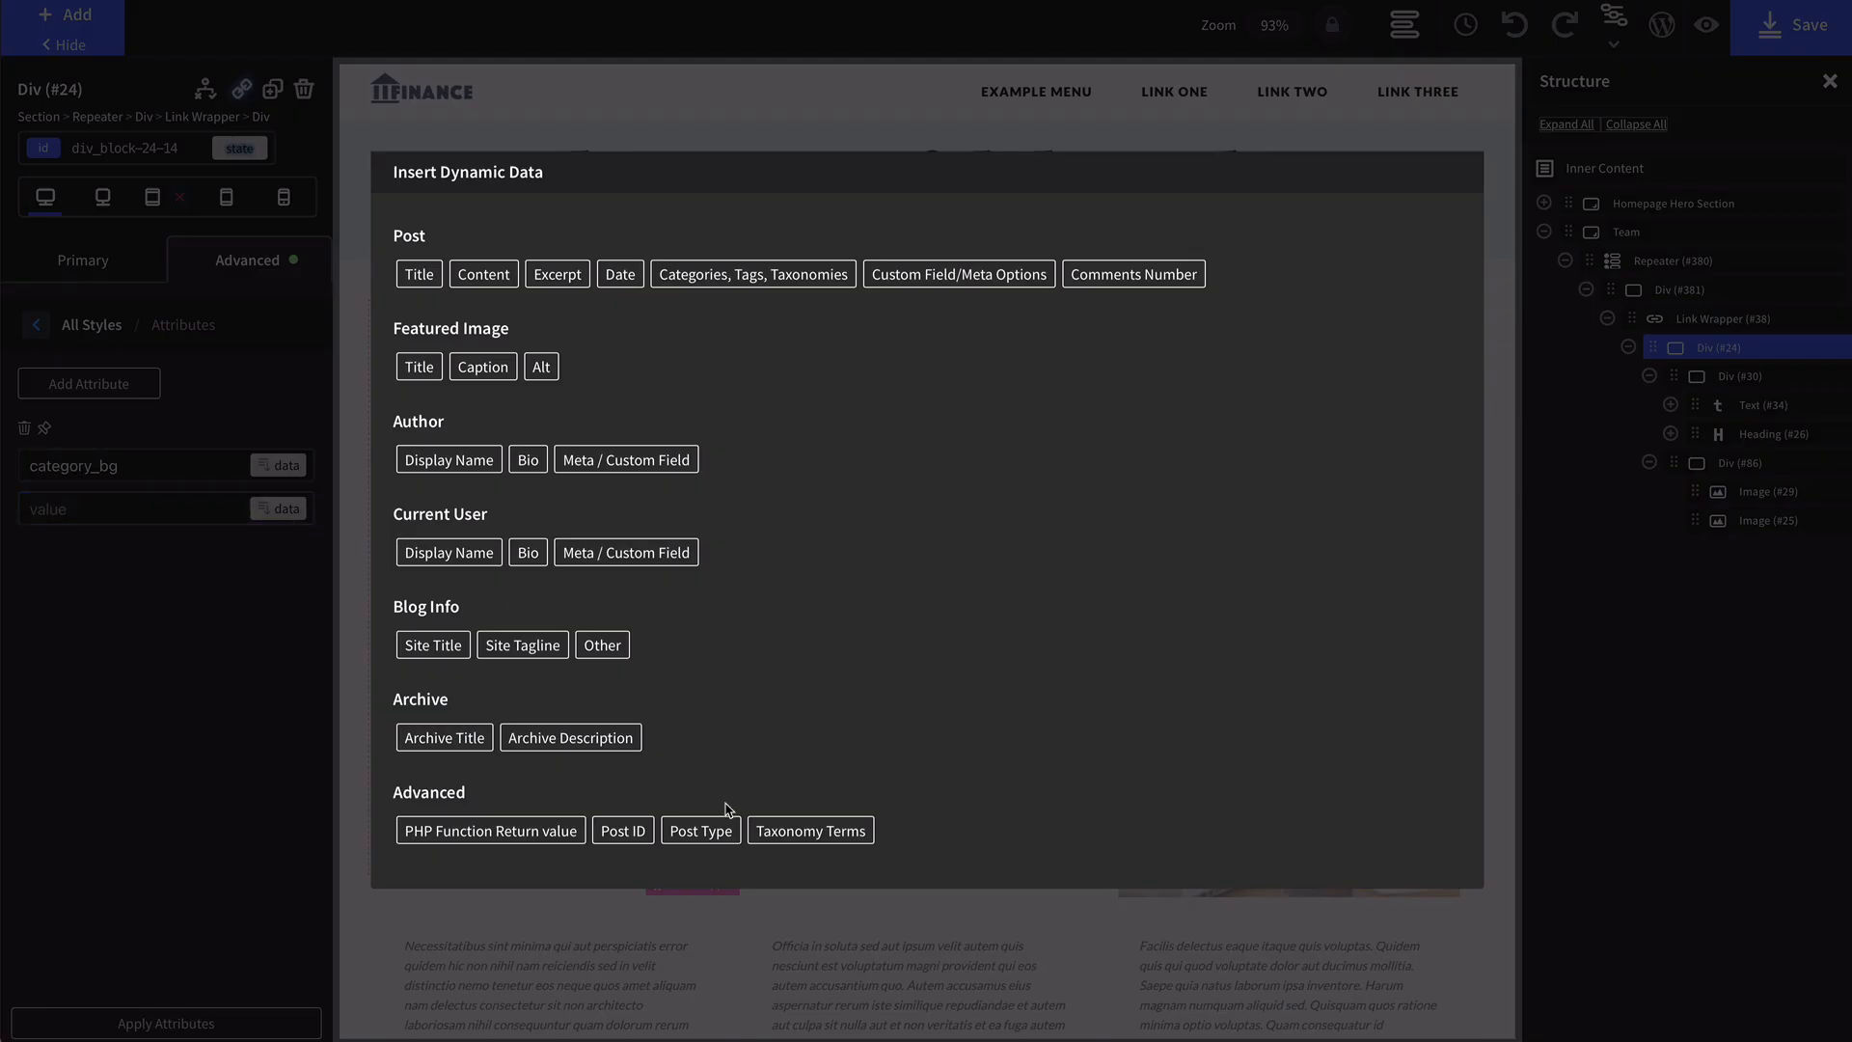
{"action": "left_click", "coordinate": [811, 829]}
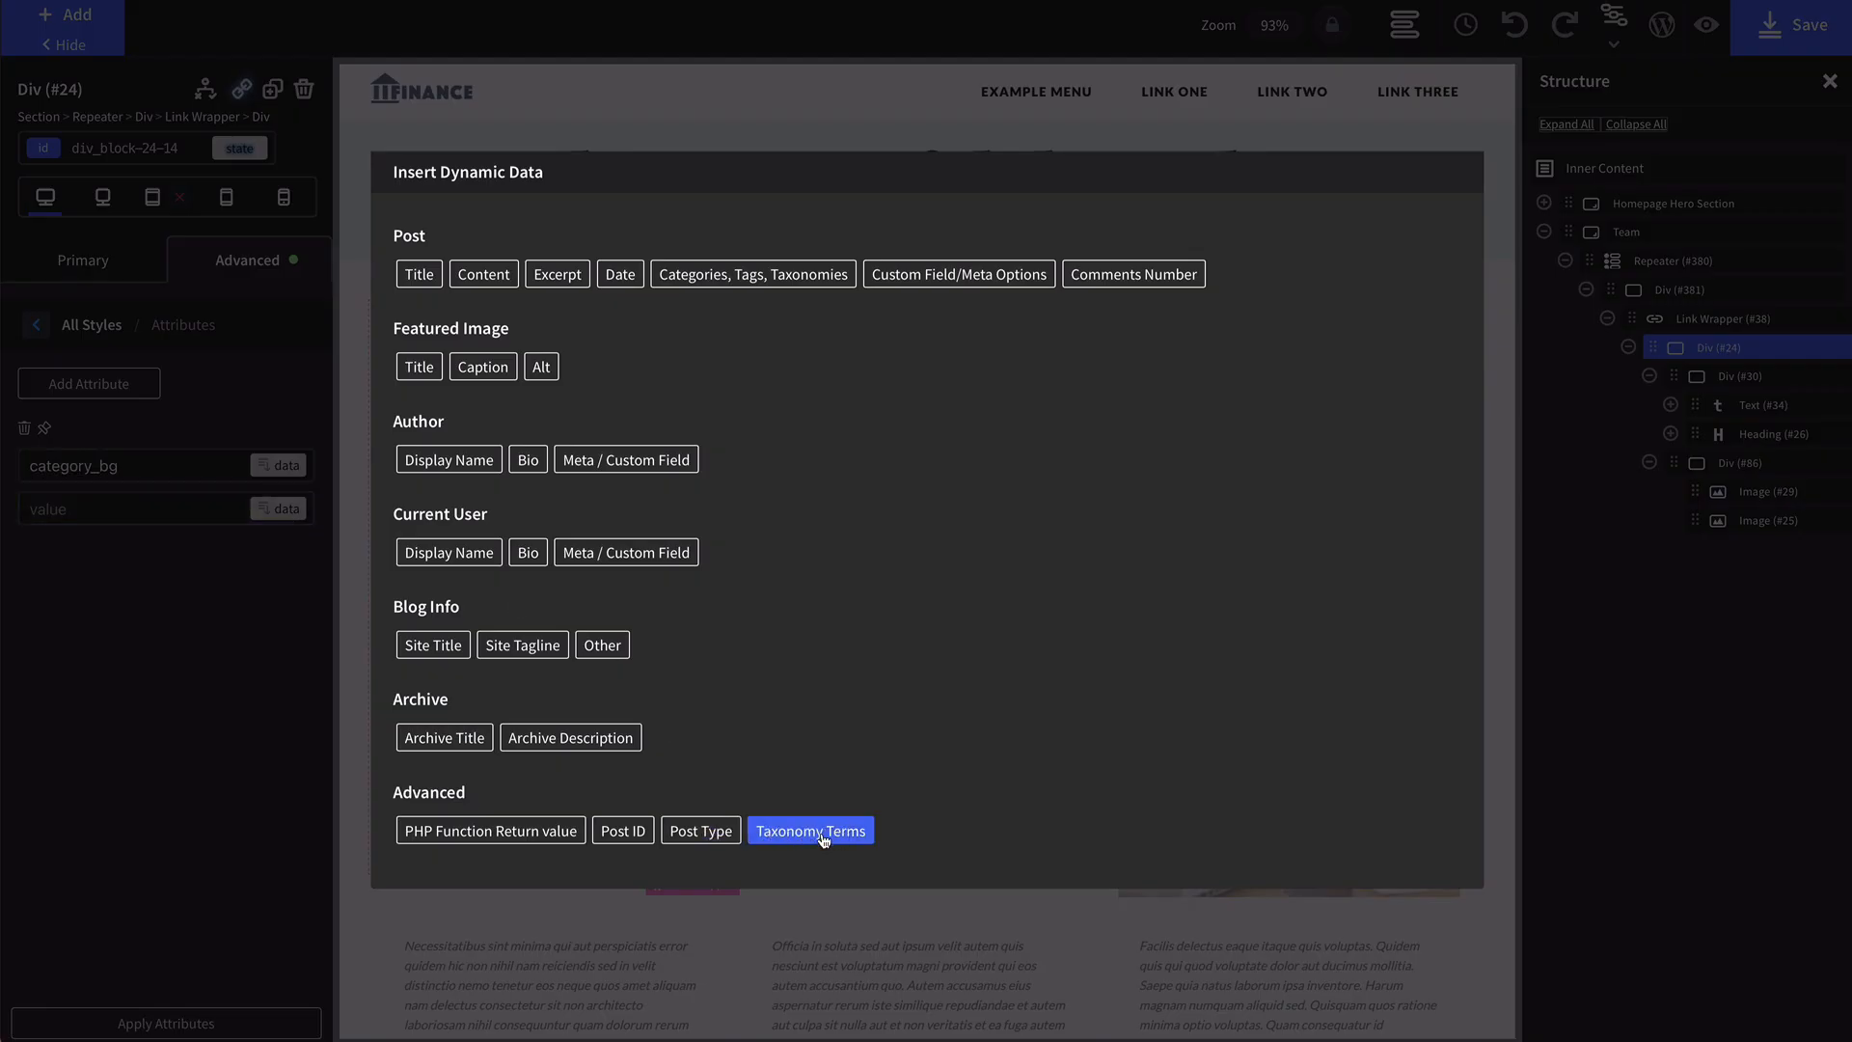
{"action": "left_click", "coordinate": [810, 830]}
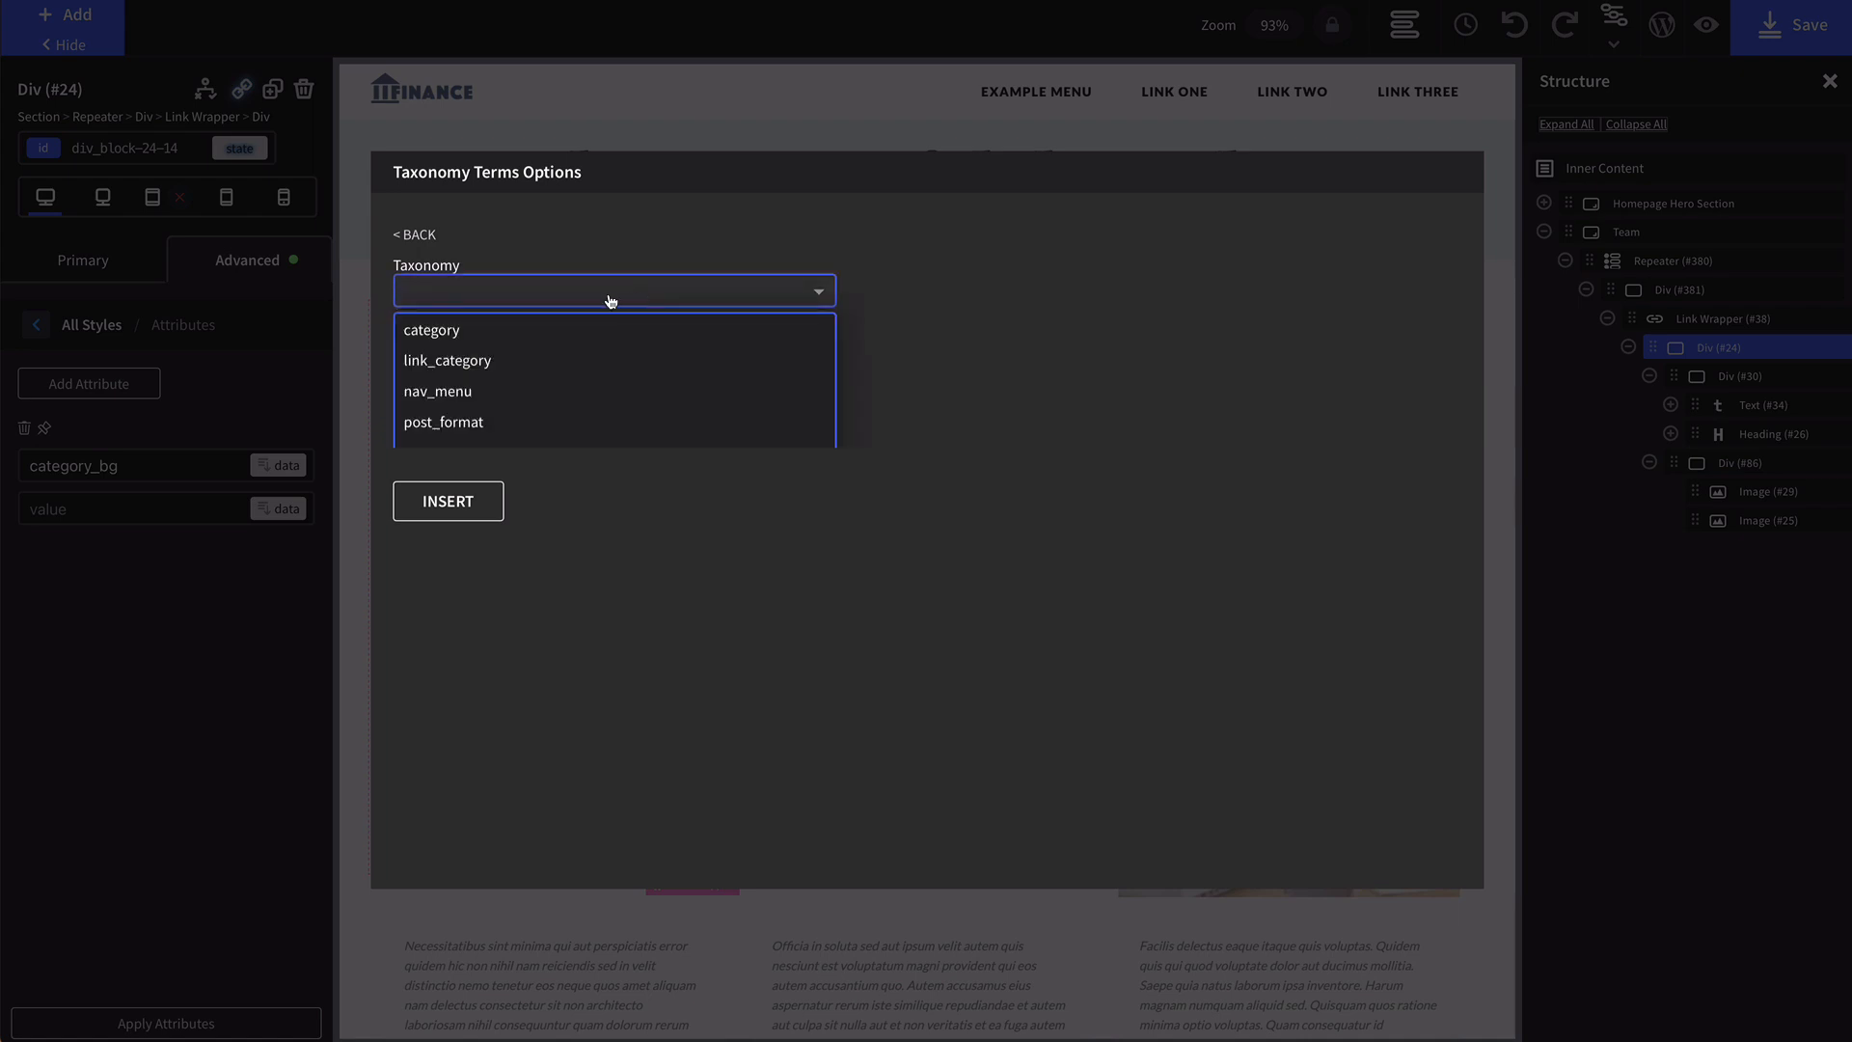
{"action": "mouse_move", "coordinate": [478, 344]}
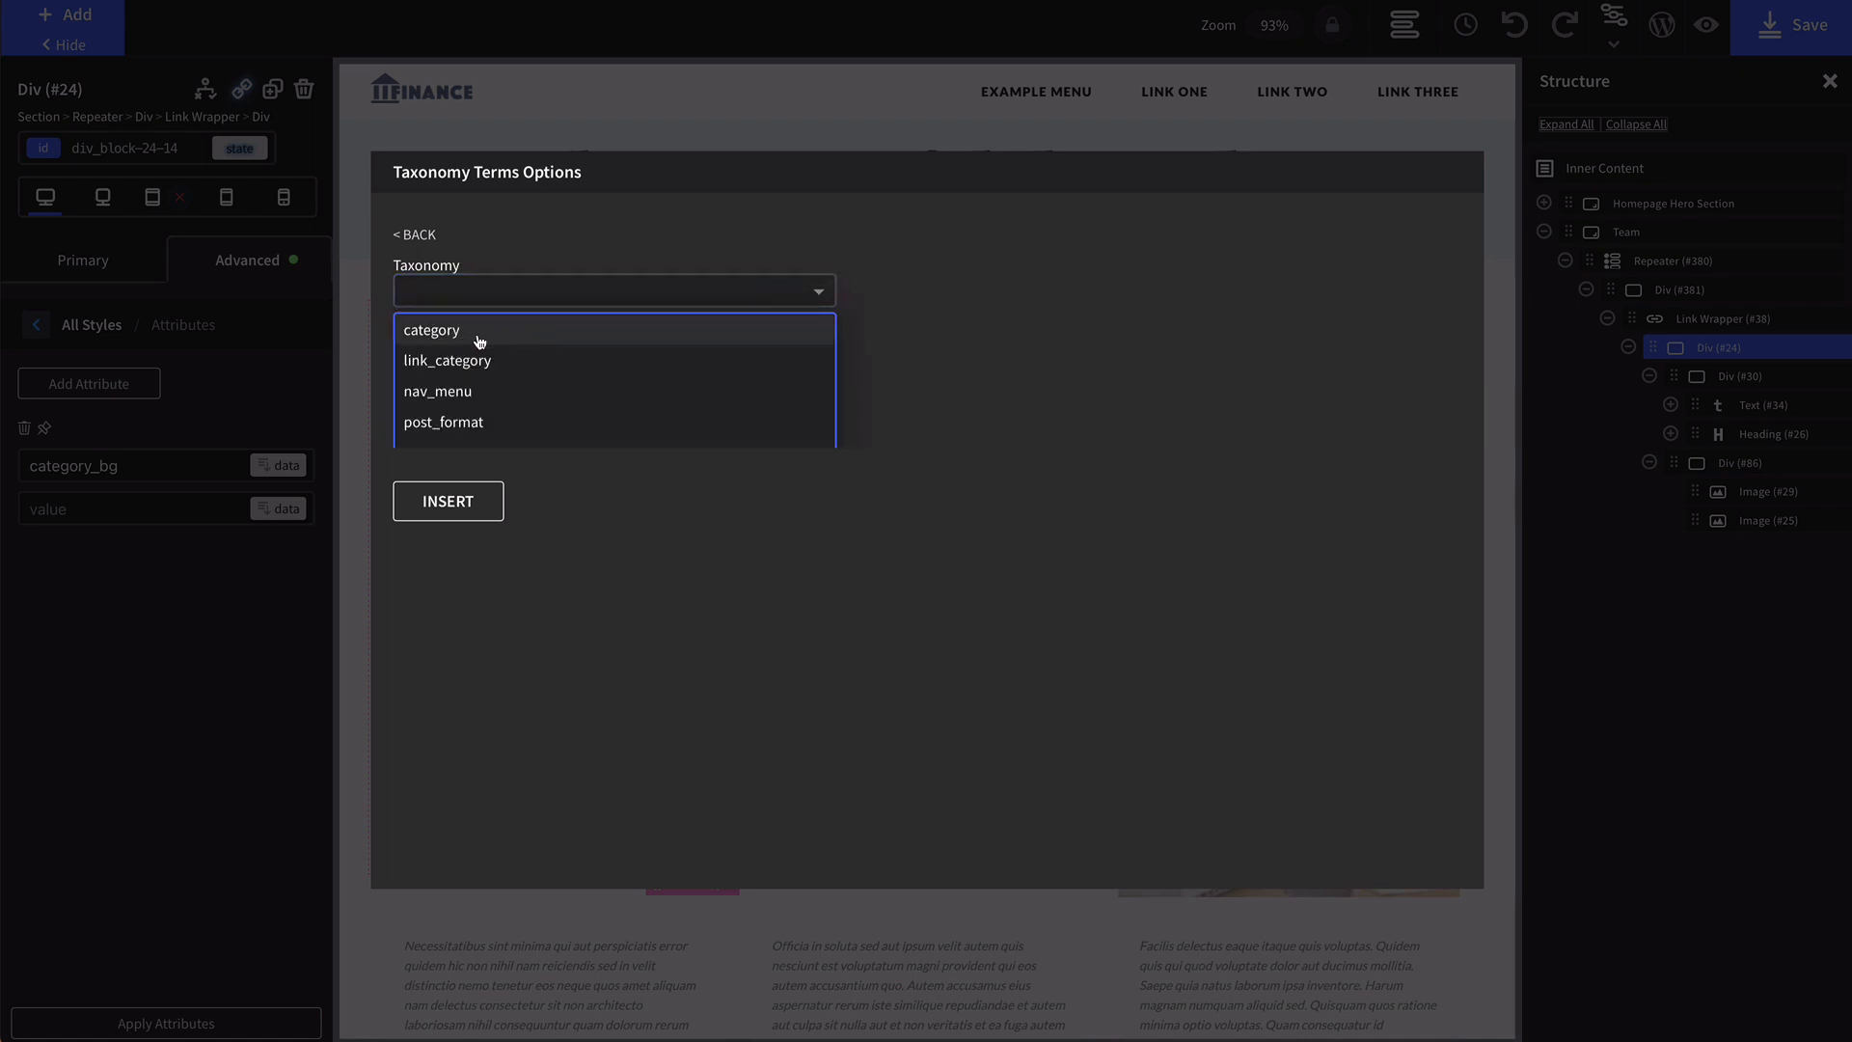
{"action": "left_click", "coordinate": [430, 330]}
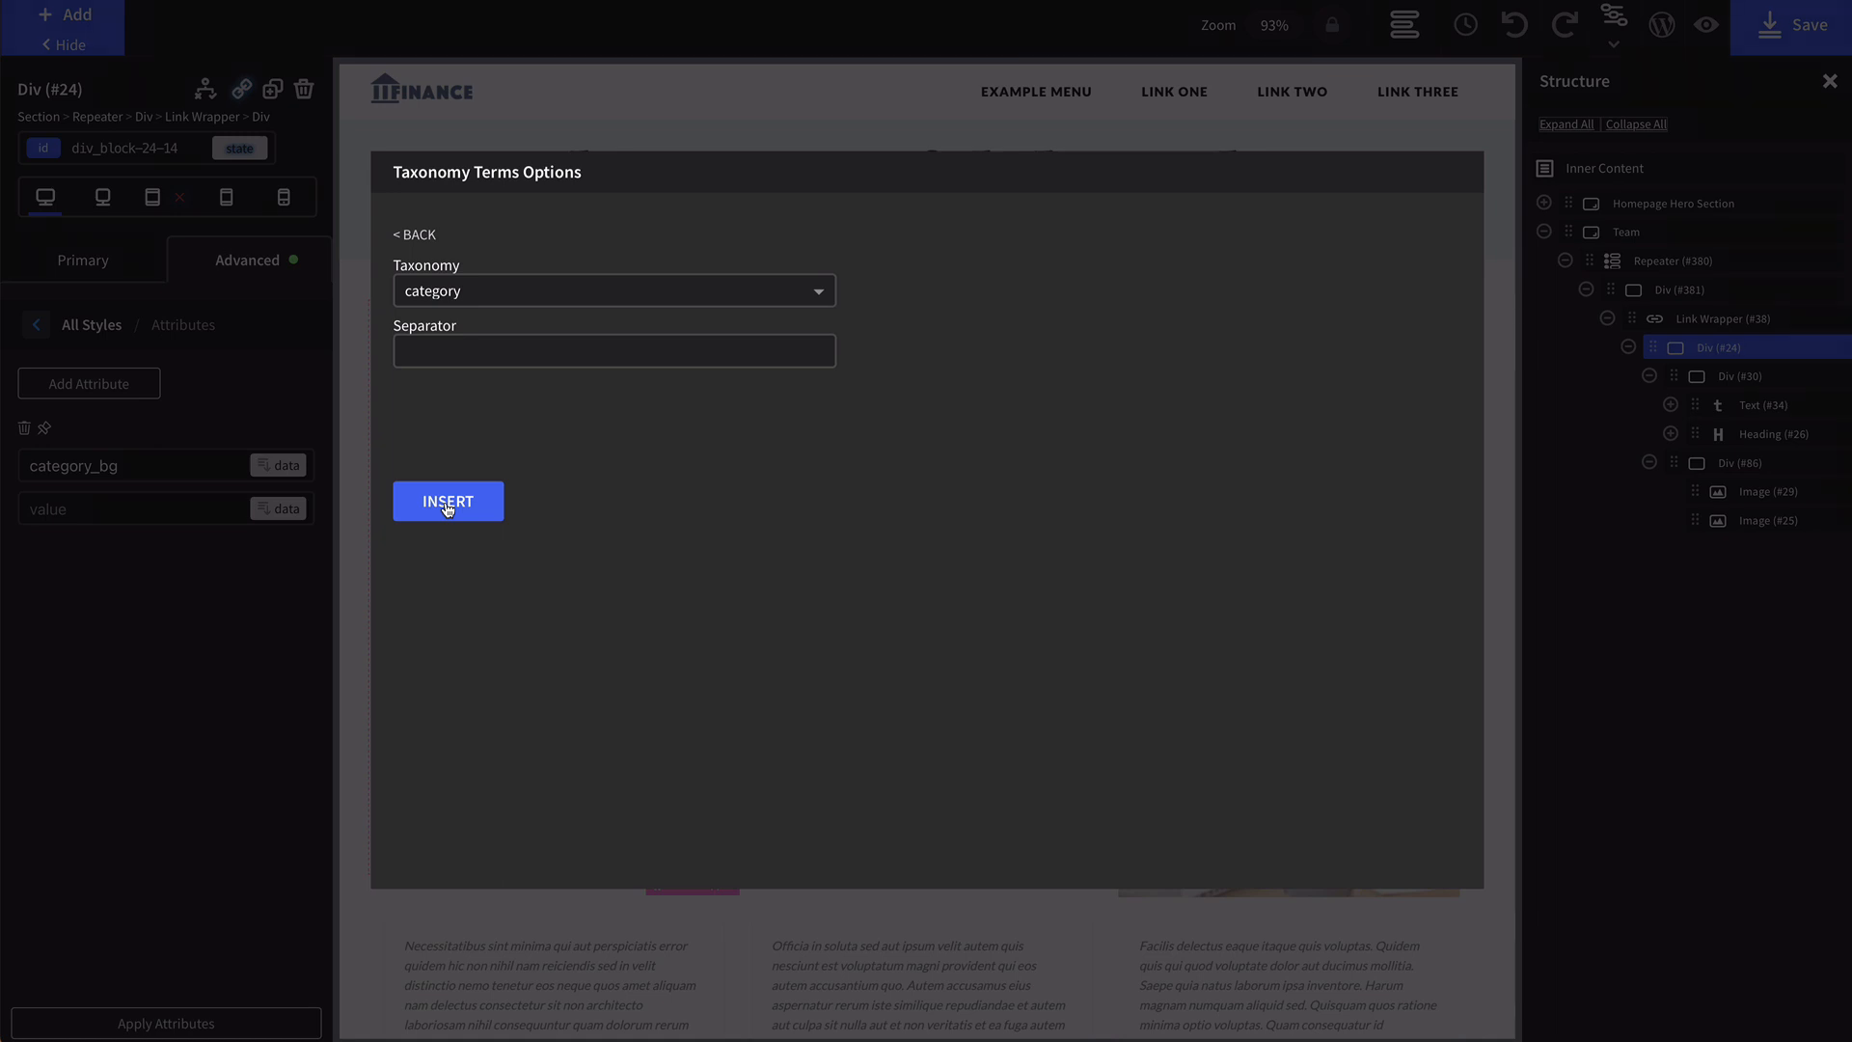
{"action": "left_click", "coordinate": [445, 501]}
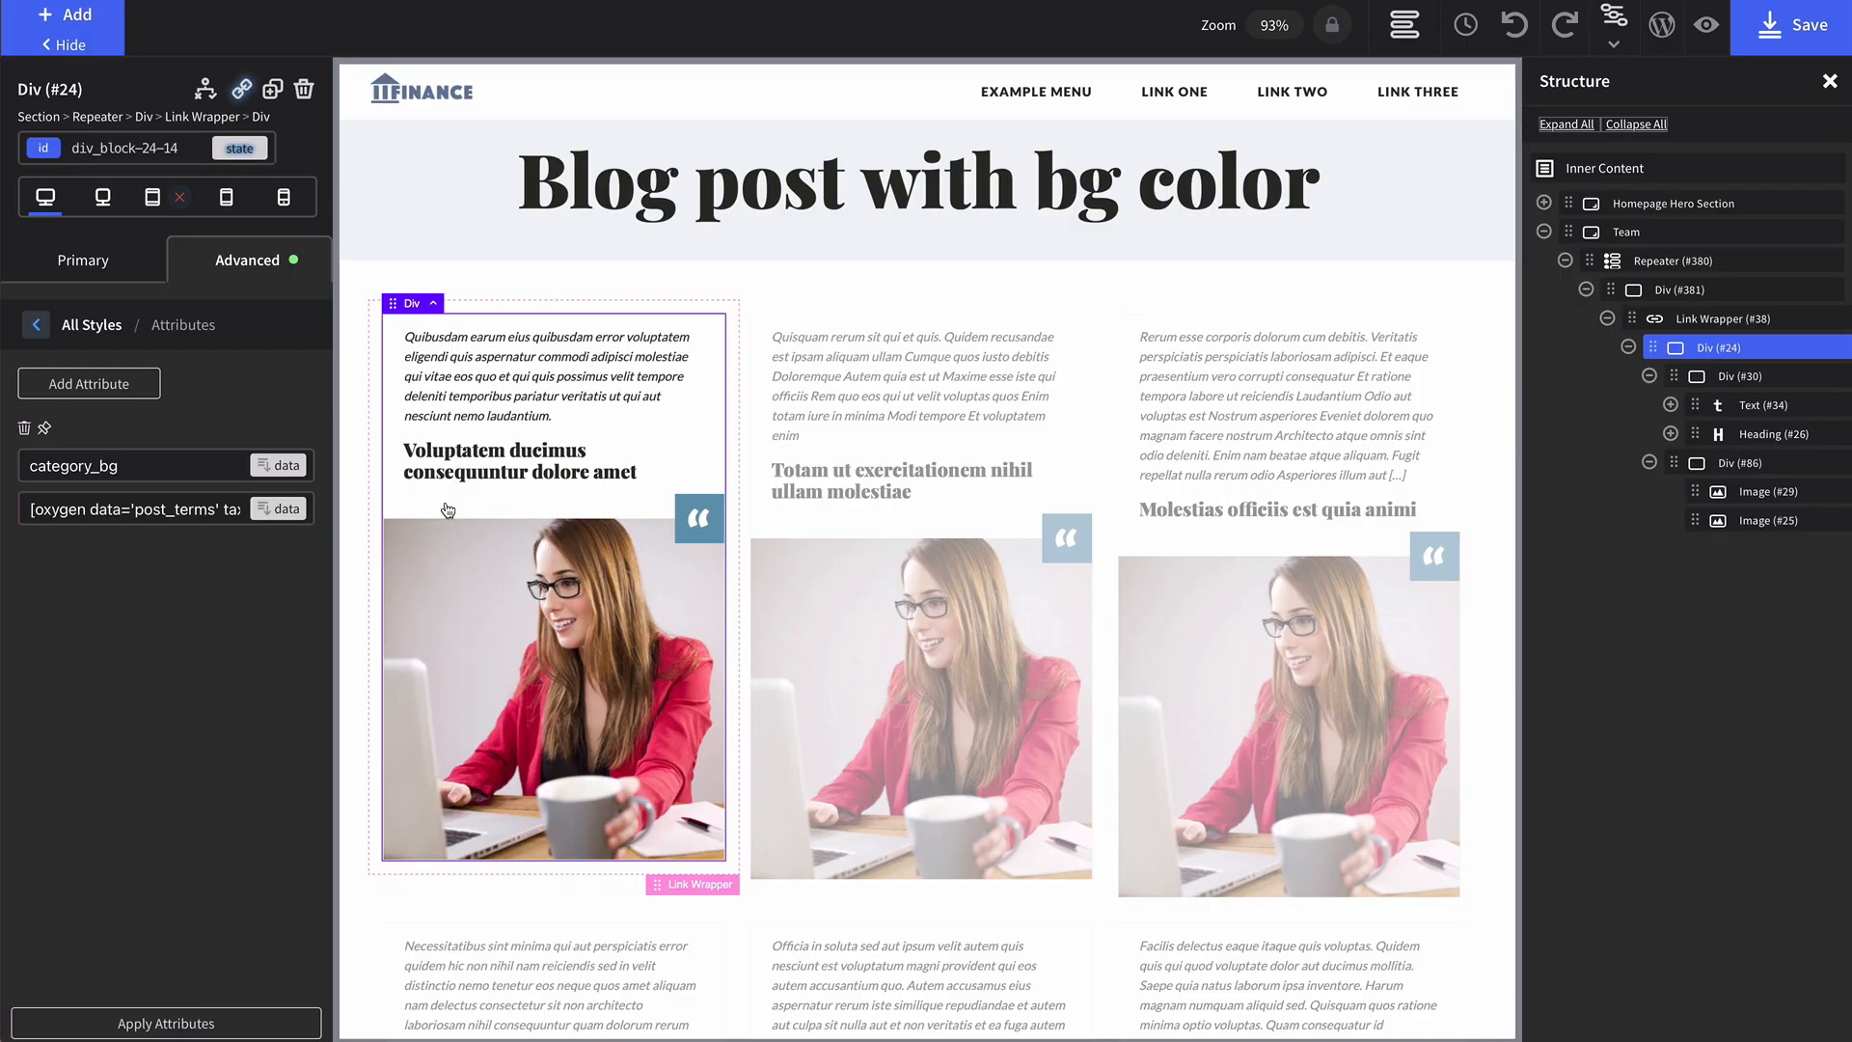
Apply the attributes so the post cards carry category_bg on the live page.
{"action": "left_click", "coordinate": [166, 1023]}
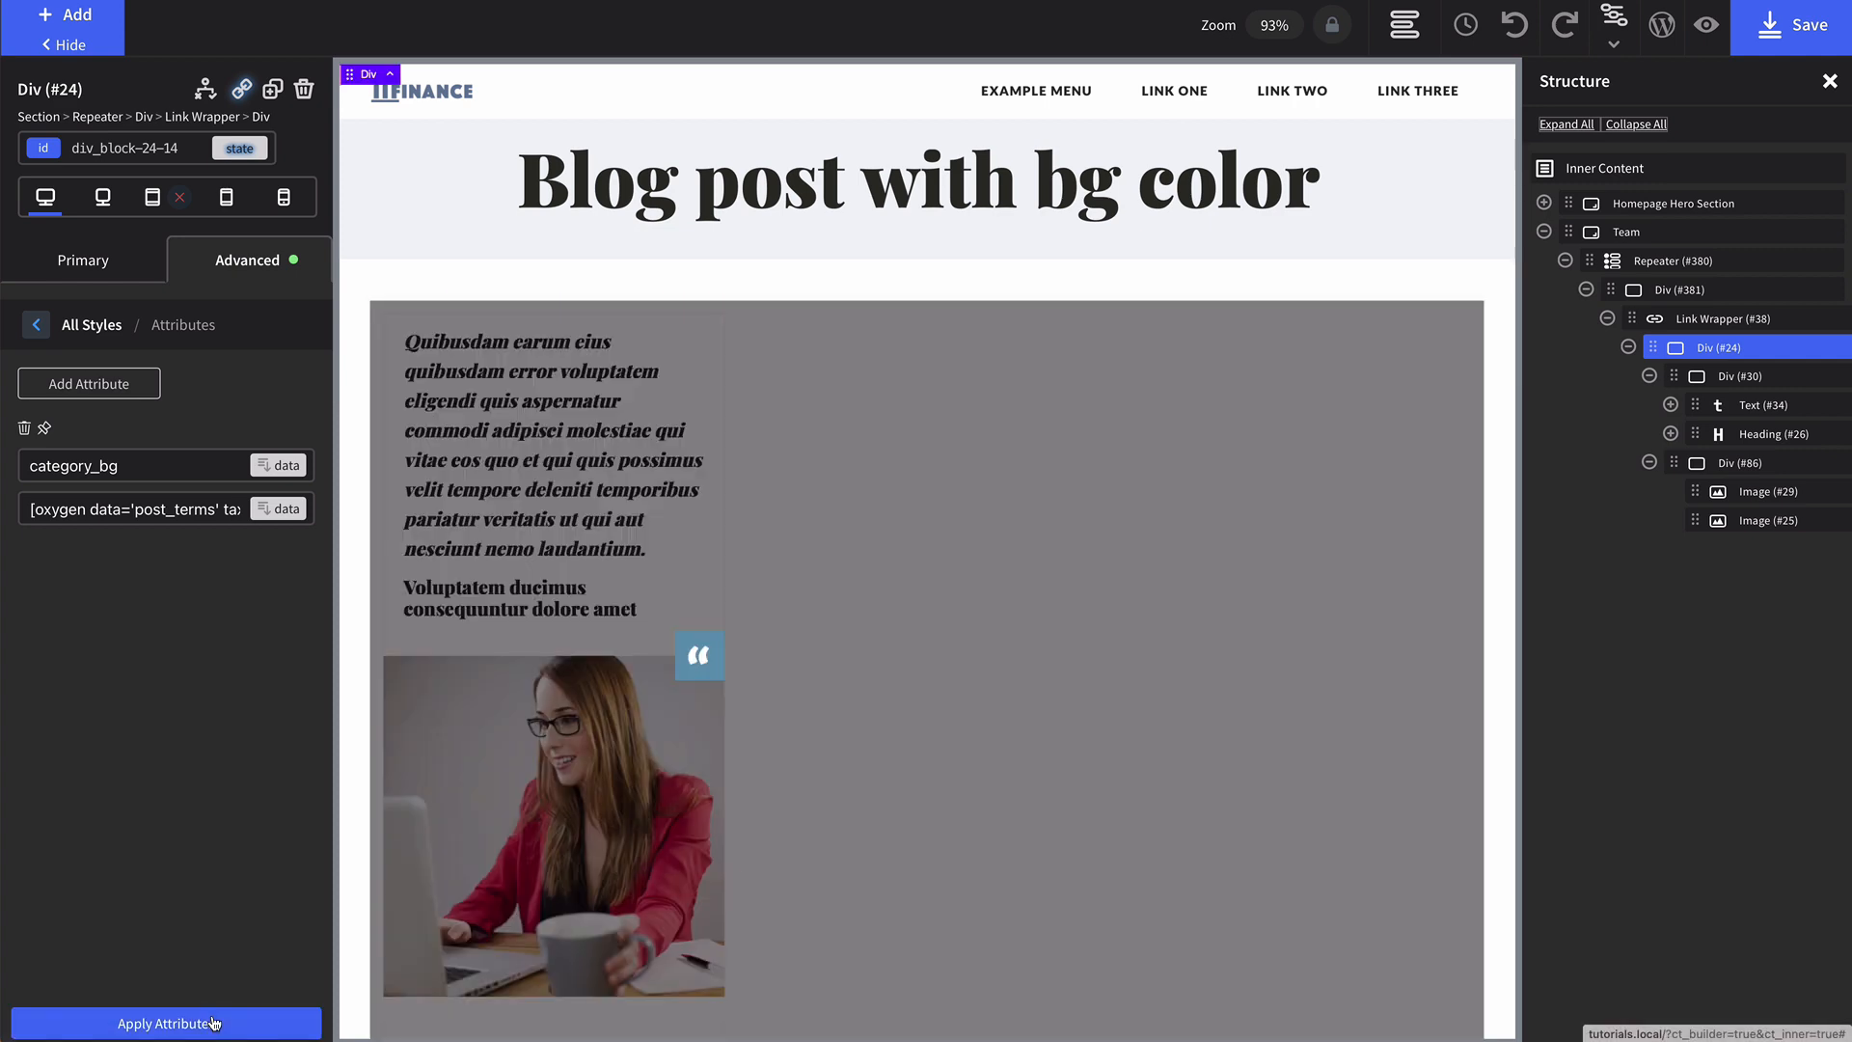
{"action": "left_click", "coordinate": [166, 1022]}
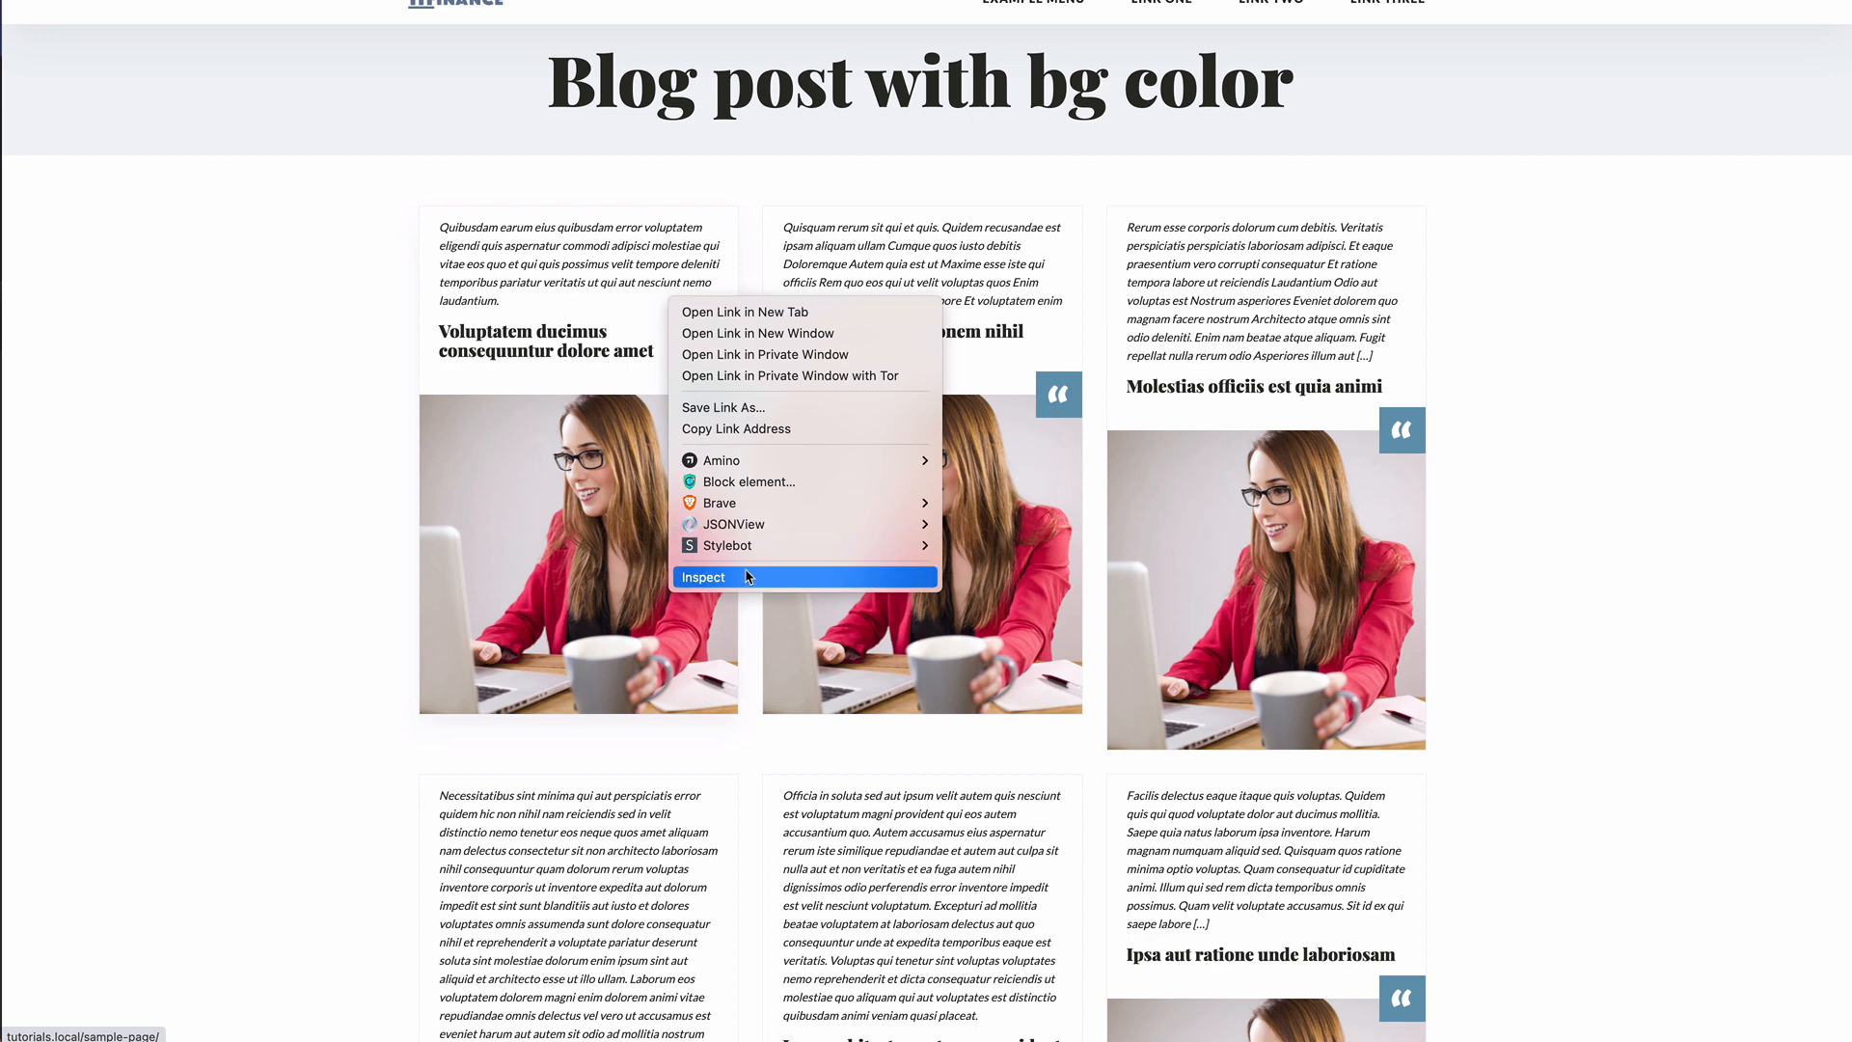
Inspect the card divs in DevTools, confirming category_bg values news and features.
{"action": "left_click", "coordinate": [704, 577]}
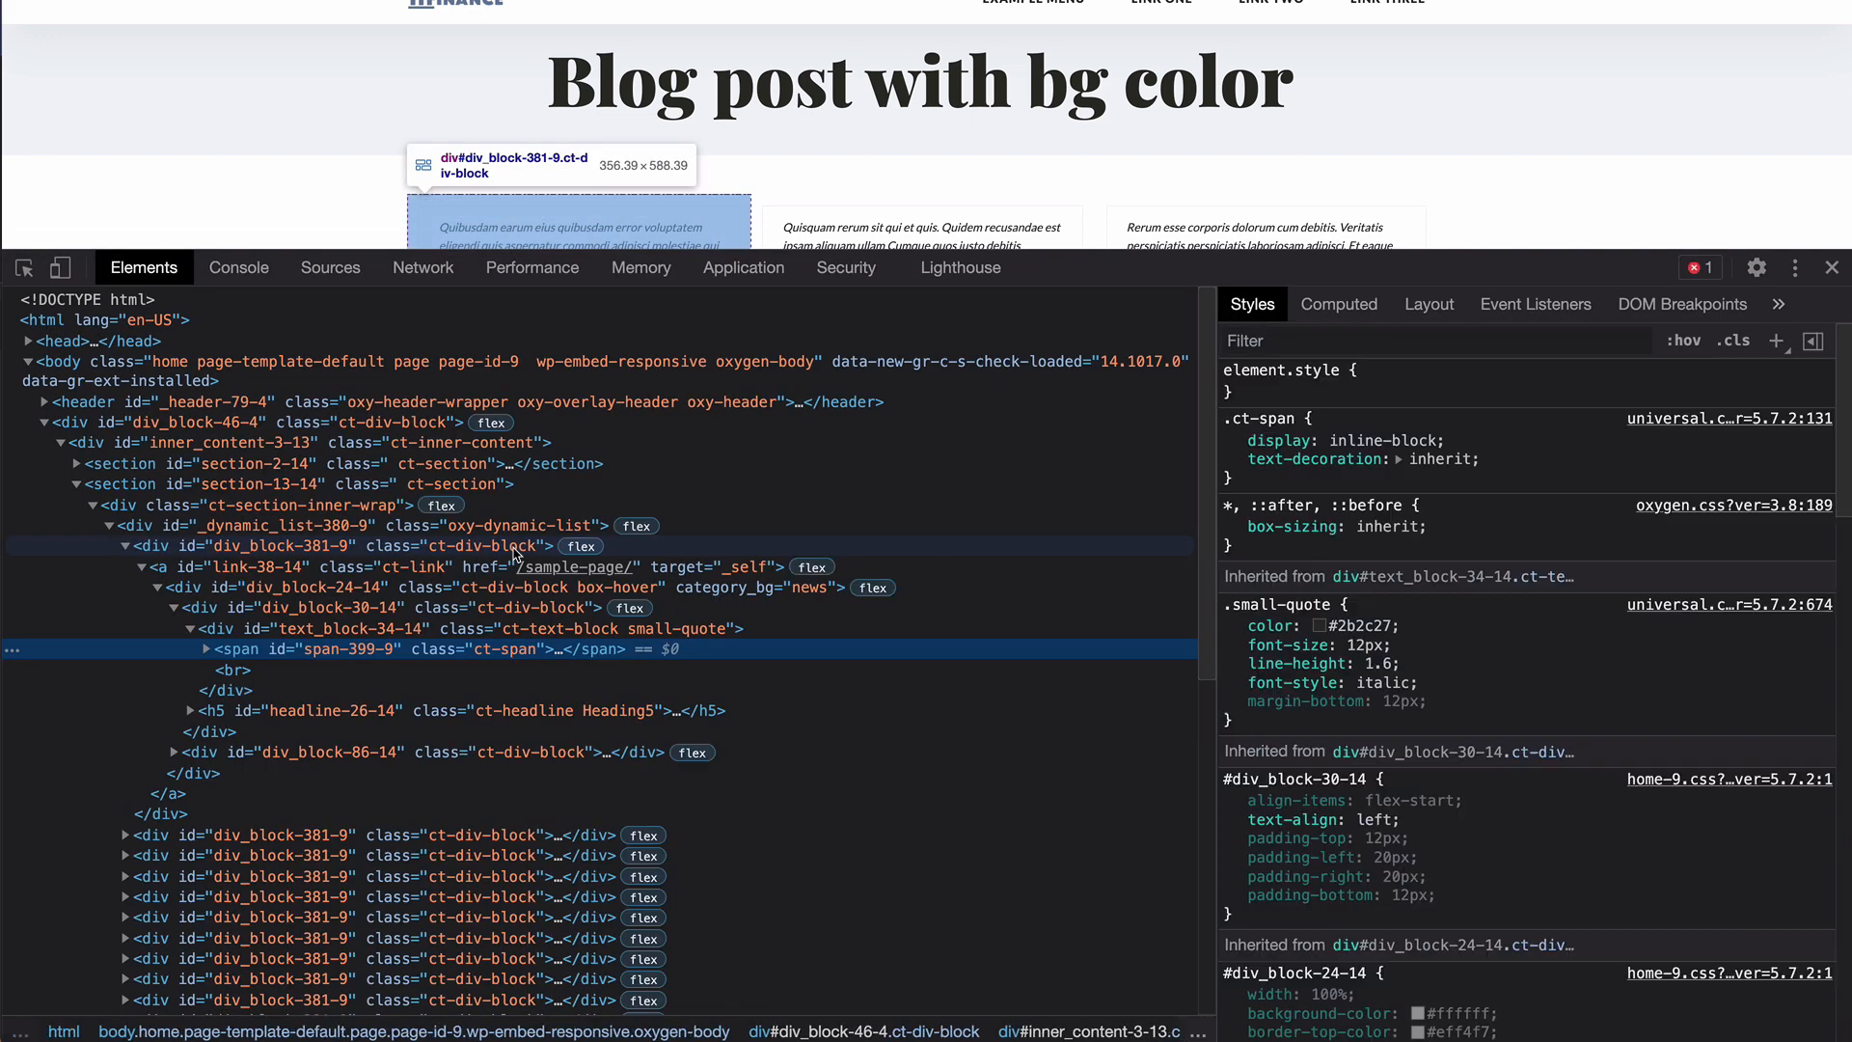
{"action": "mouse_move", "coordinate": [343, 627]}
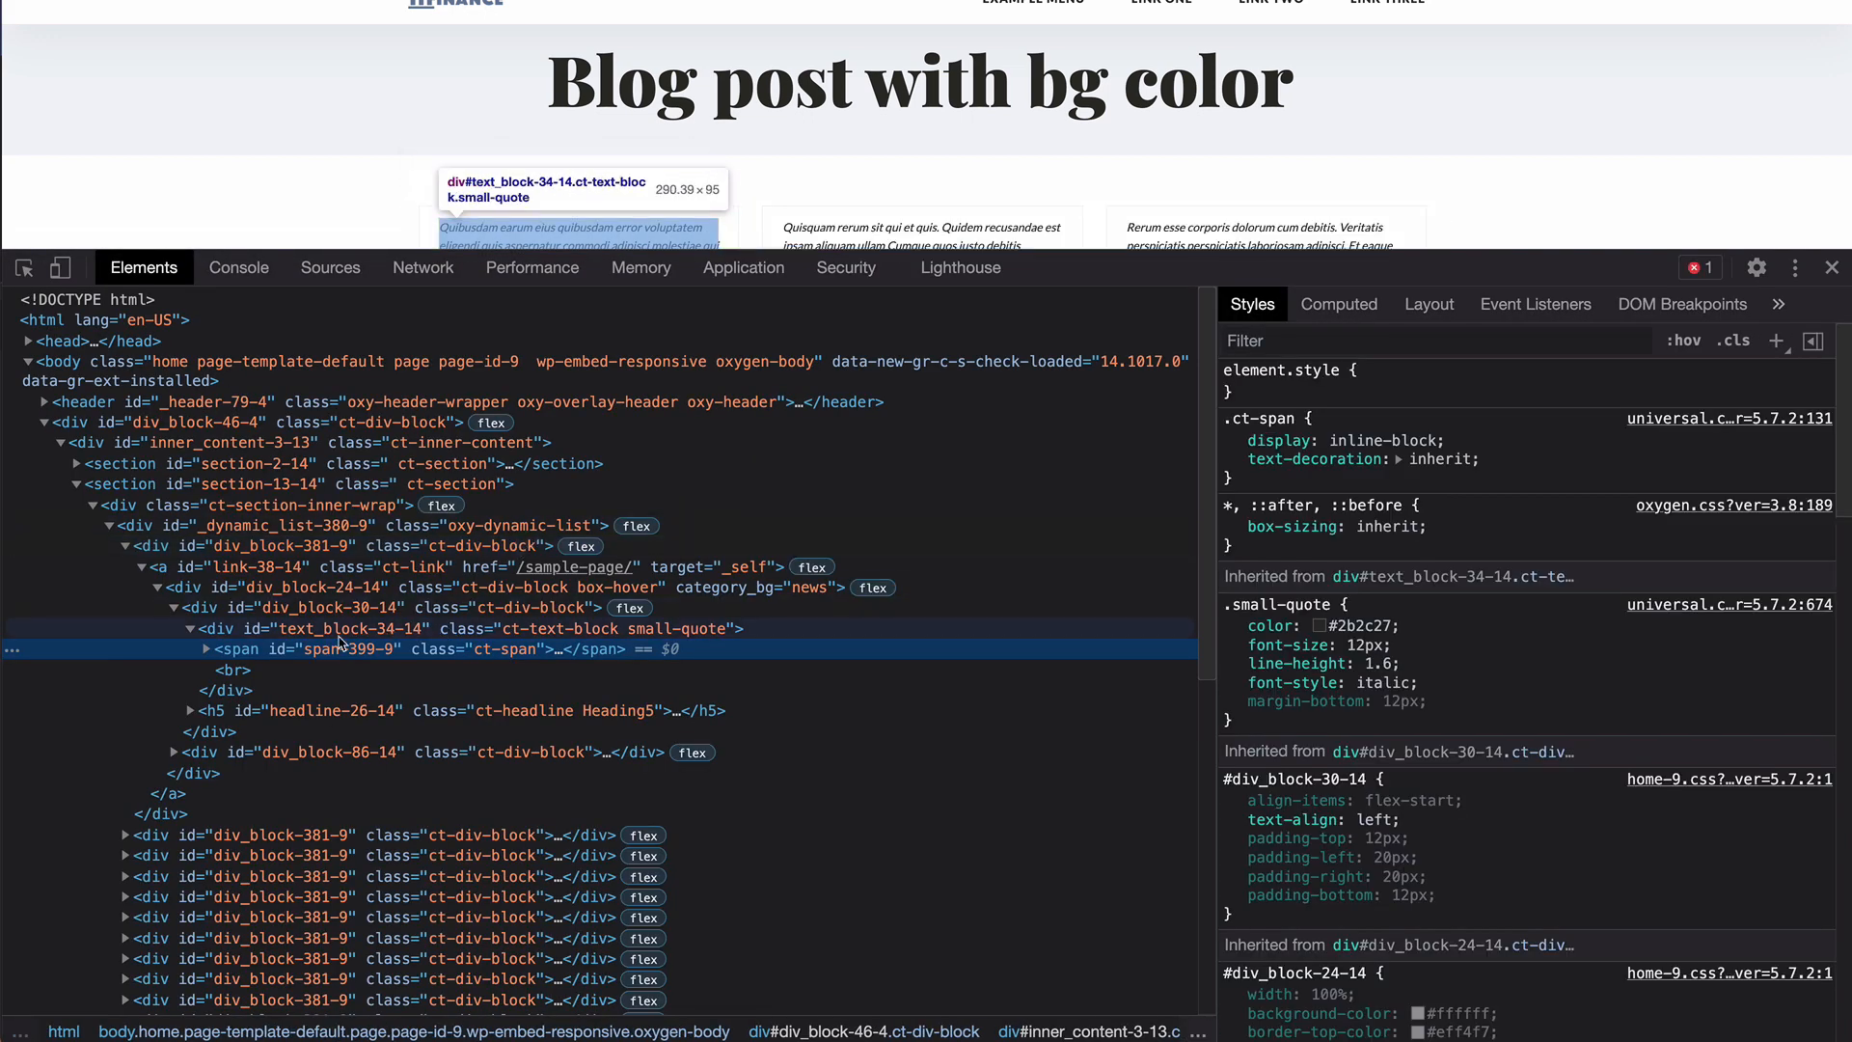
{"action": "mouse_move", "coordinate": [704, 619]}
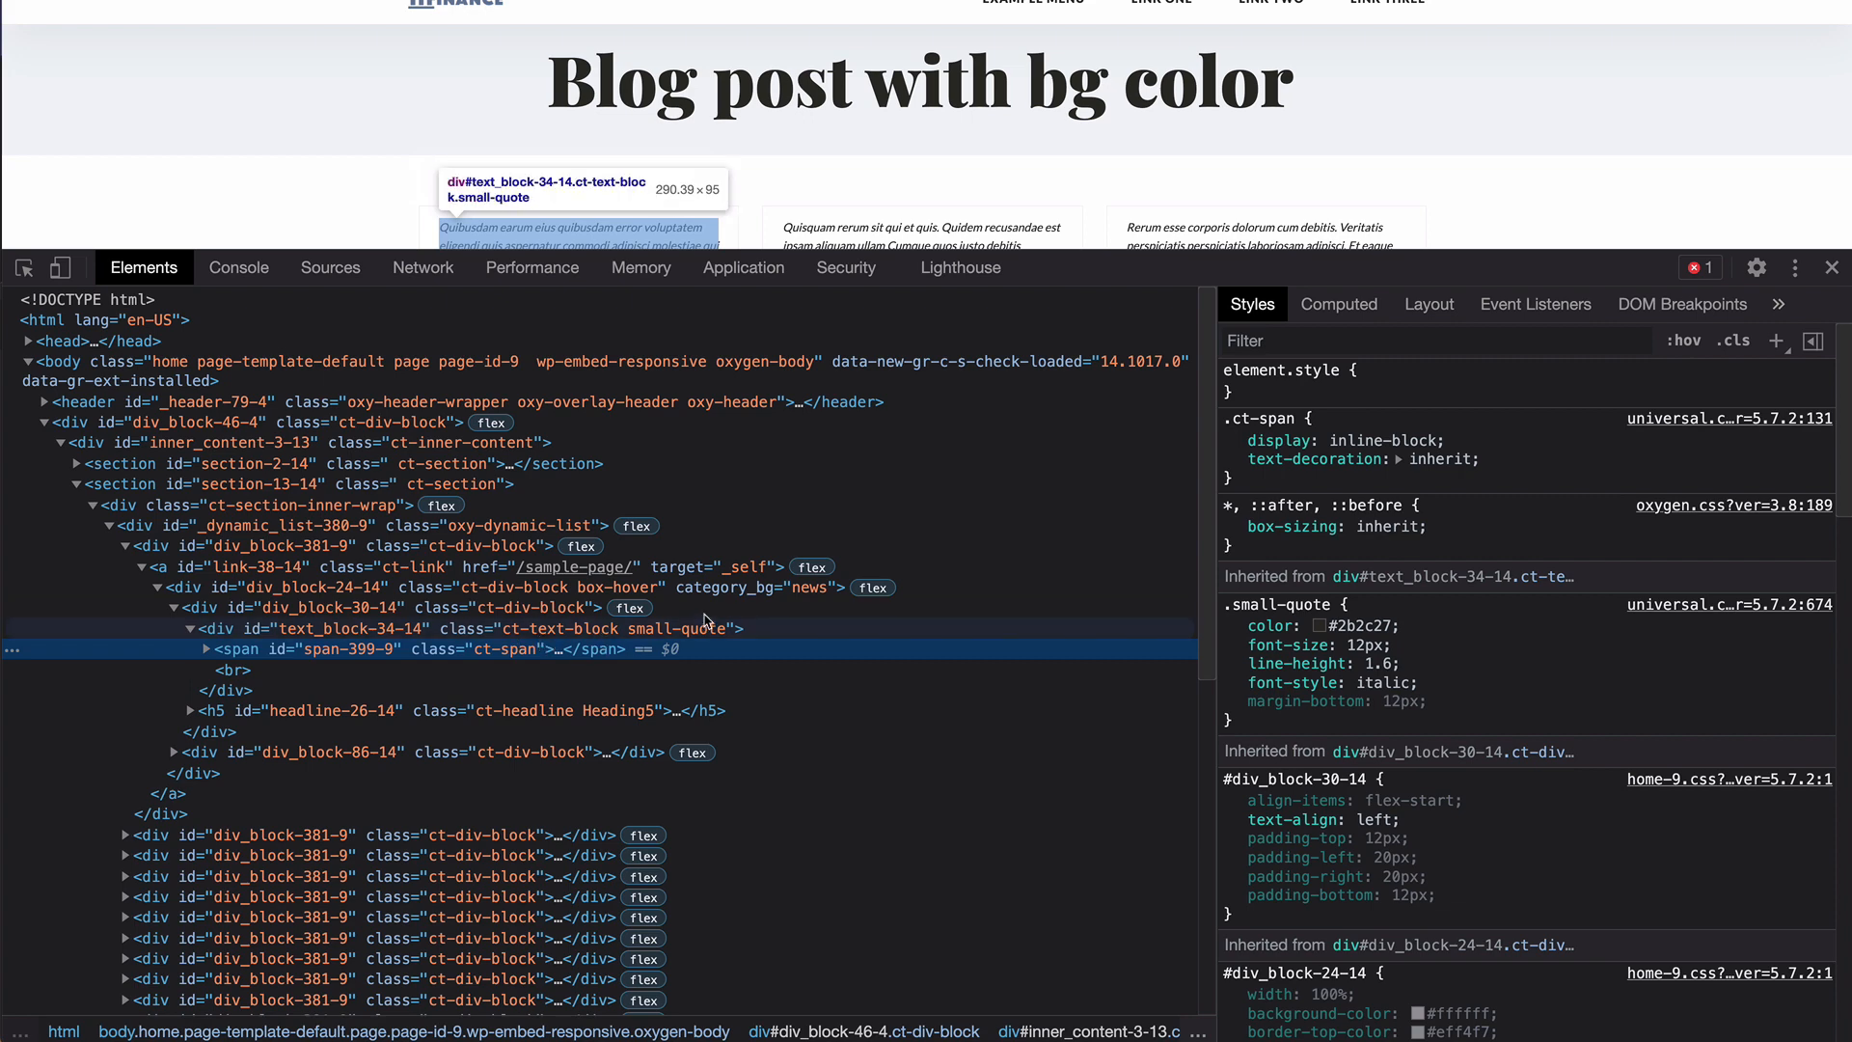
{"action": "left_click", "coordinate": [318, 586]}
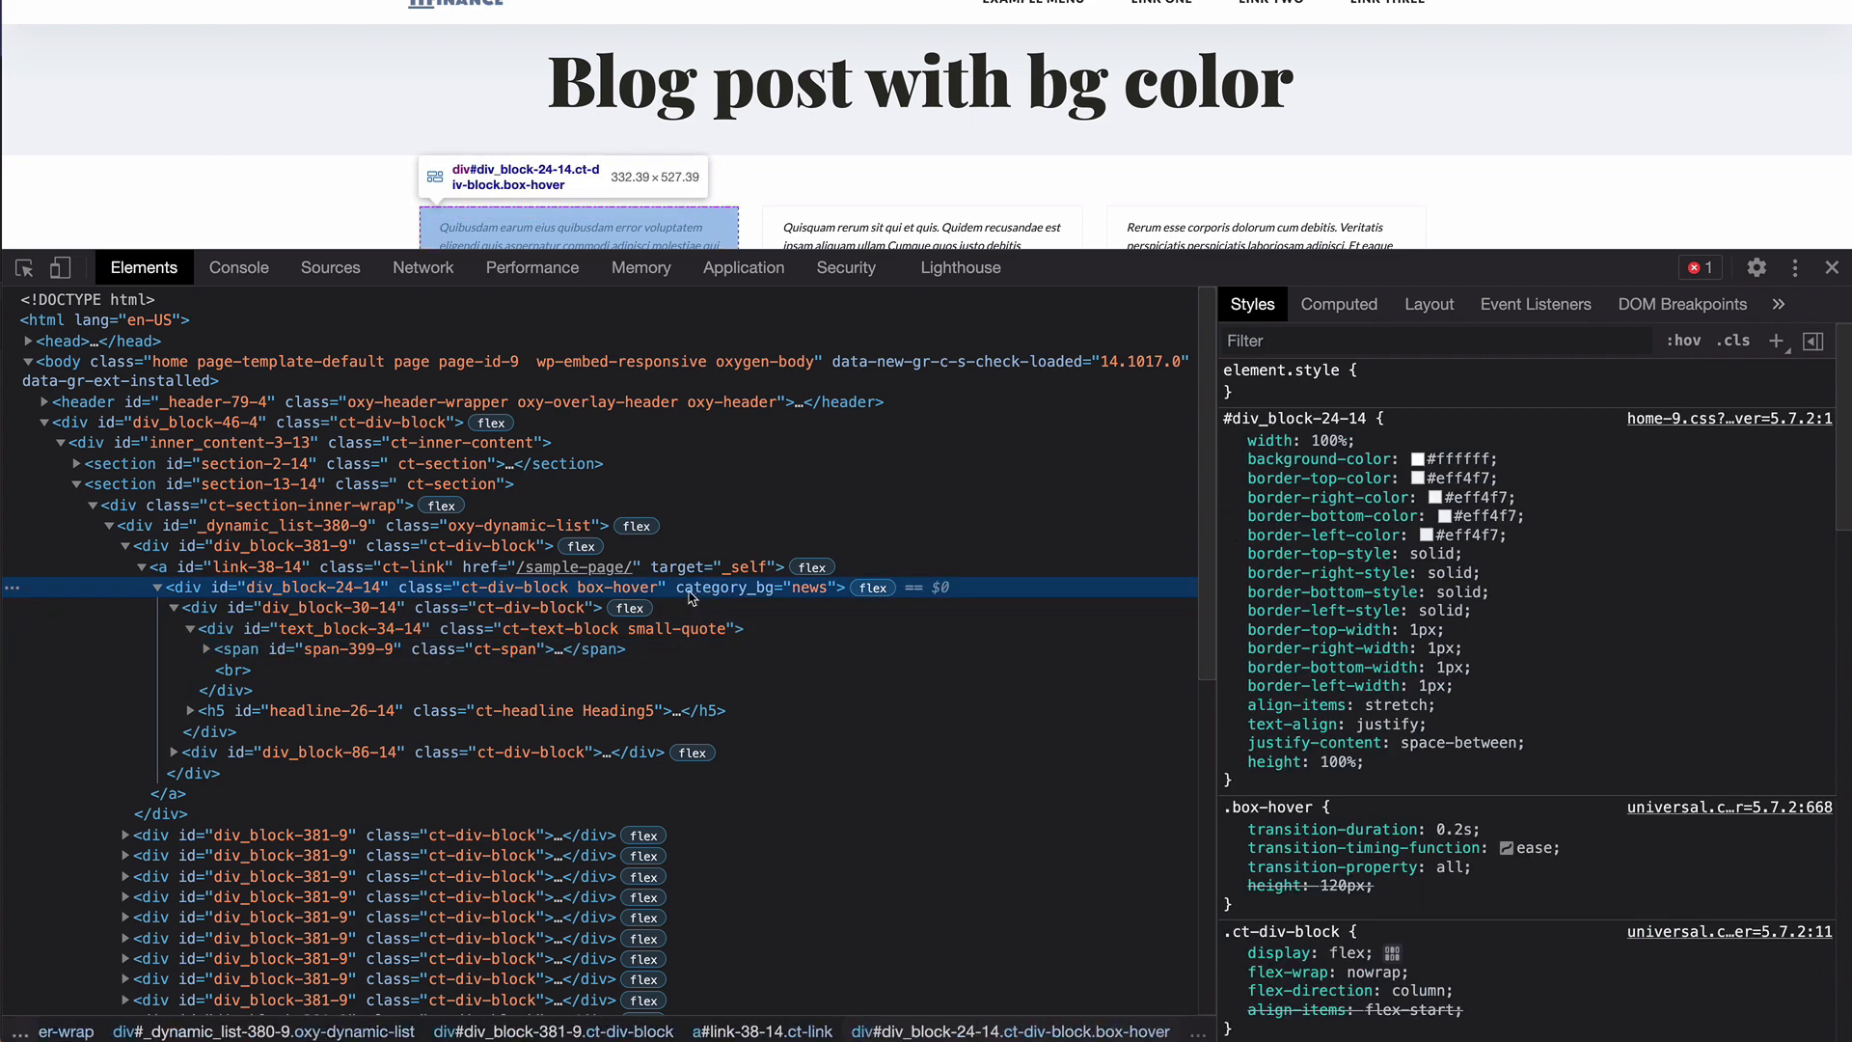
{"action": "mouse_move", "coordinate": [716, 598]}
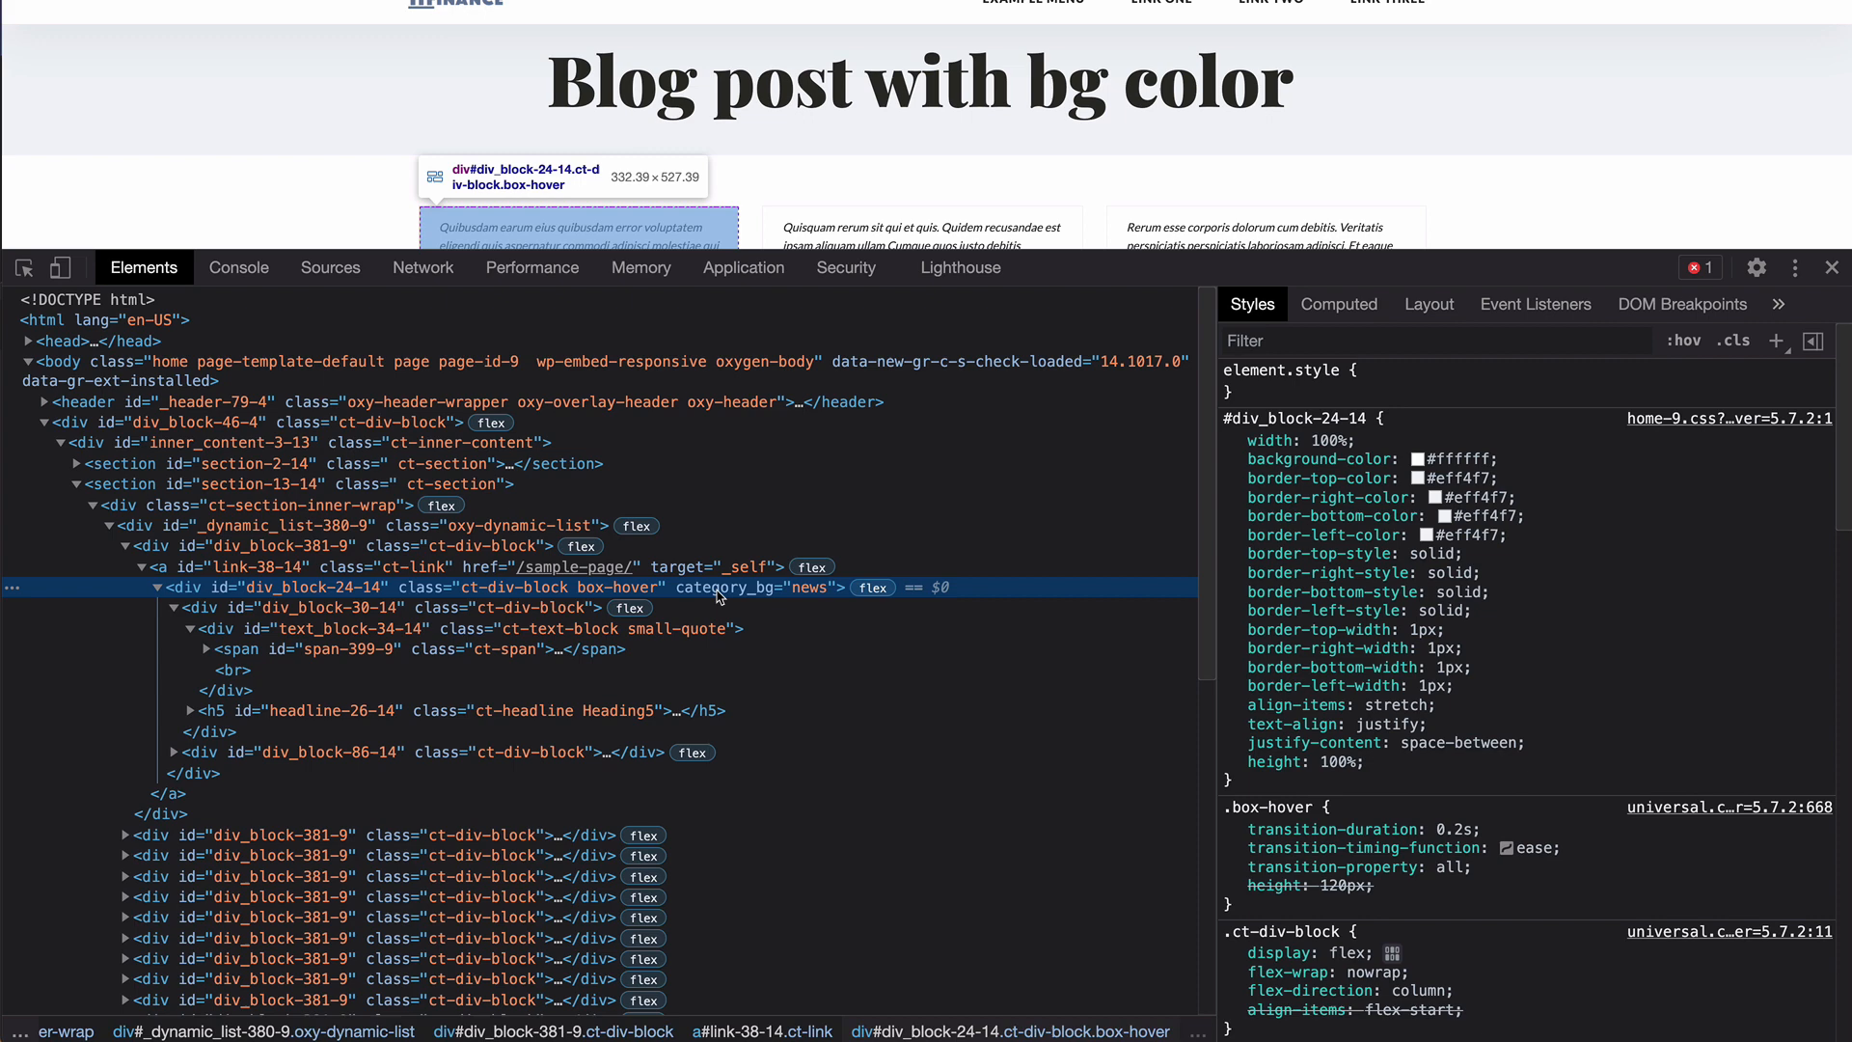
{"action": "mouse_move", "coordinate": [804, 596]}
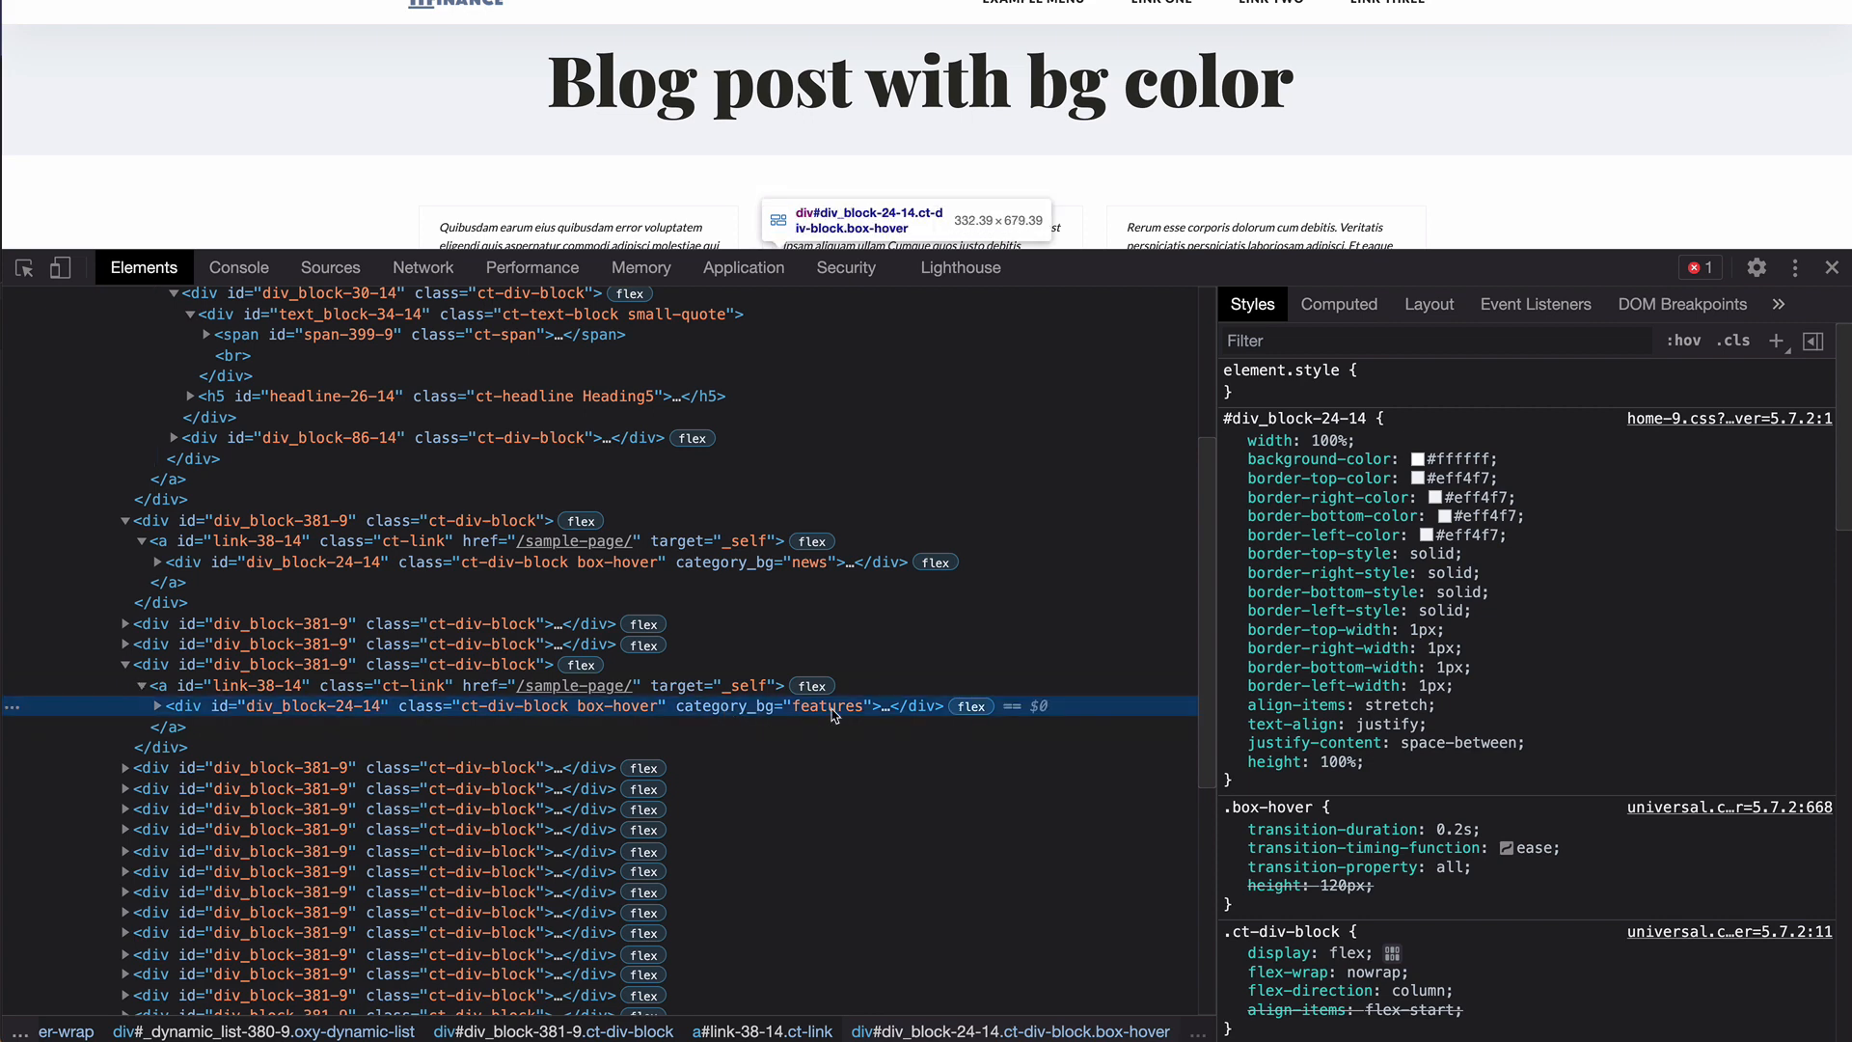
{"action": "left_click", "coordinate": [1830, 267]}
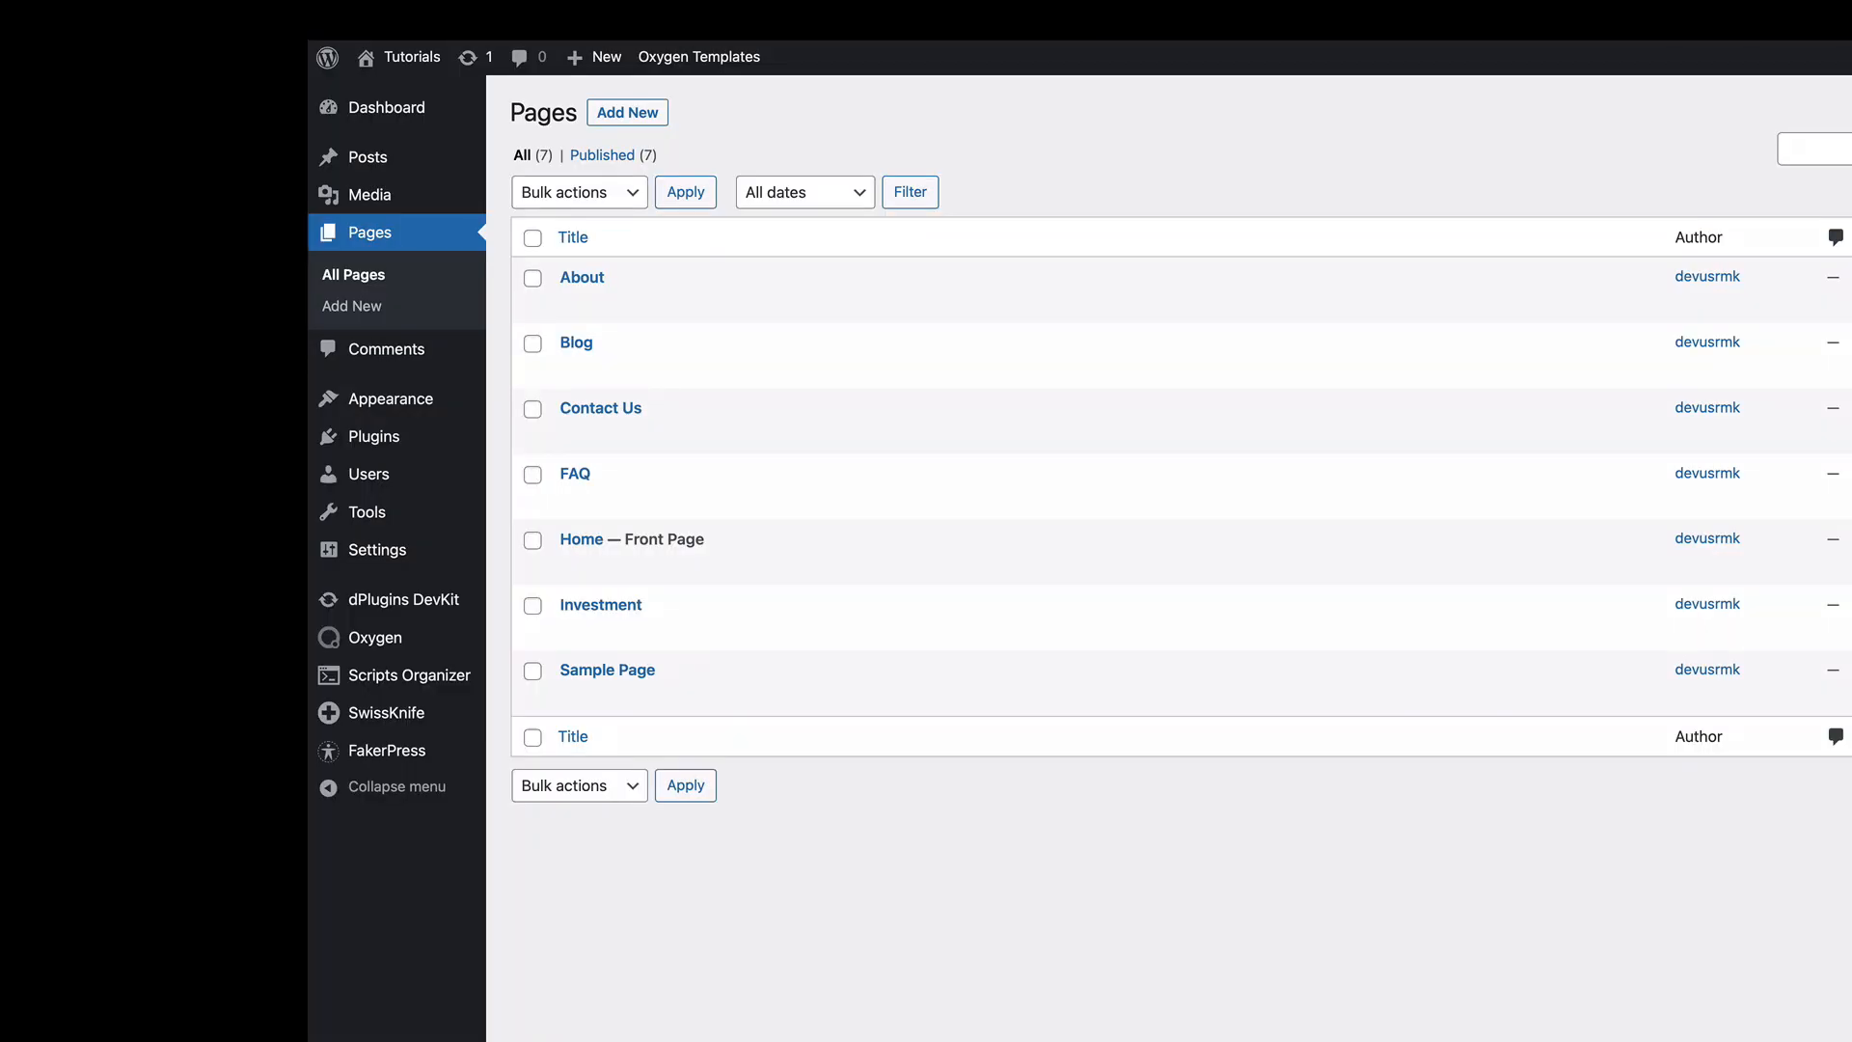
{"action": "mouse_move", "coordinate": [413, 676]}
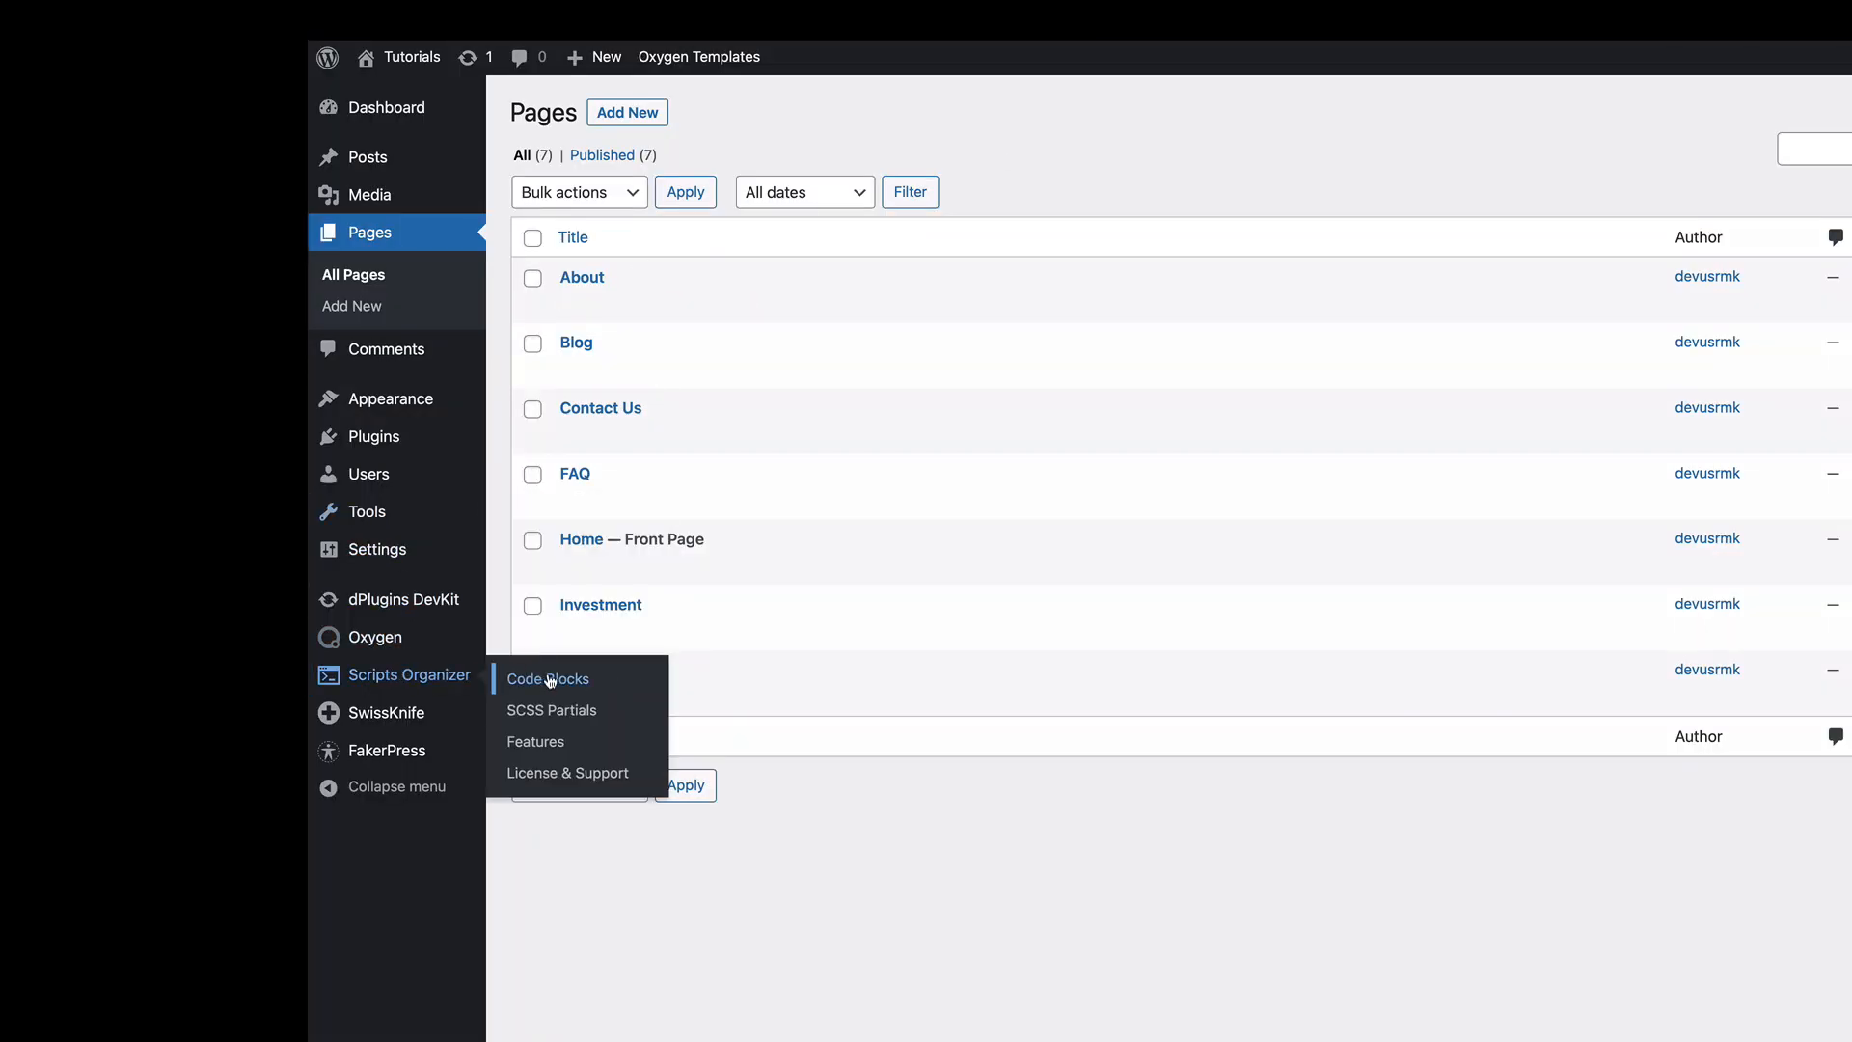
Create a Post colors code block: Header location, Page template limited to Home, language CSS.
{"action": "left_click", "coordinate": [546, 677]}
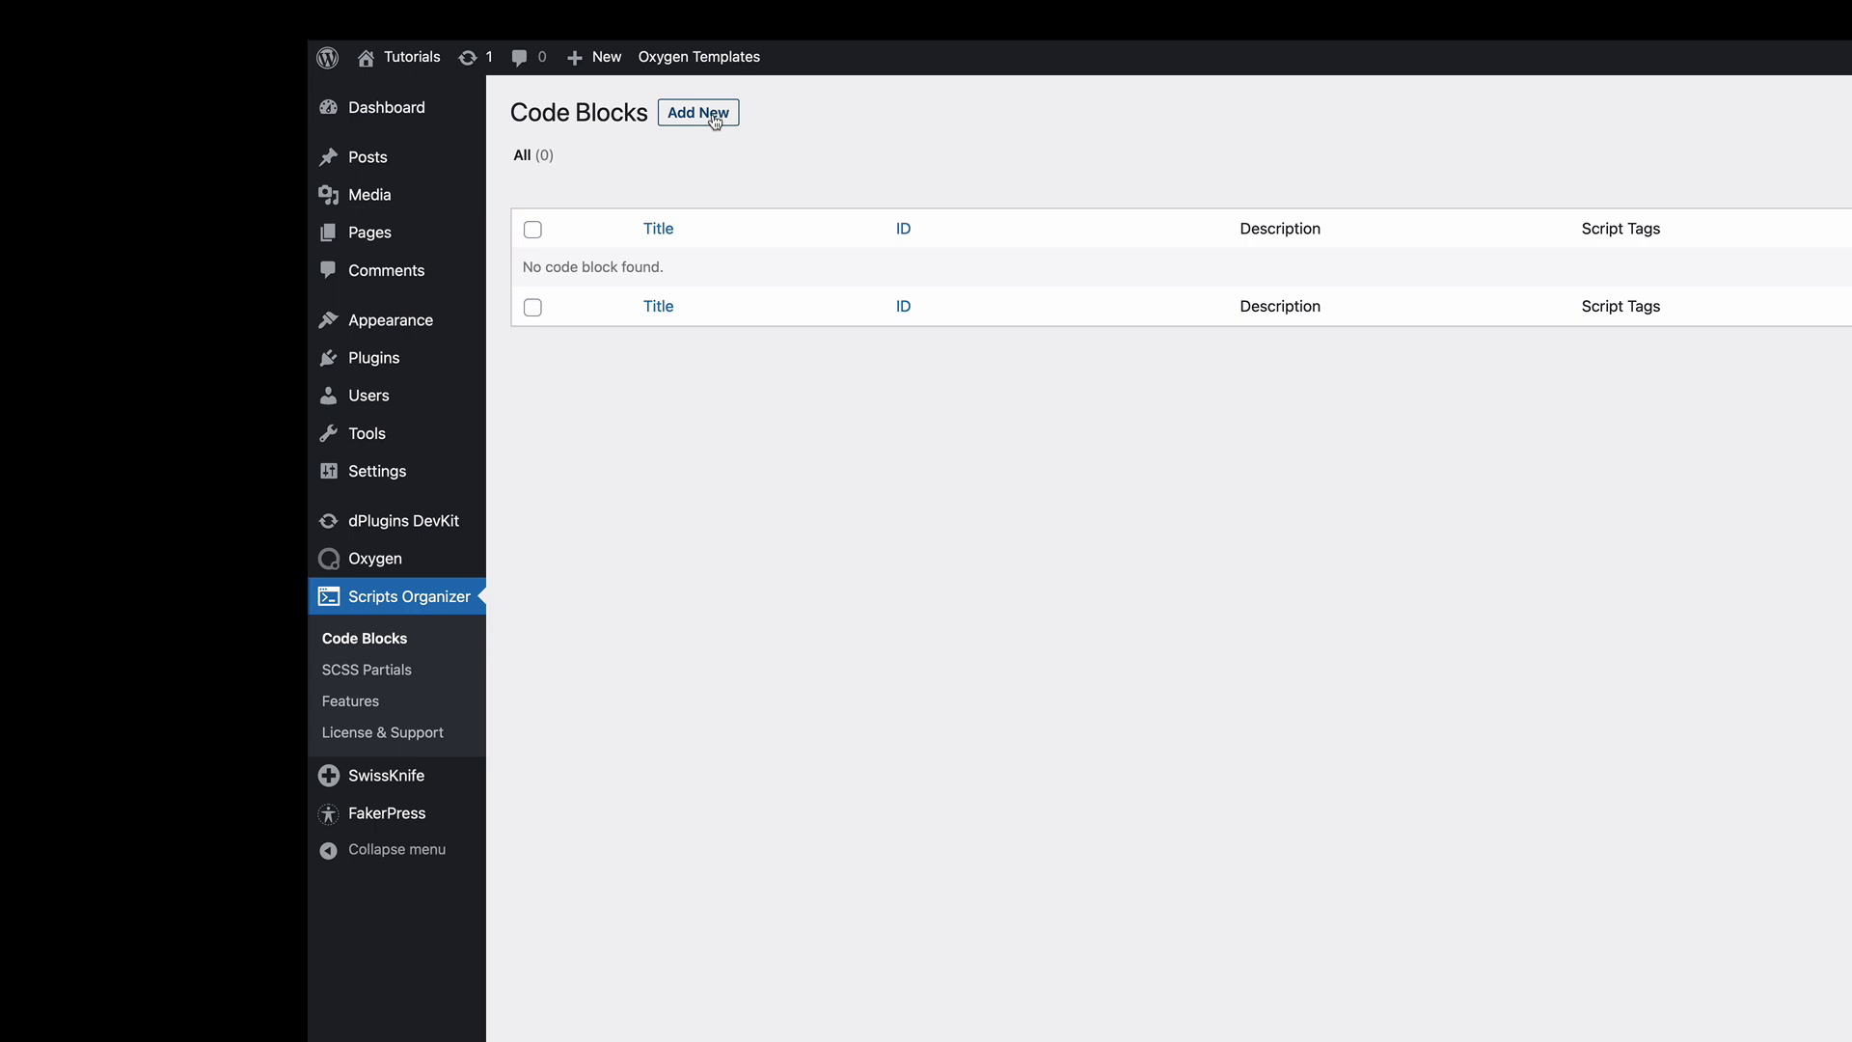
{"action": "left_click", "coordinate": [696, 112]}
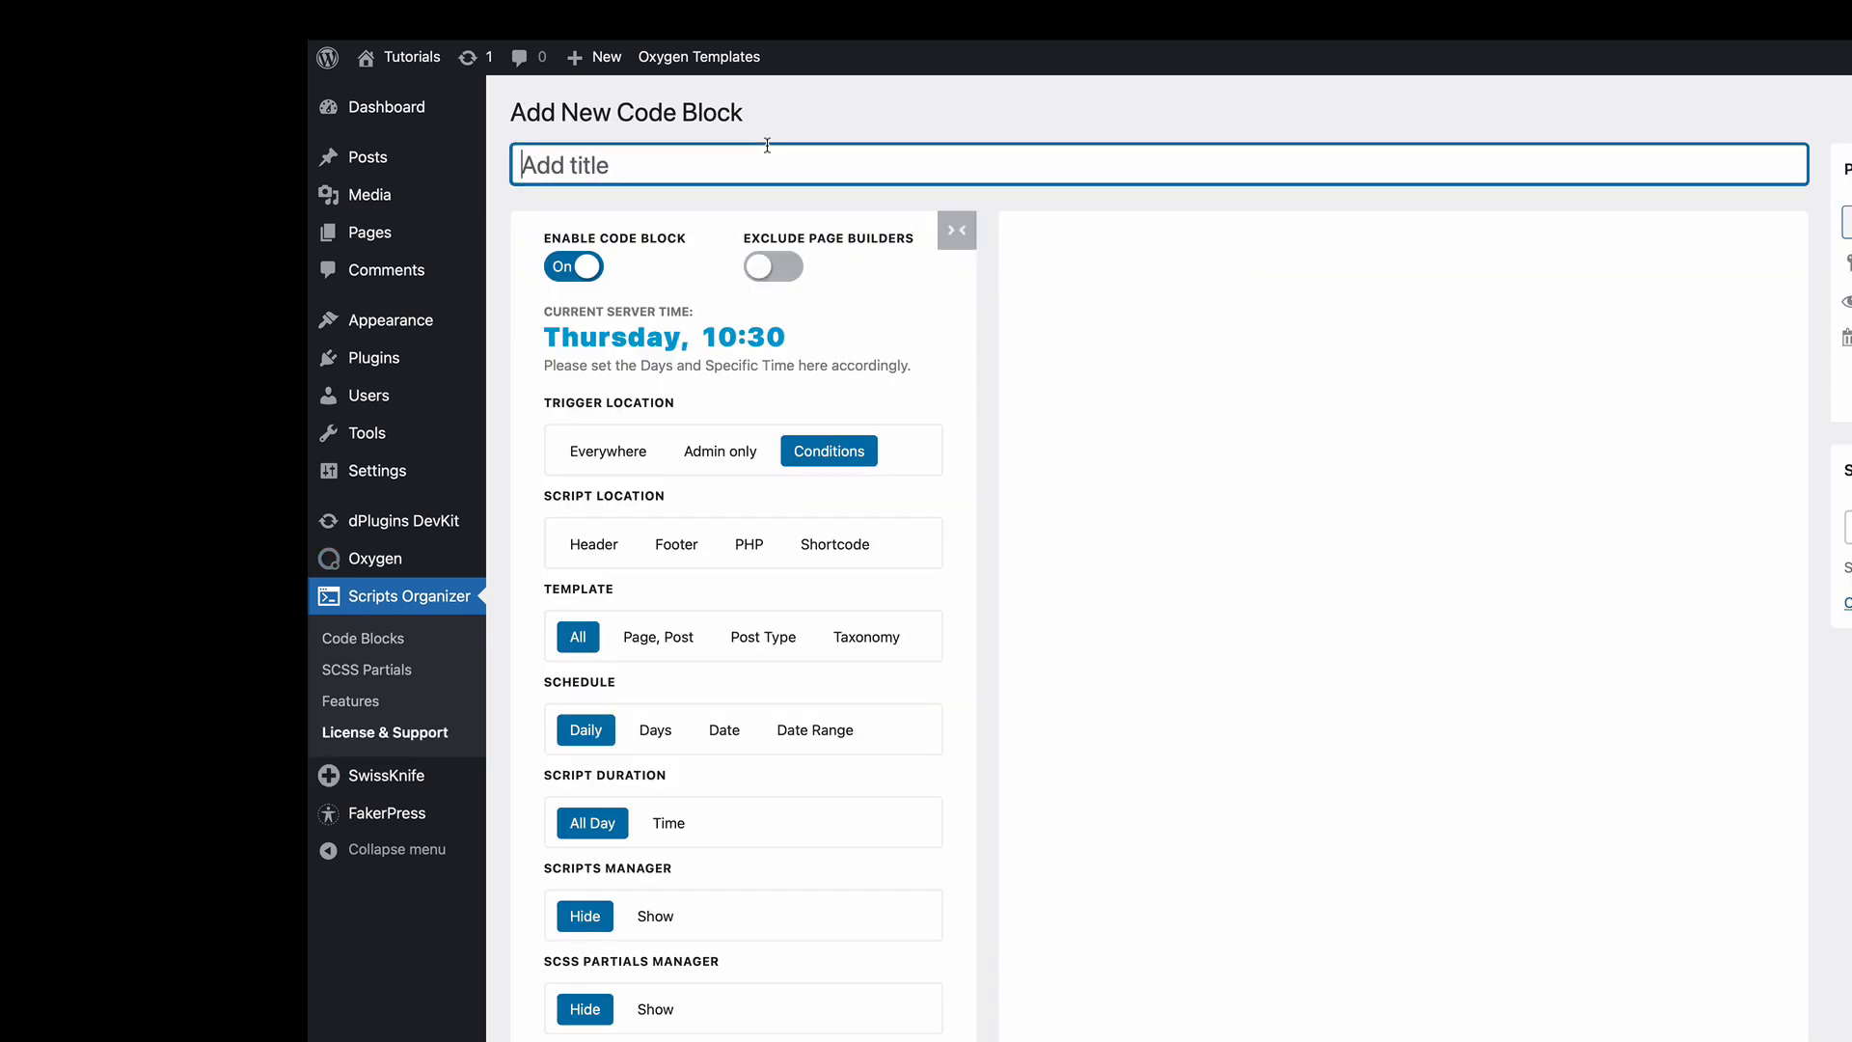
{"action": "type", "text": "Post colors"}
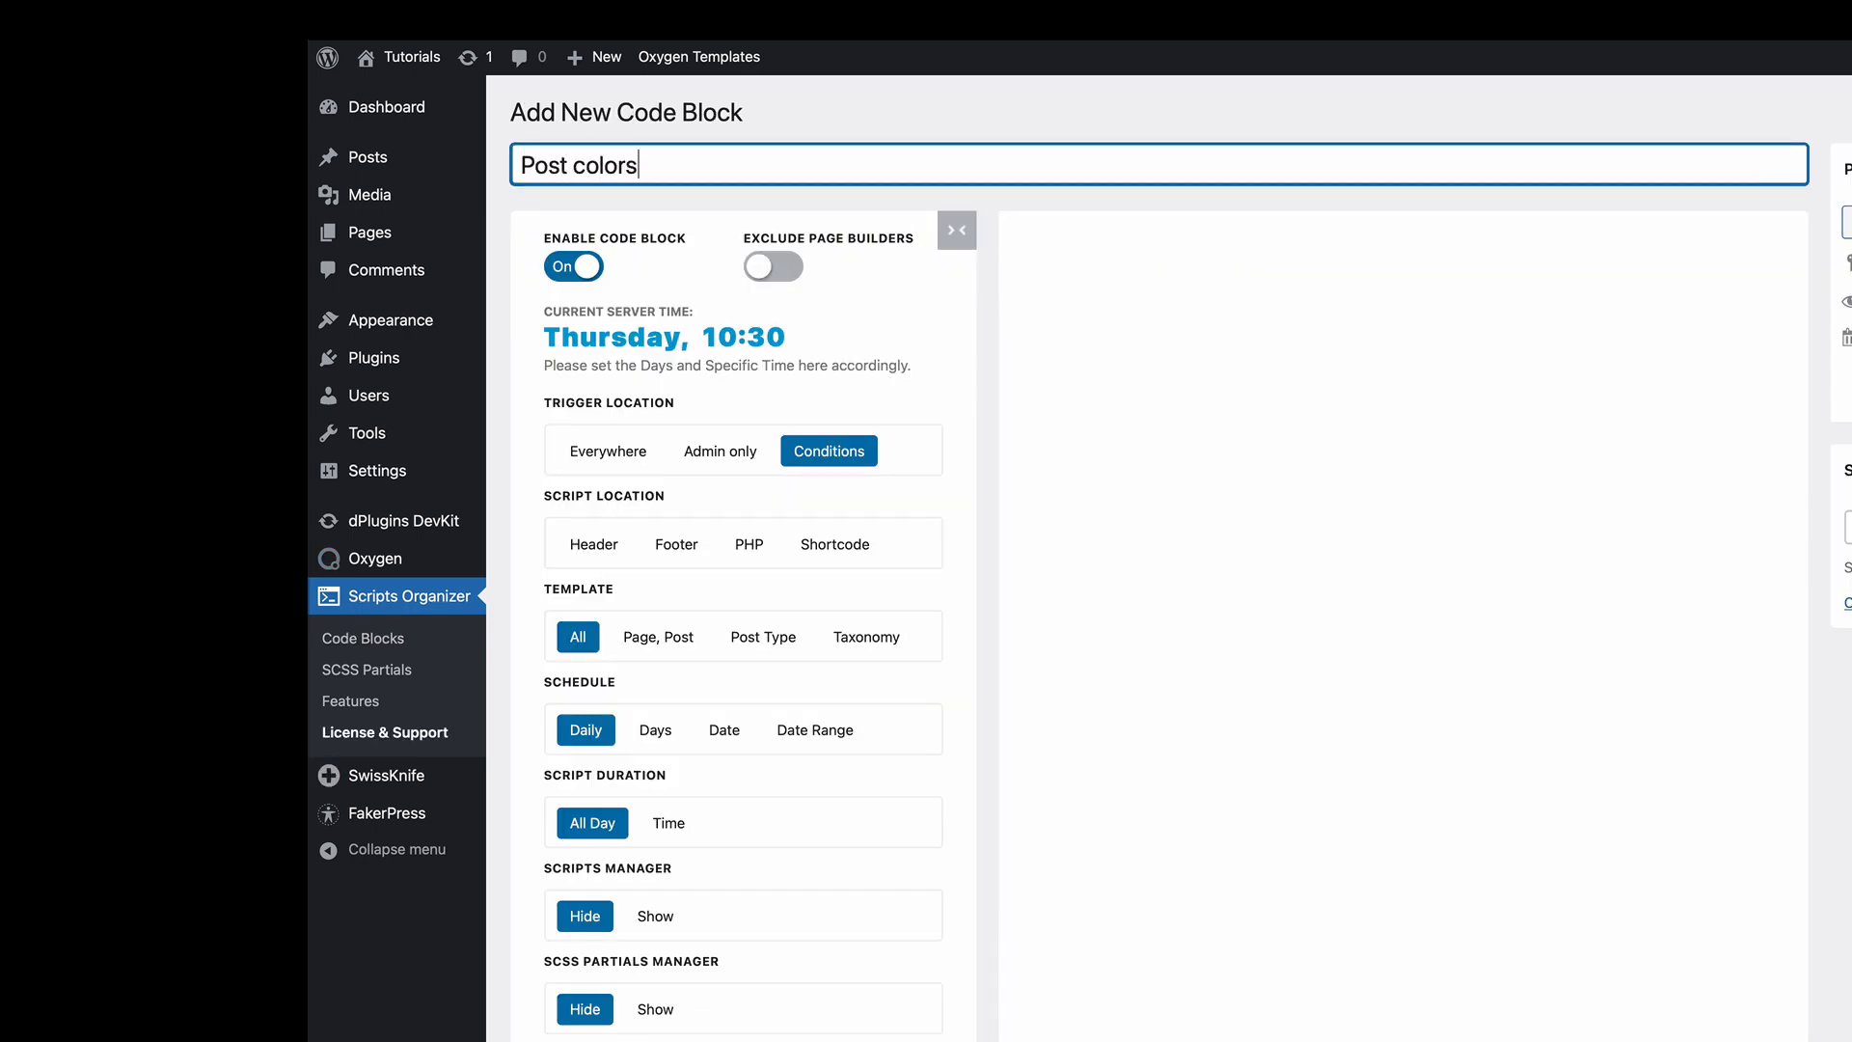
{"action": "left_click", "coordinate": [592, 544]}
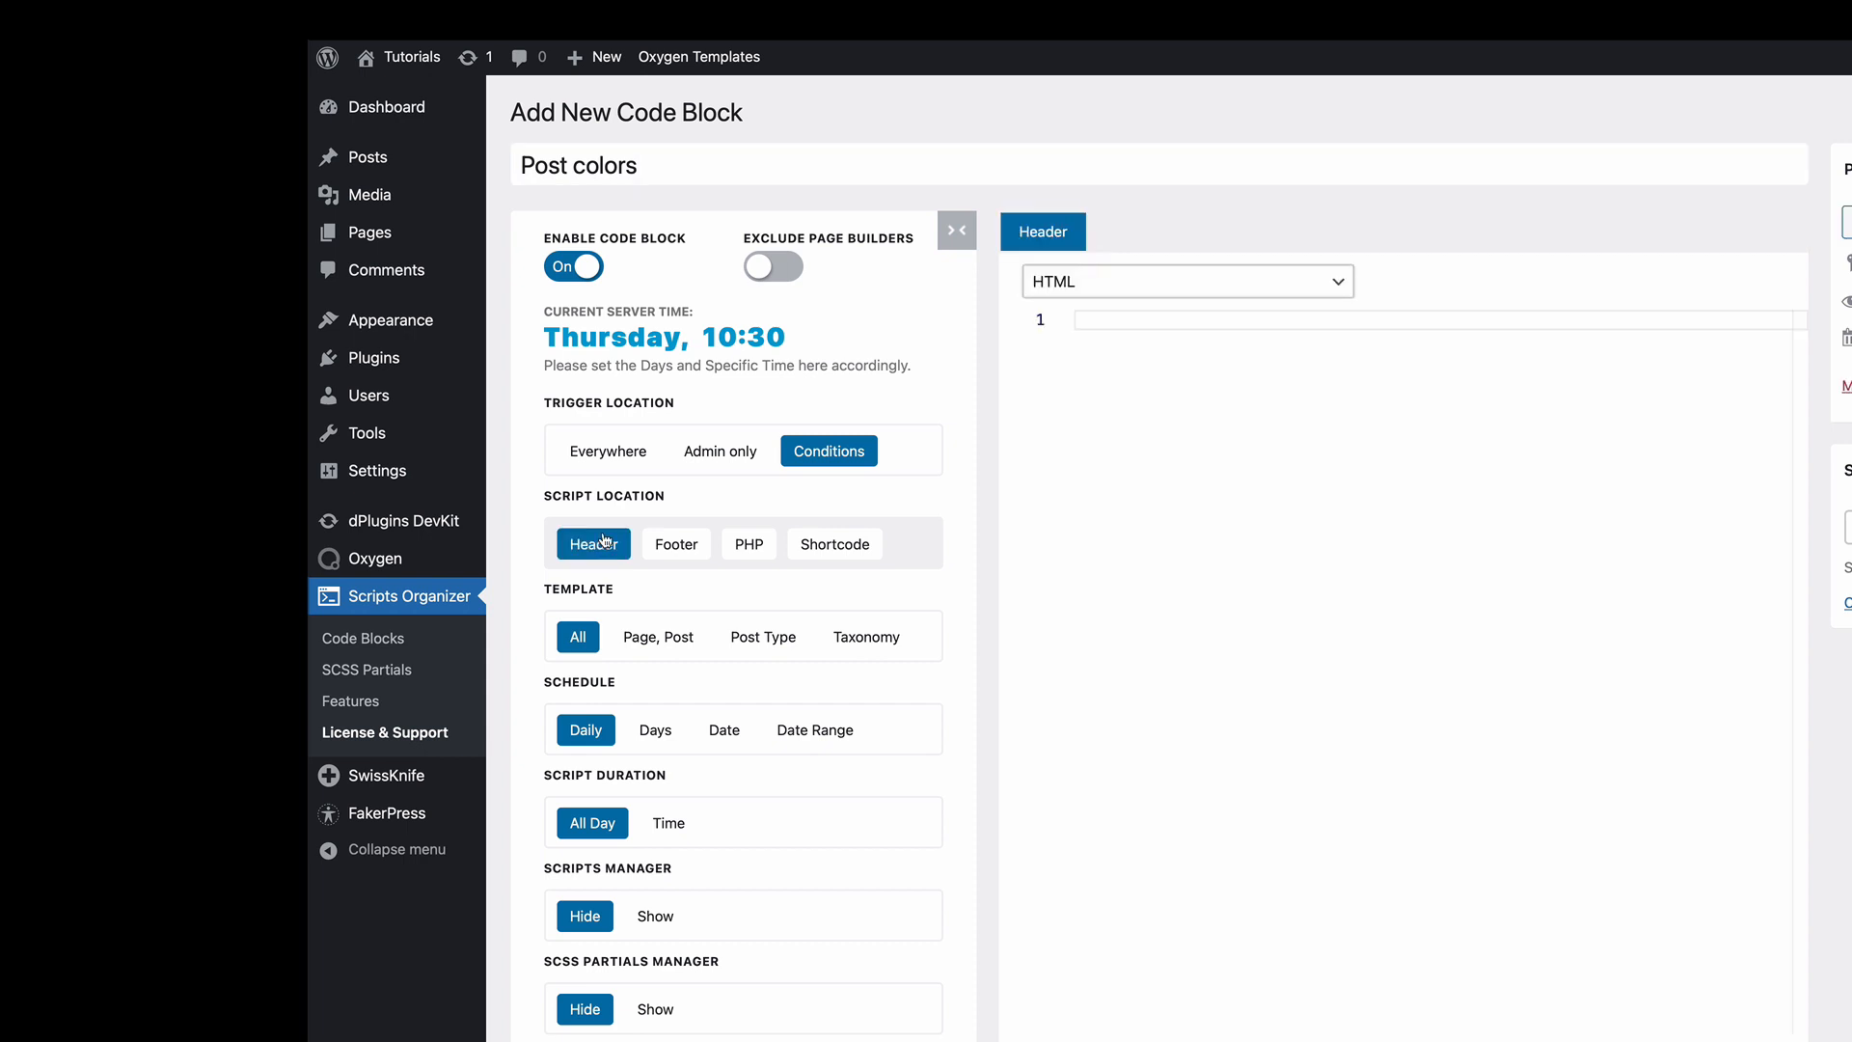
{"action": "left_click", "coordinate": [658, 636]}
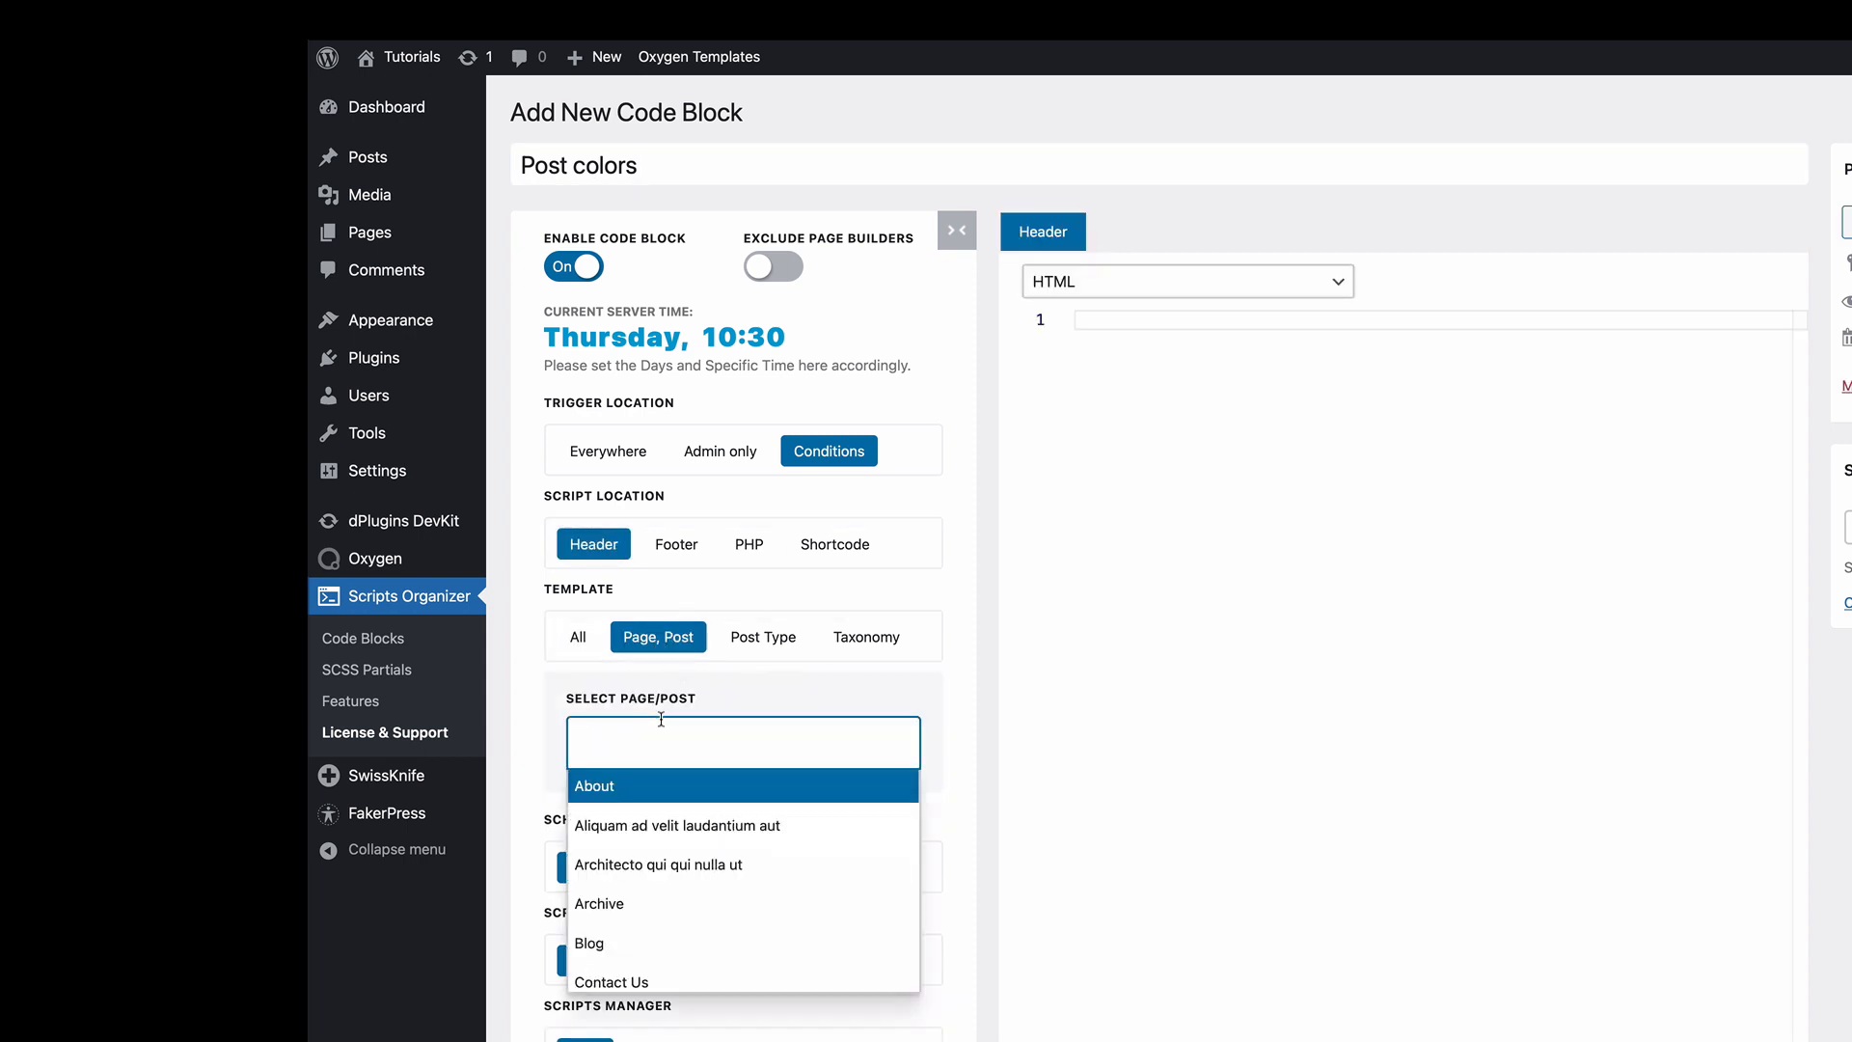
{"action": "type", "text": "home"}
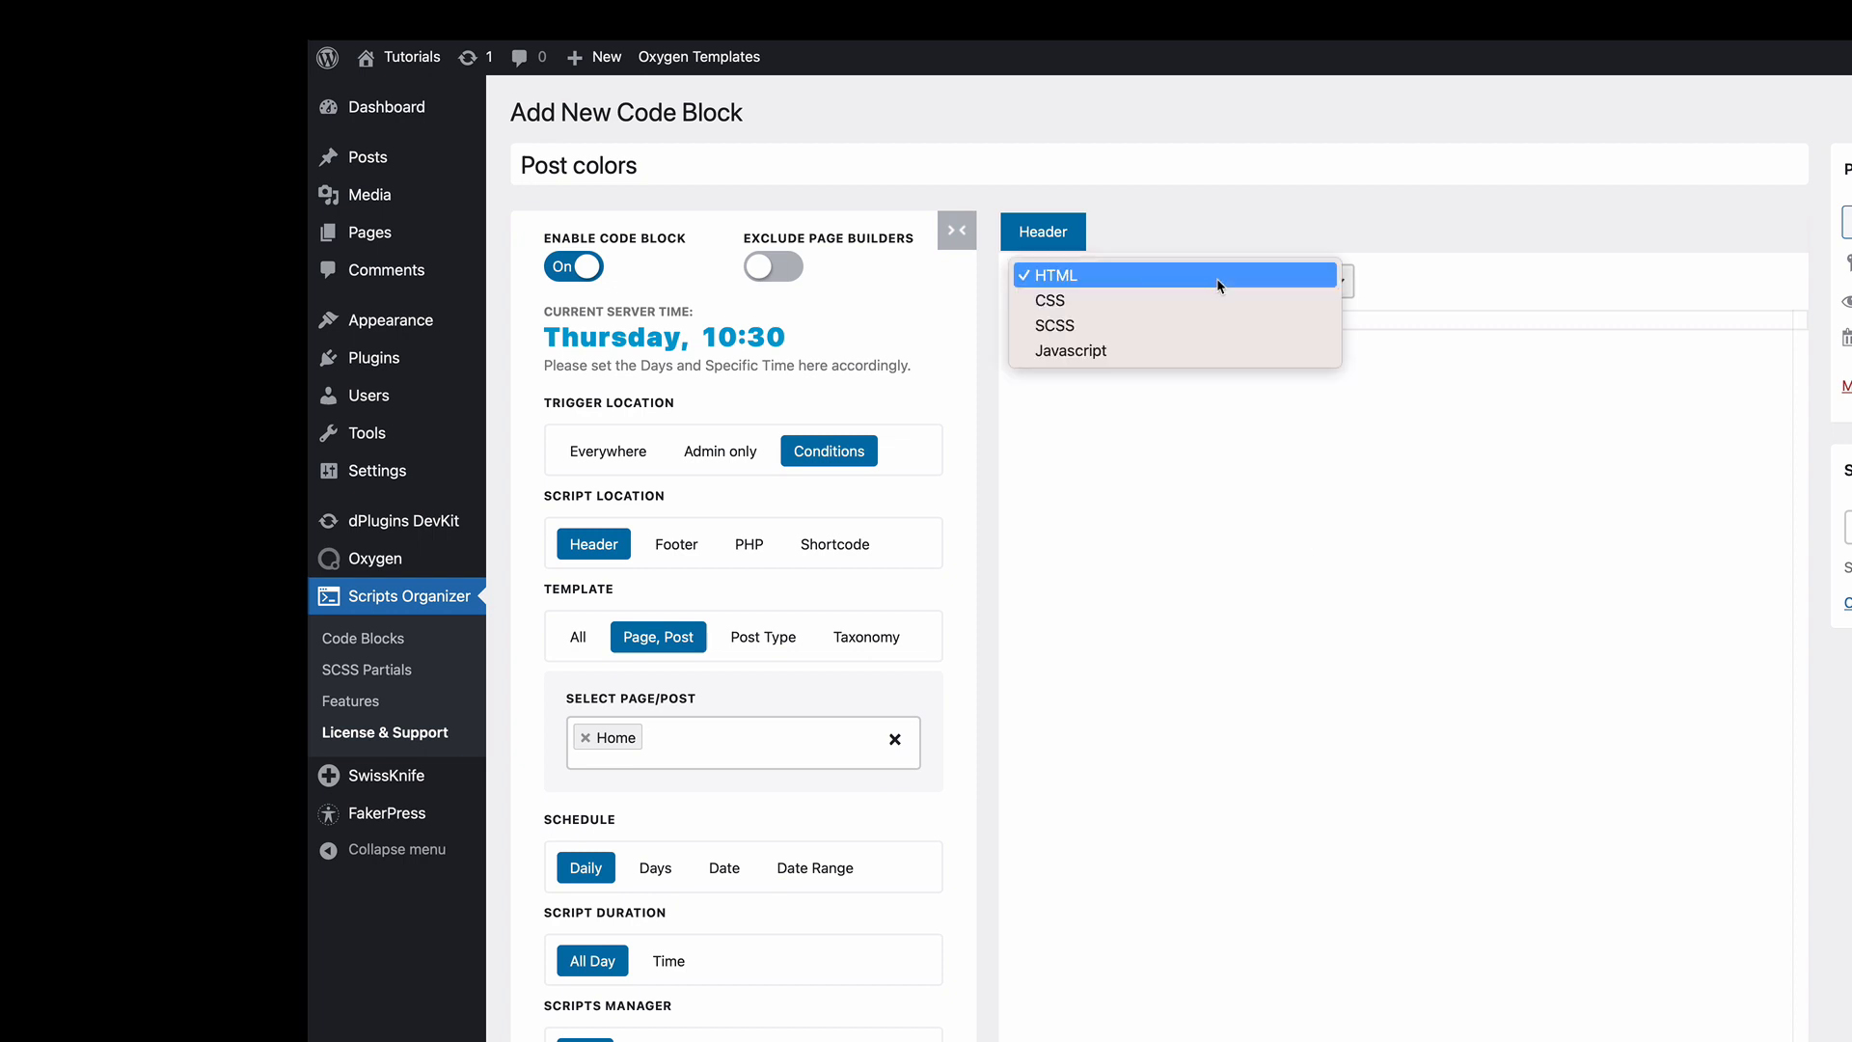
{"action": "left_click", "coordinate": [1049, 301]}
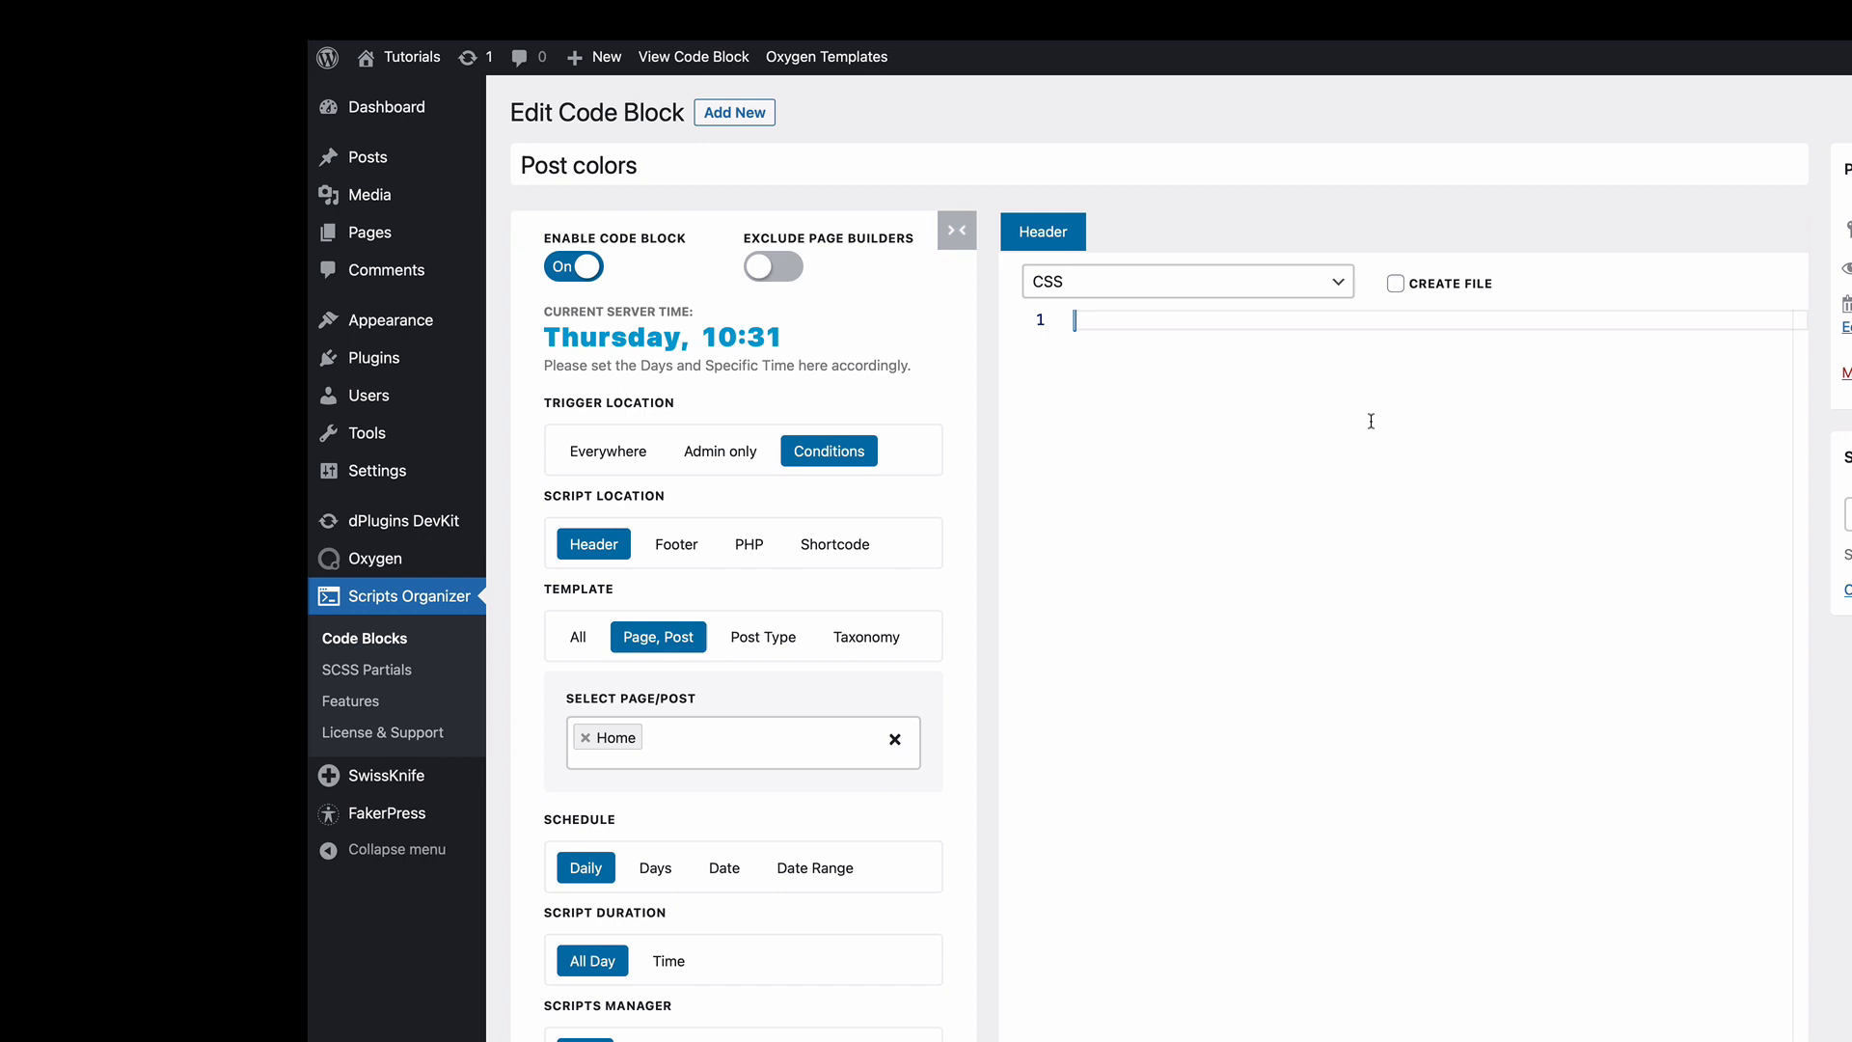
Write empty [category_bg="…"] rules for features, news and update, checking slugs in Categories.
{"action": "type", "text": "[category_bg]"}
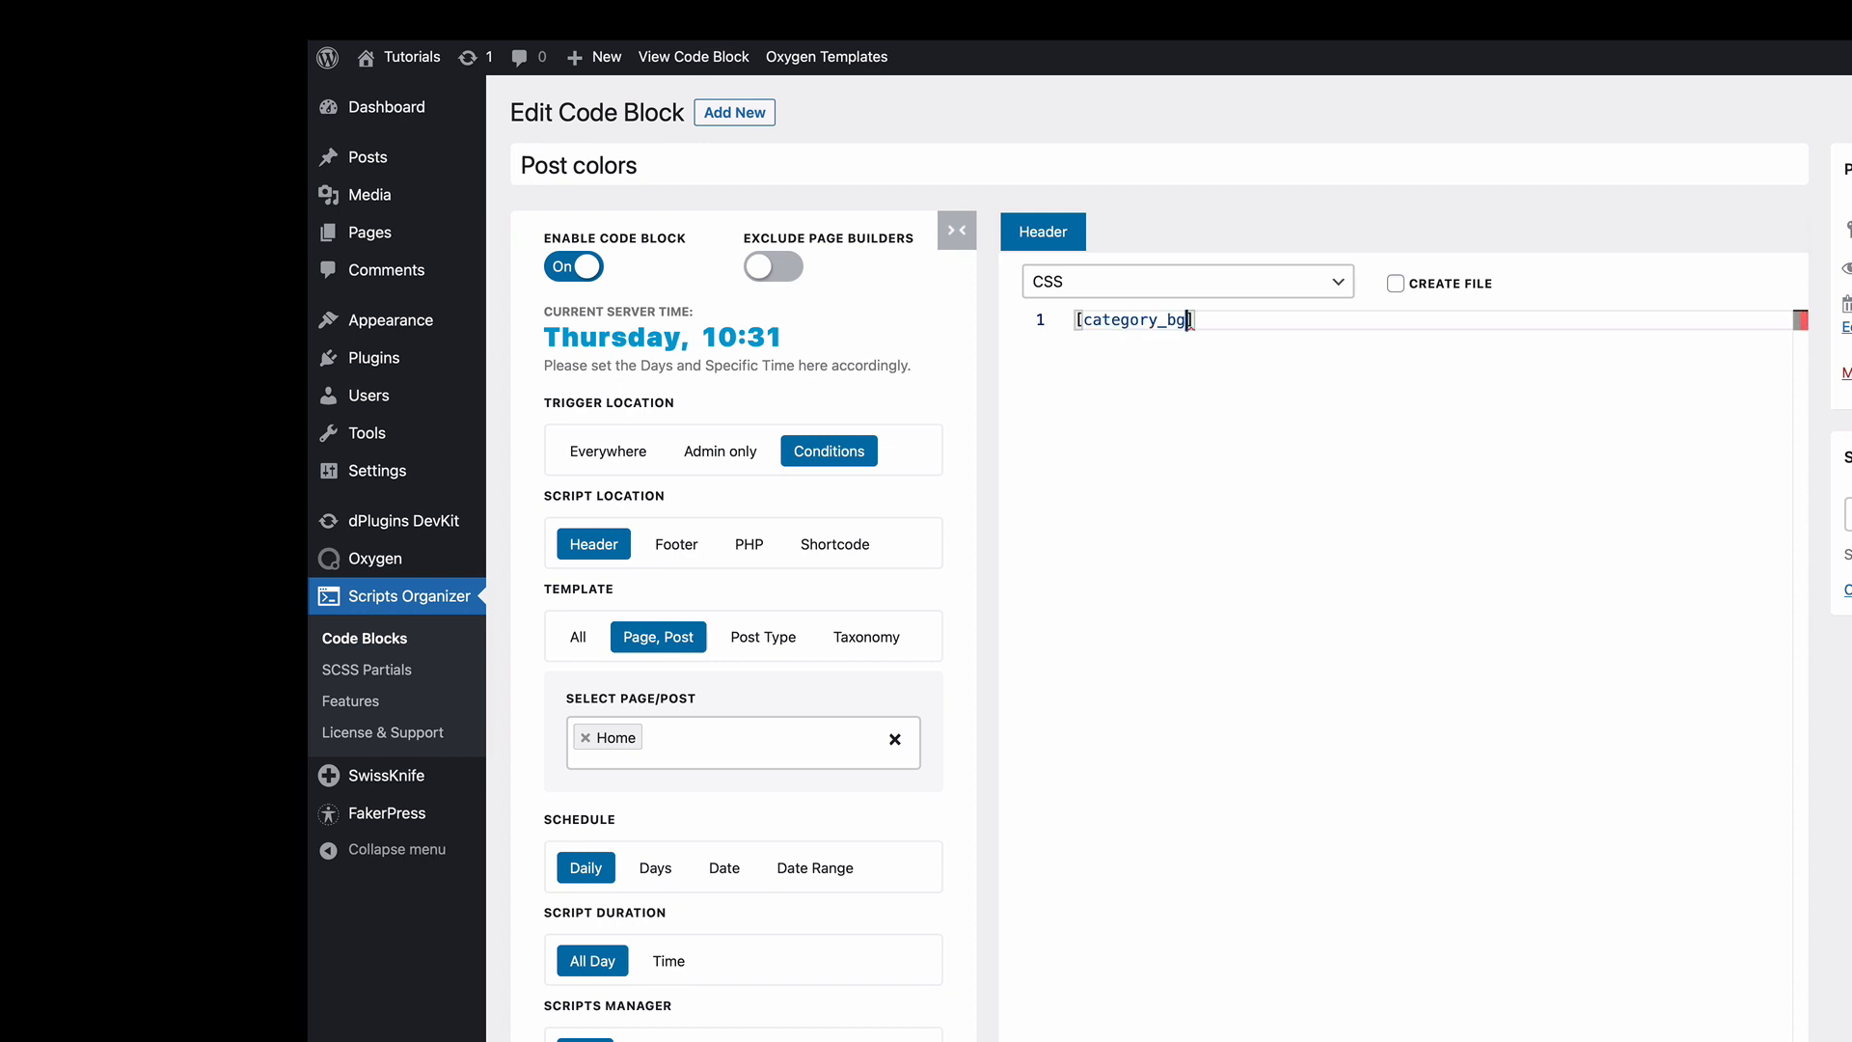
{"action": "type", "text": "=\""}
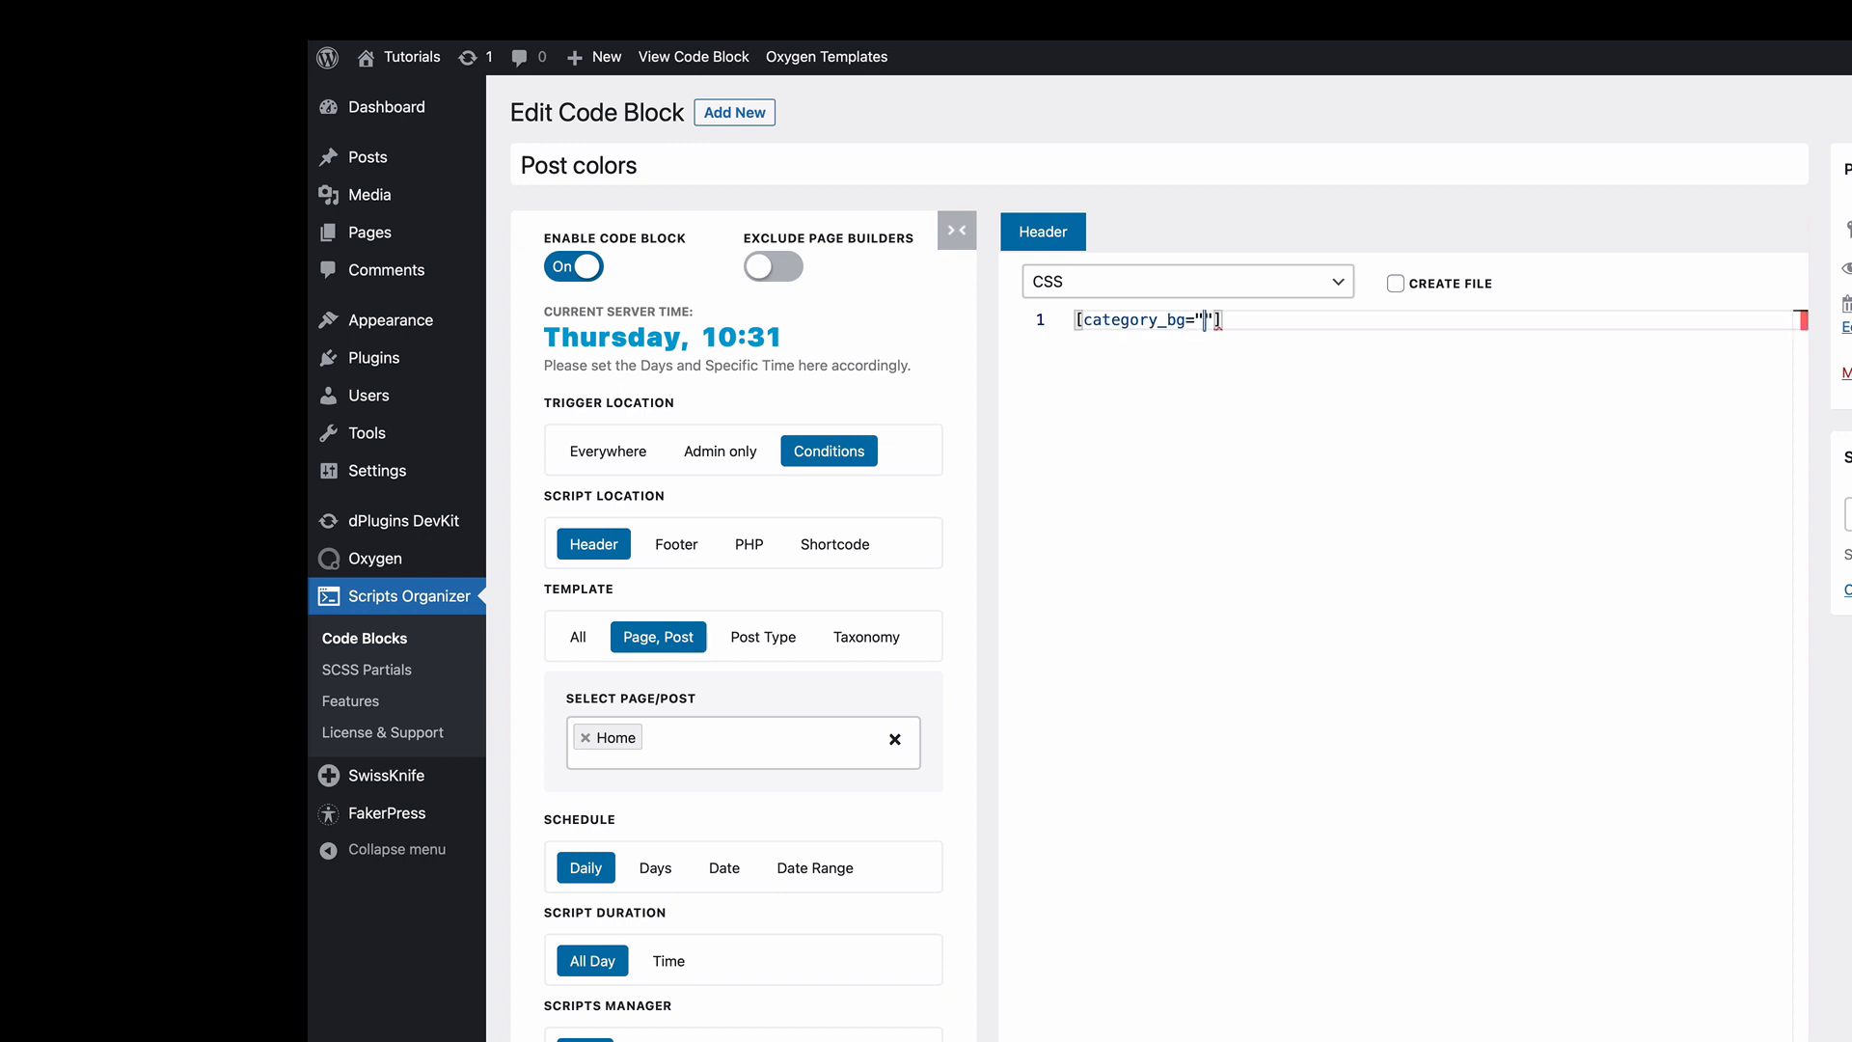
{"action": "type", "text": "news\"]{"}
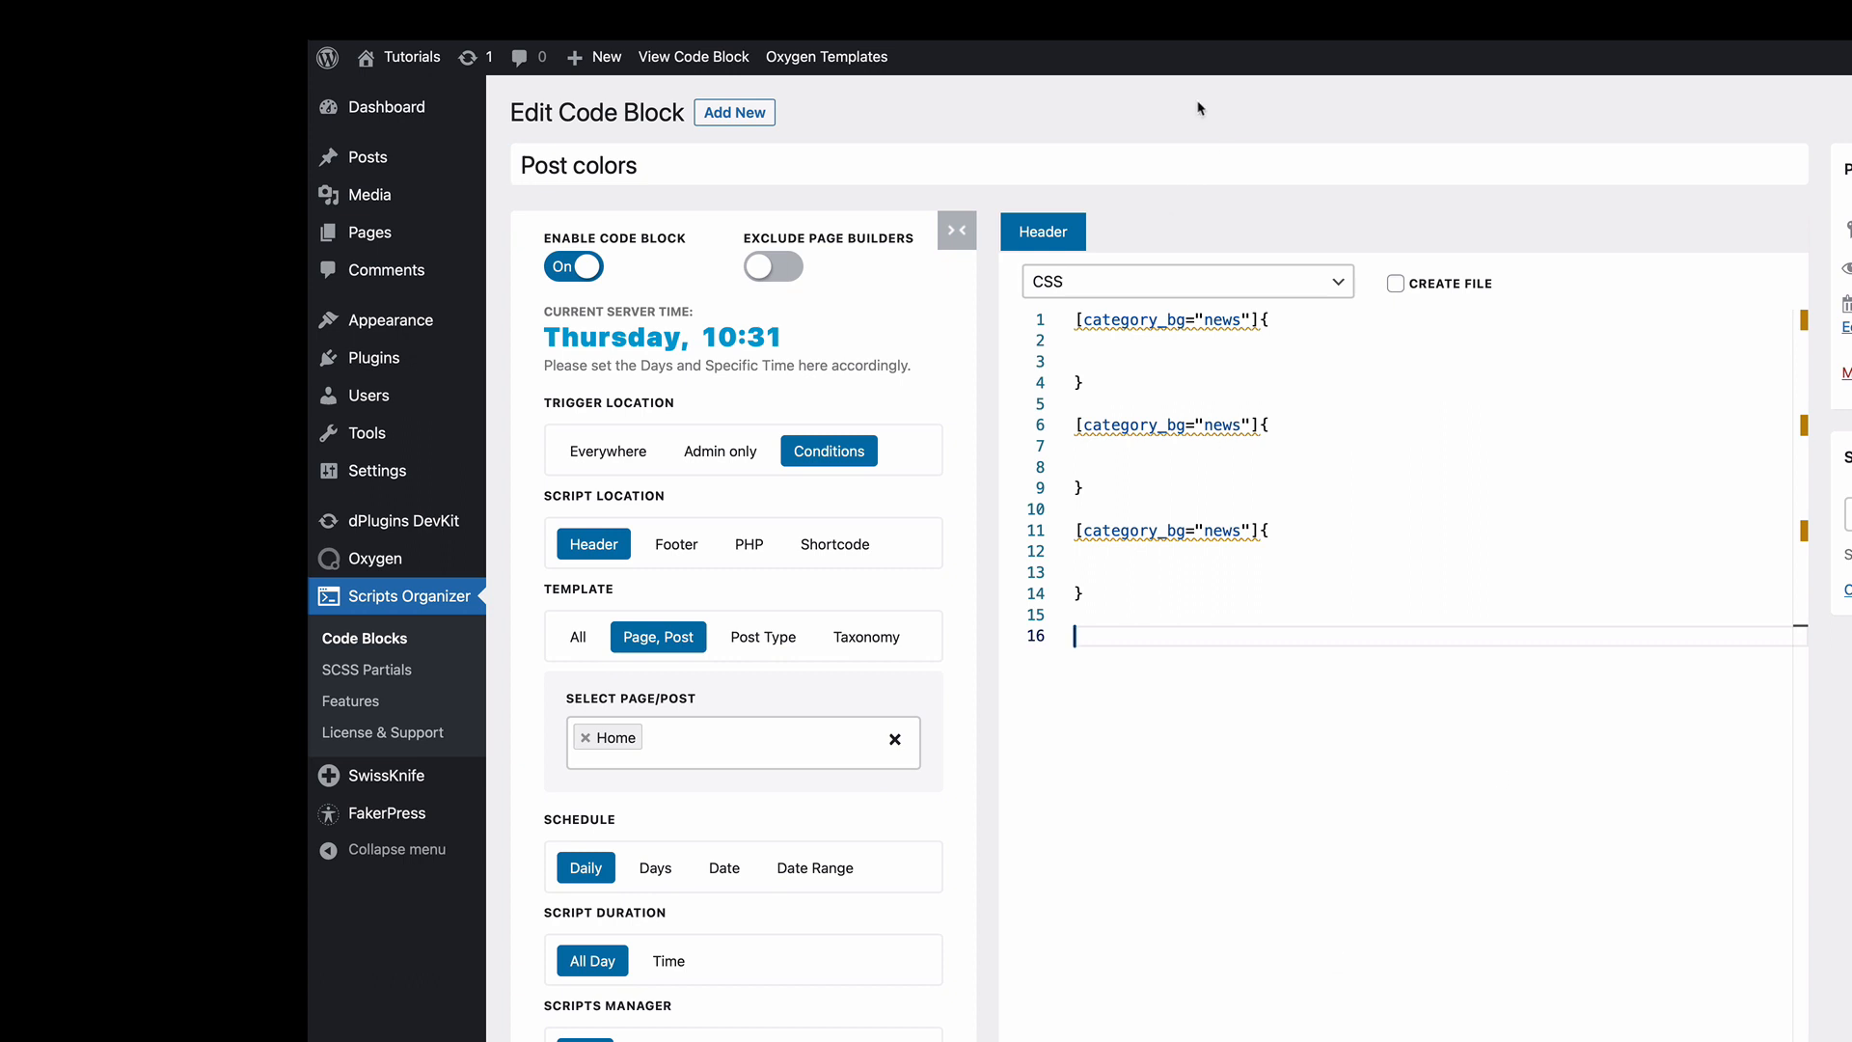
{"action": "mouse_move", "coordinate": [382, 249]}
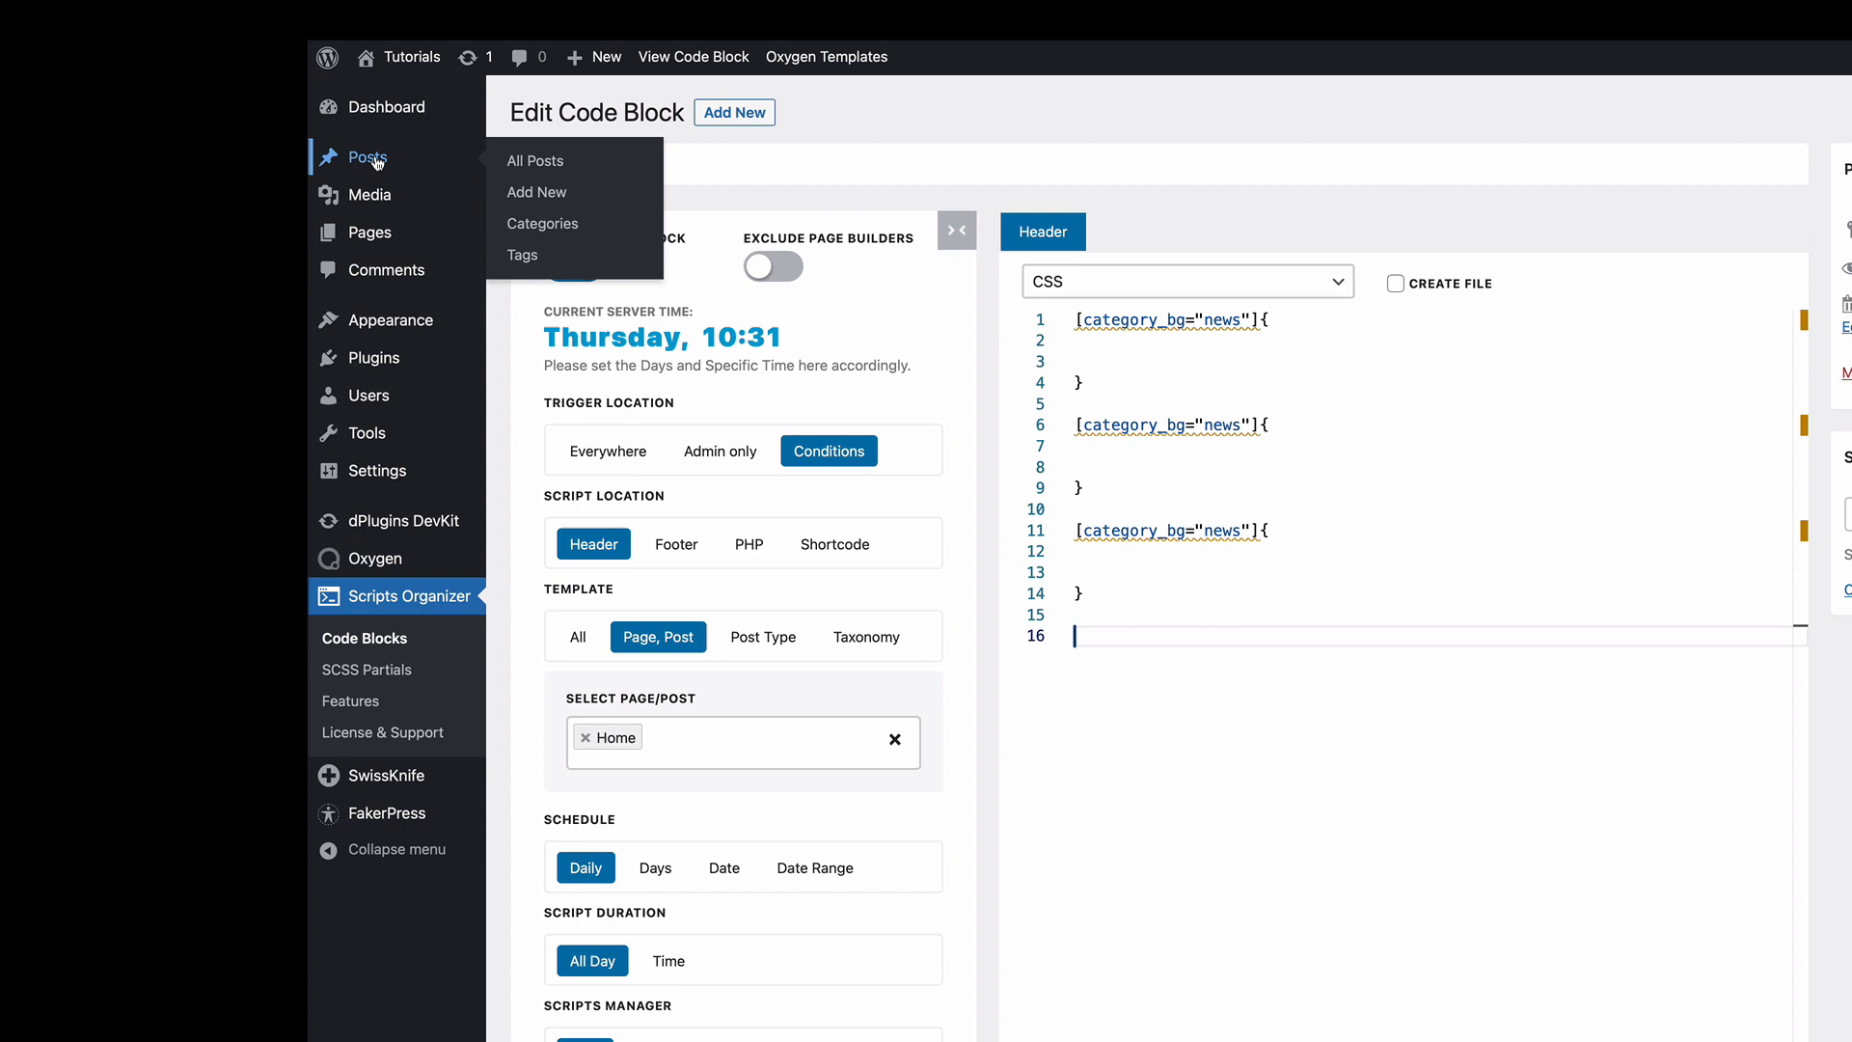
{"action": "left_click", "coordinate": [543, 223]}
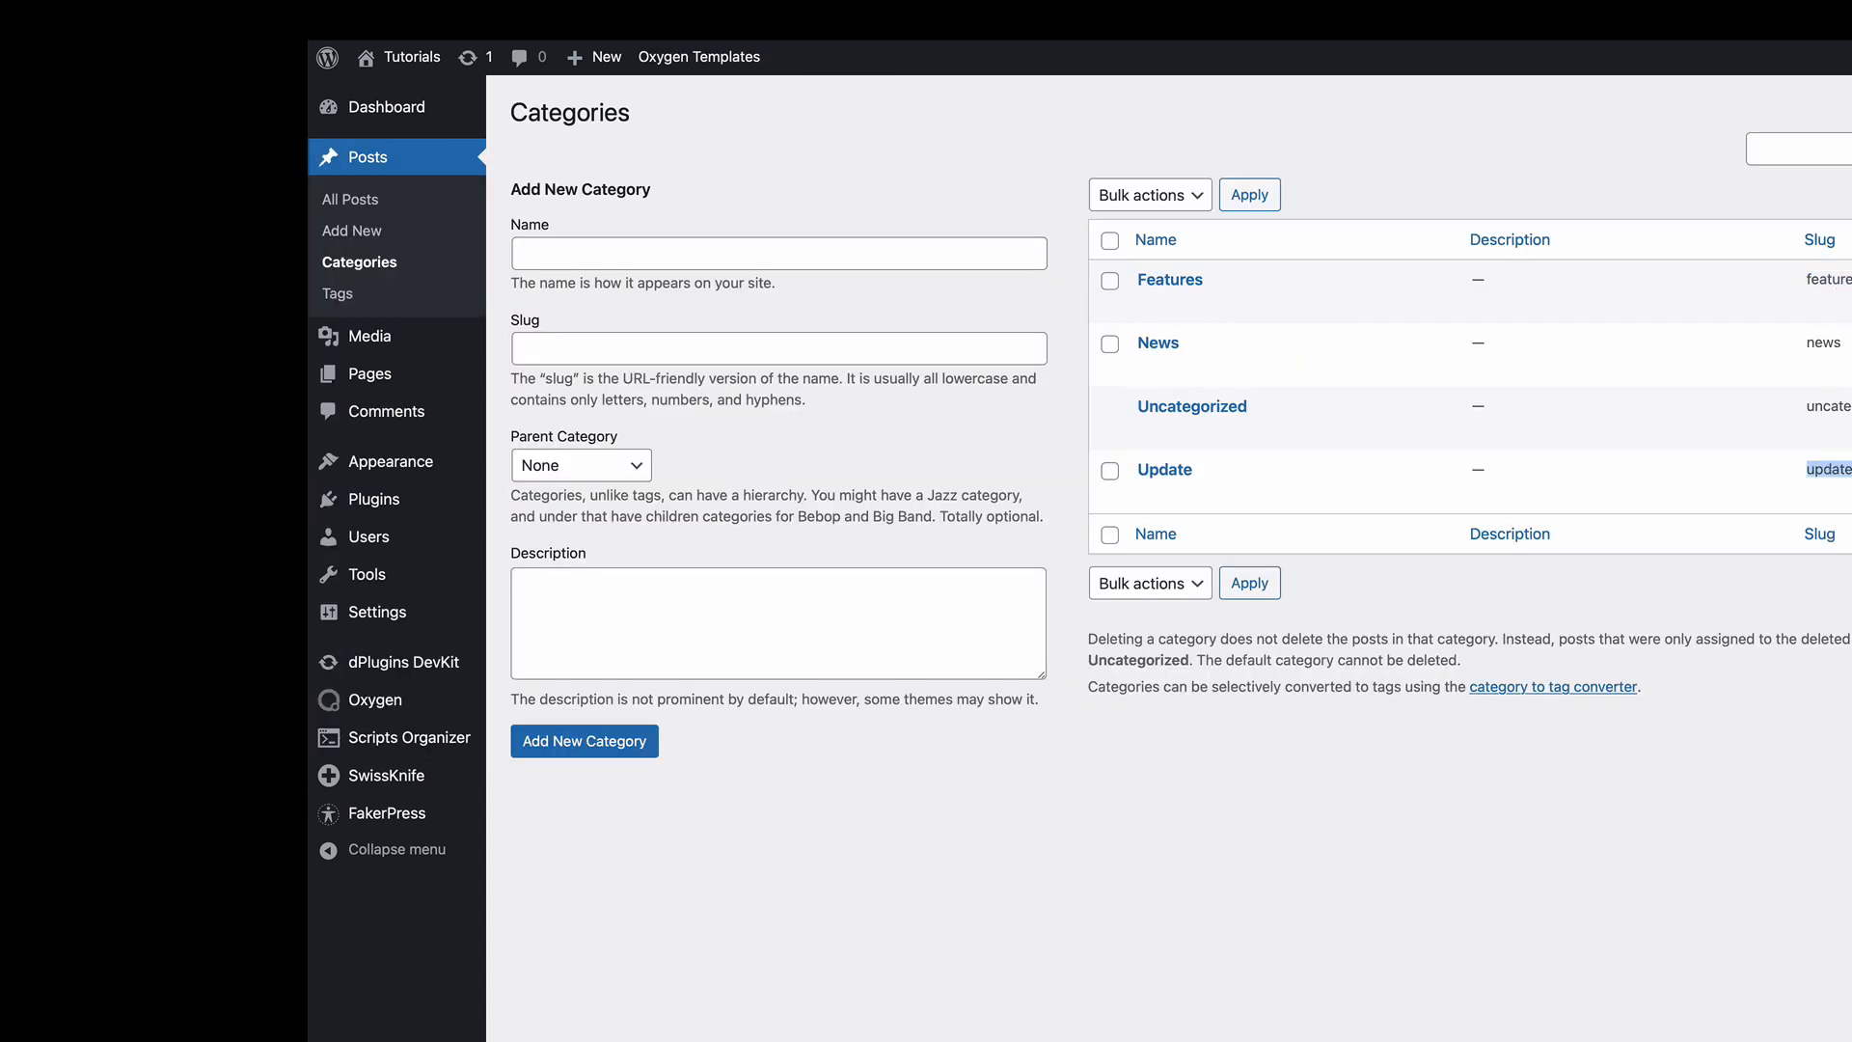
{"action": "left_click", "coordinate": [415, 596]}
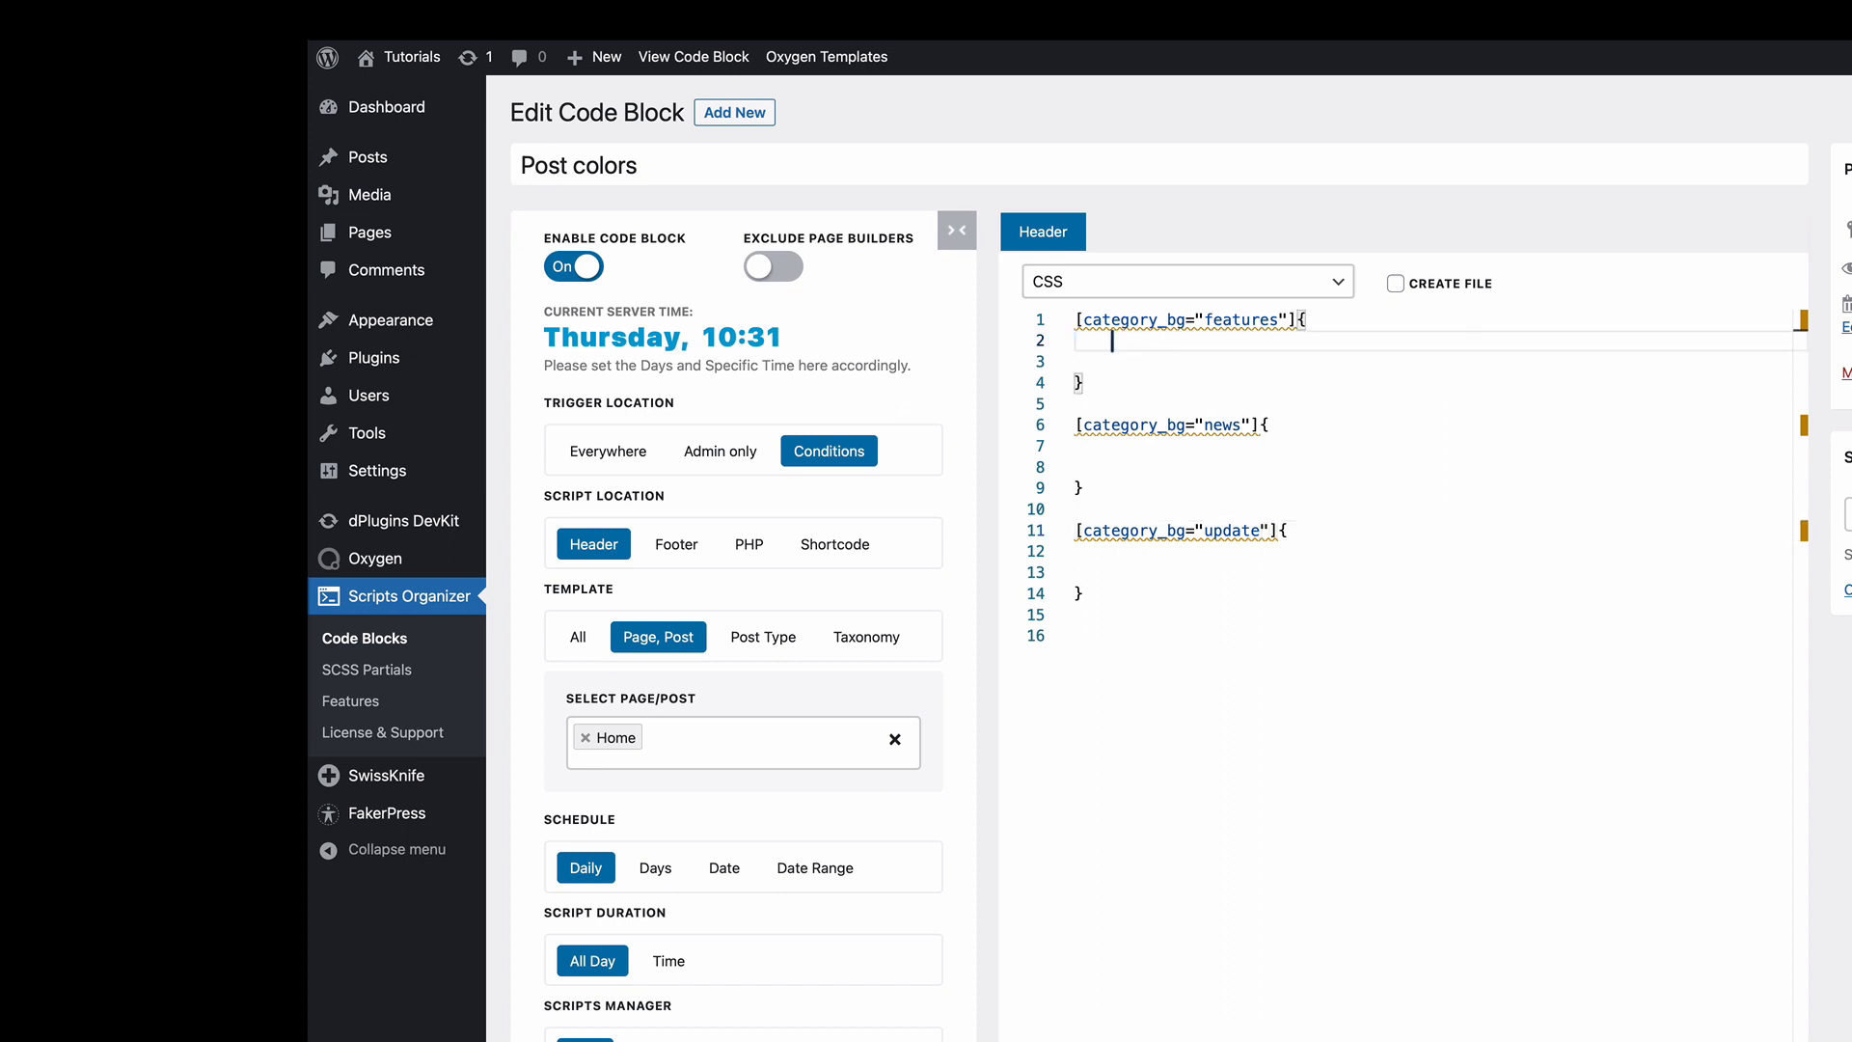
Set background-color red for features, blue for news, green for update, with an html selector prefix.
{"action": "type", "text": "background-color: red;"}
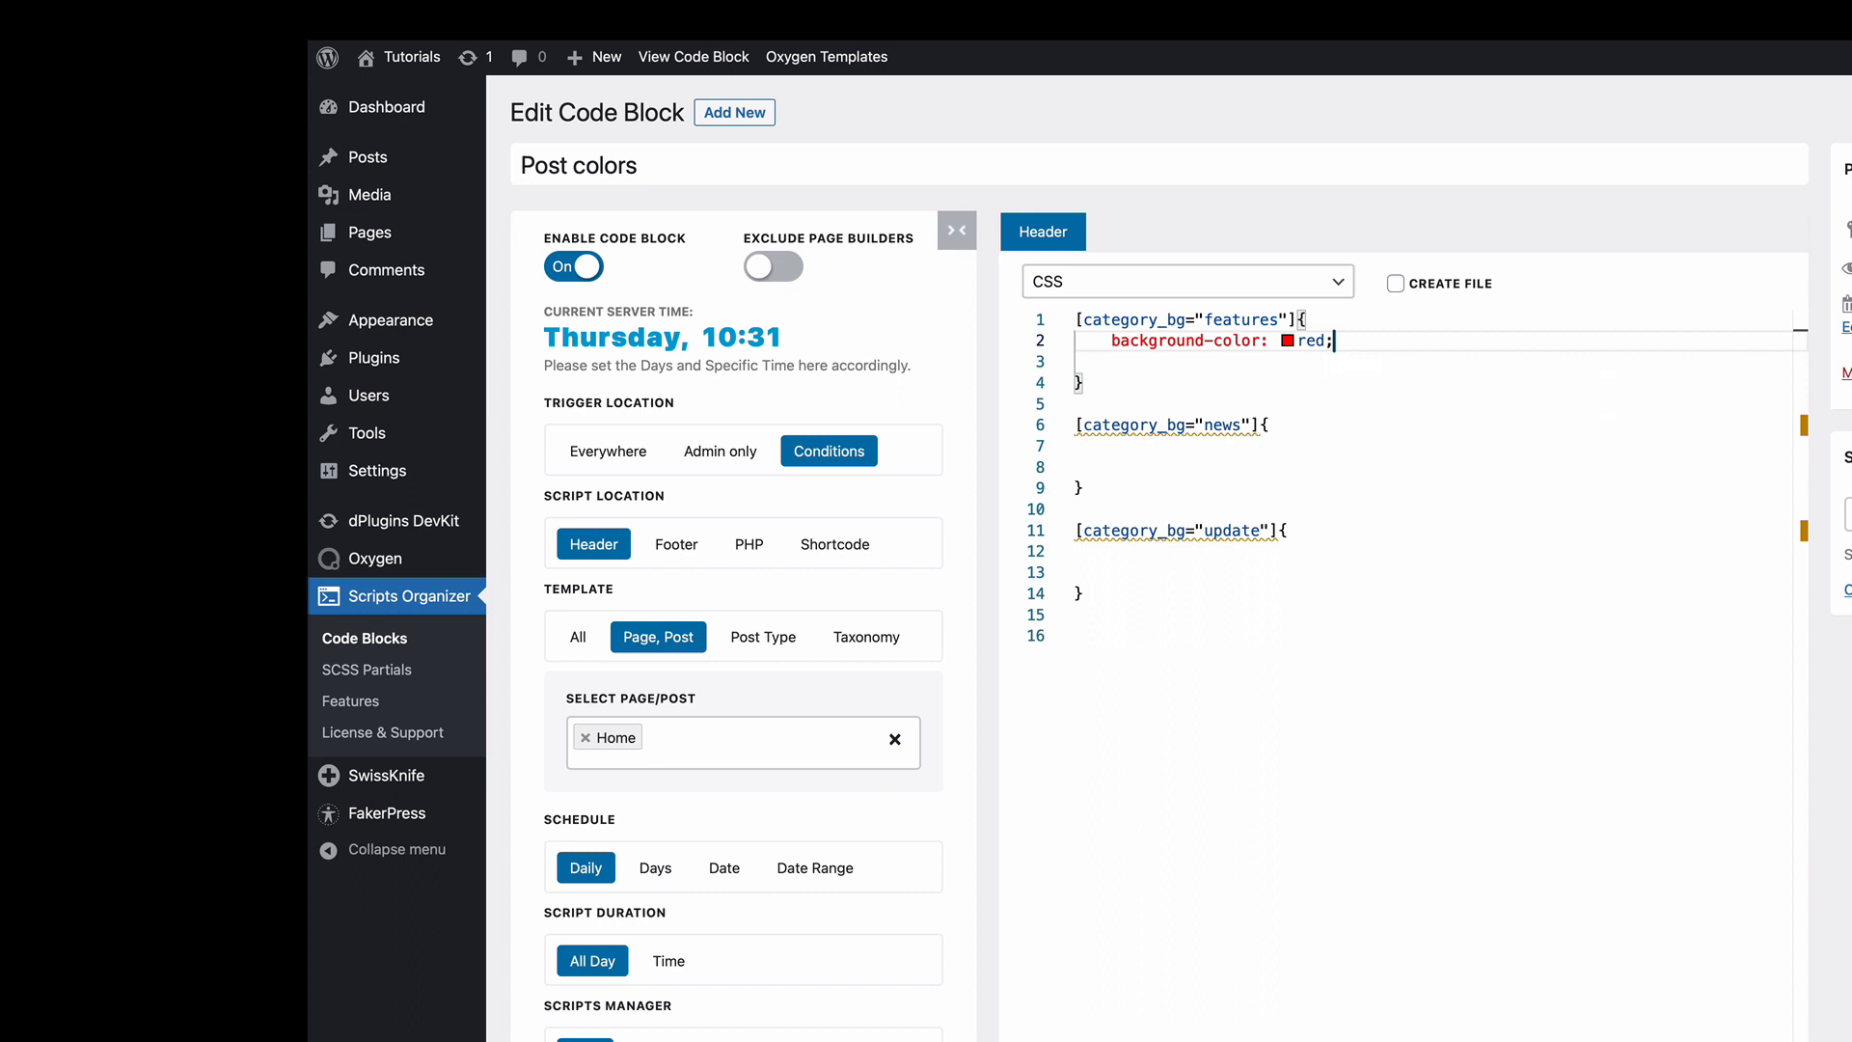
{"action": "type", "text": "background-color: red;"}
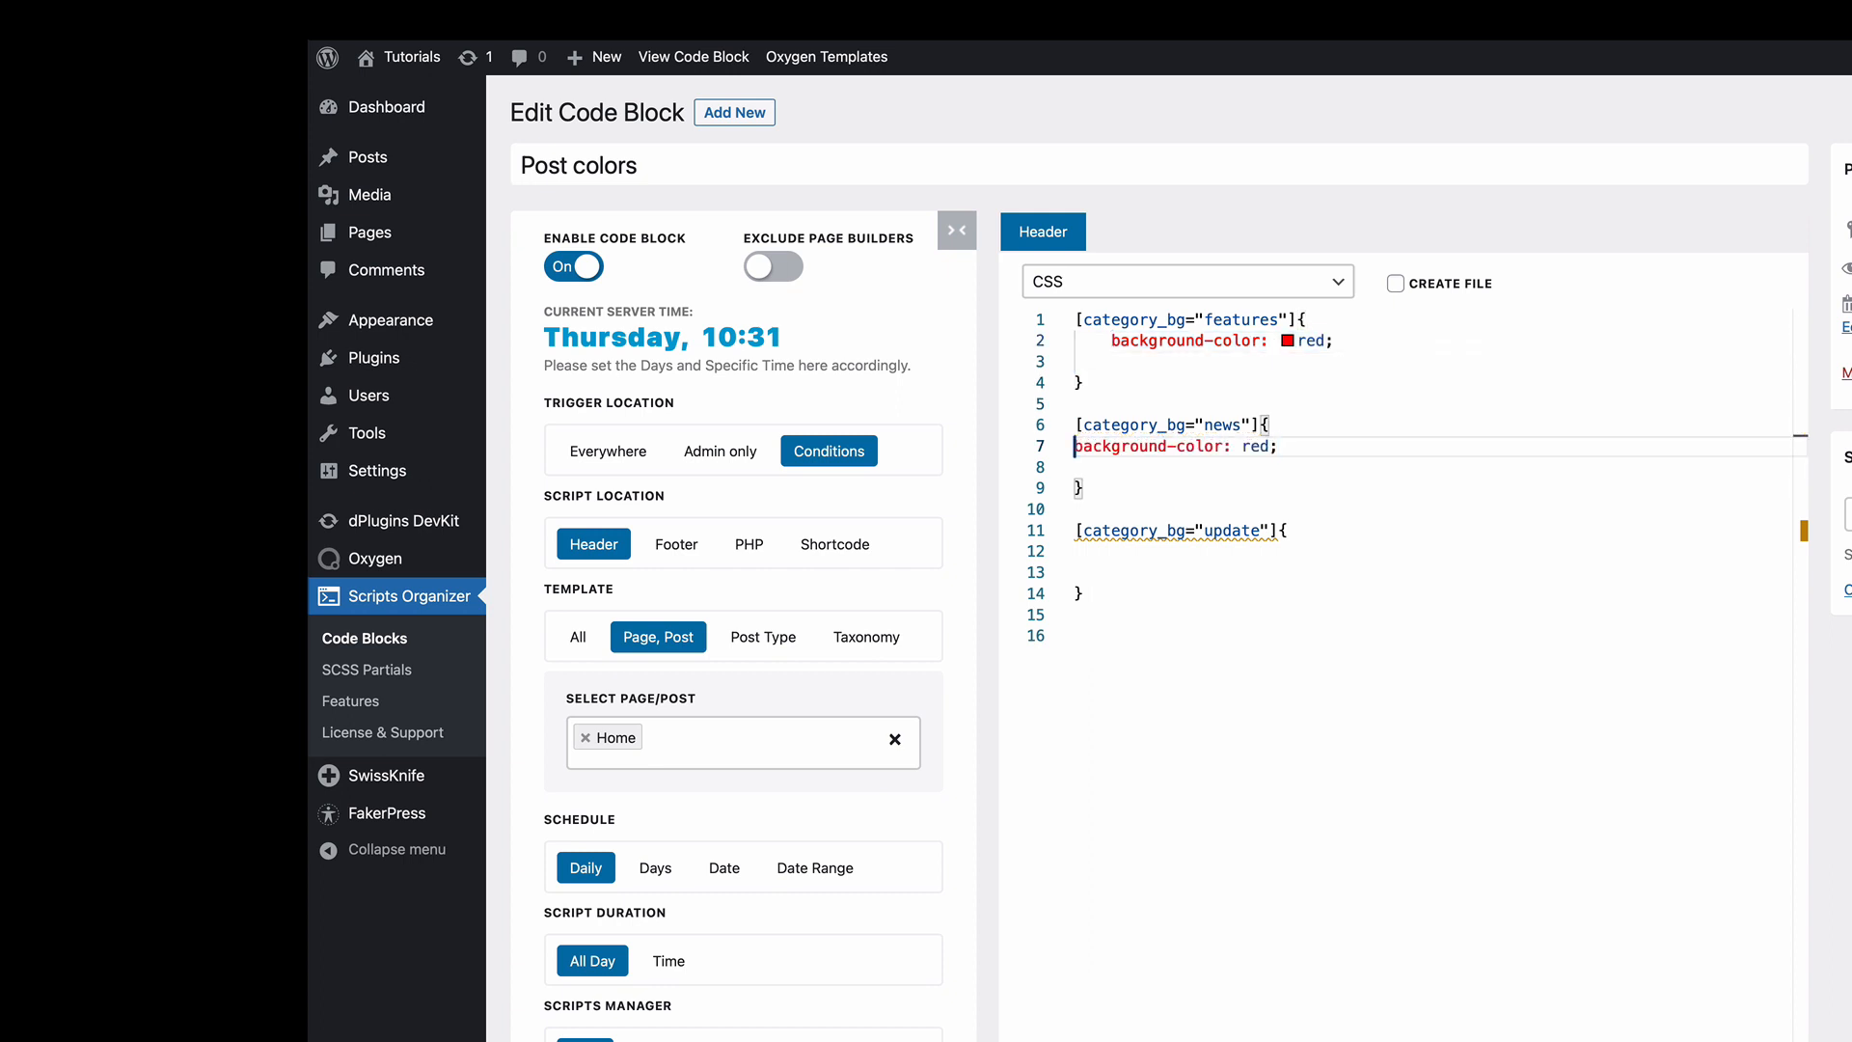
{"action": "type", "text": "blue"}
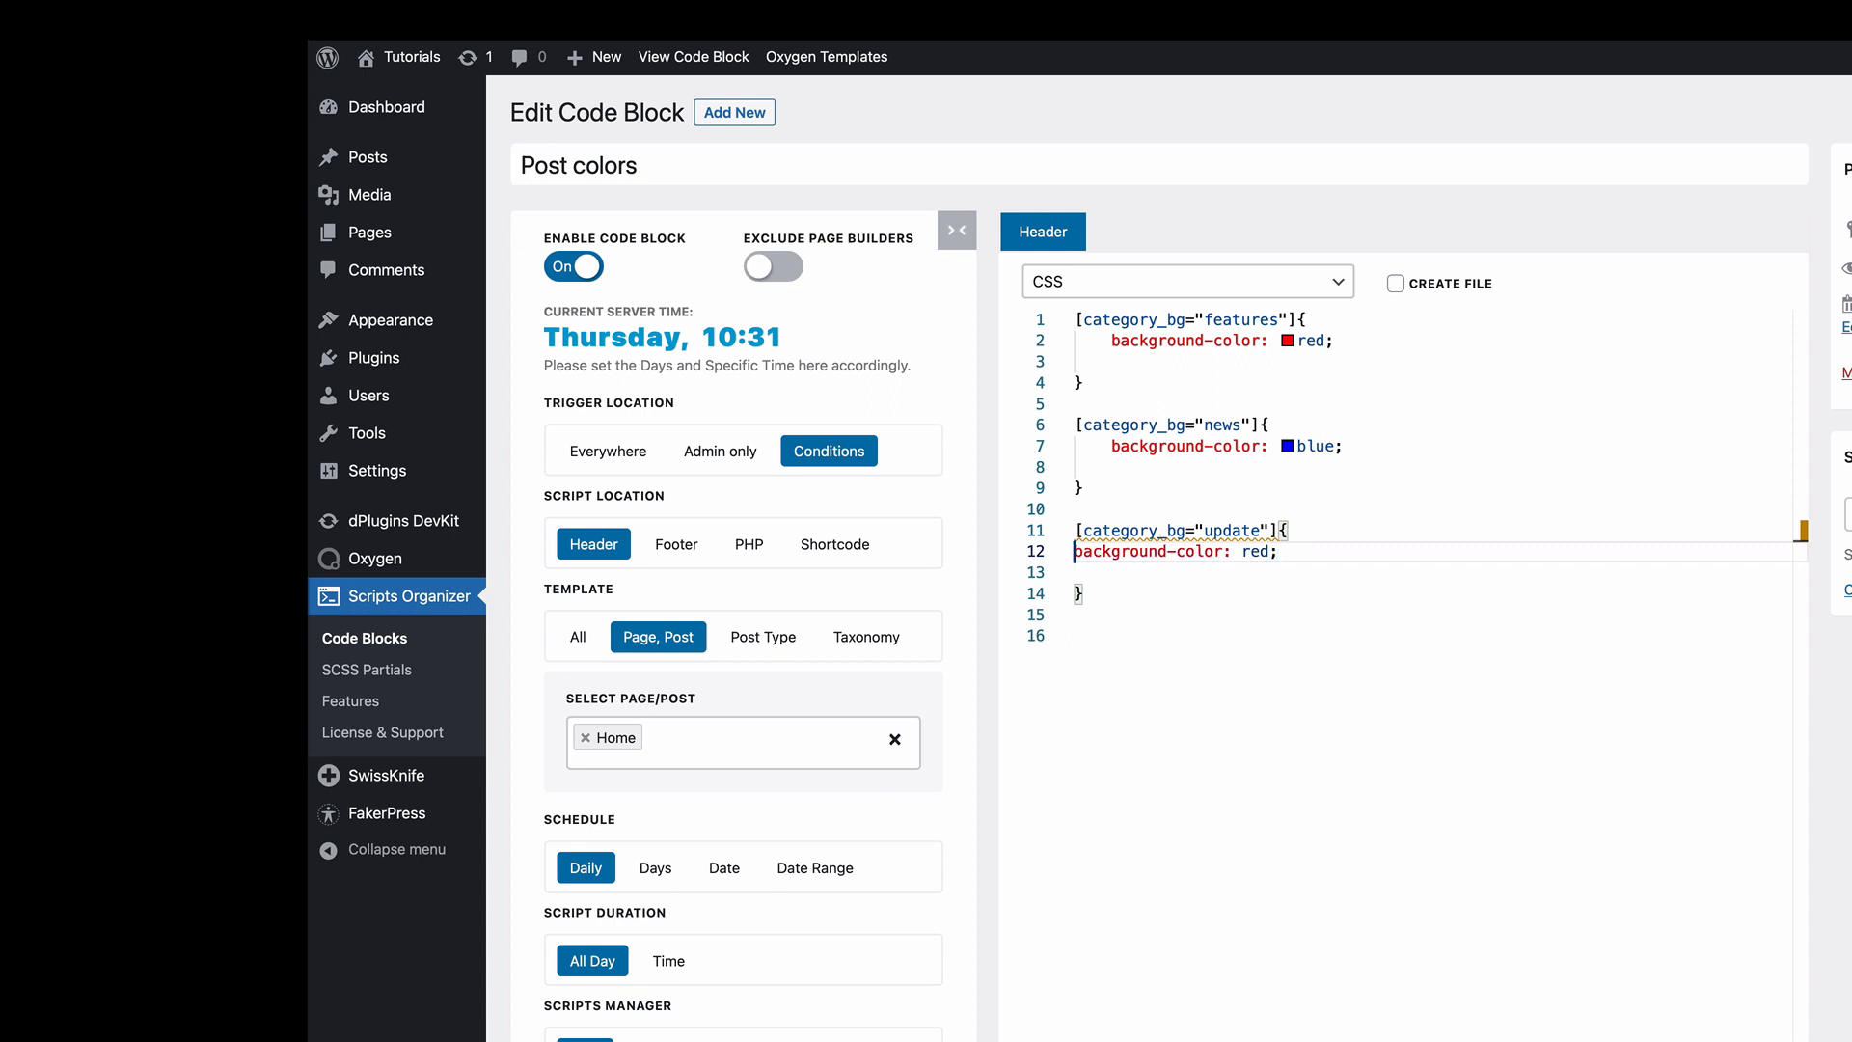
{"action": "type", "text": "green"}
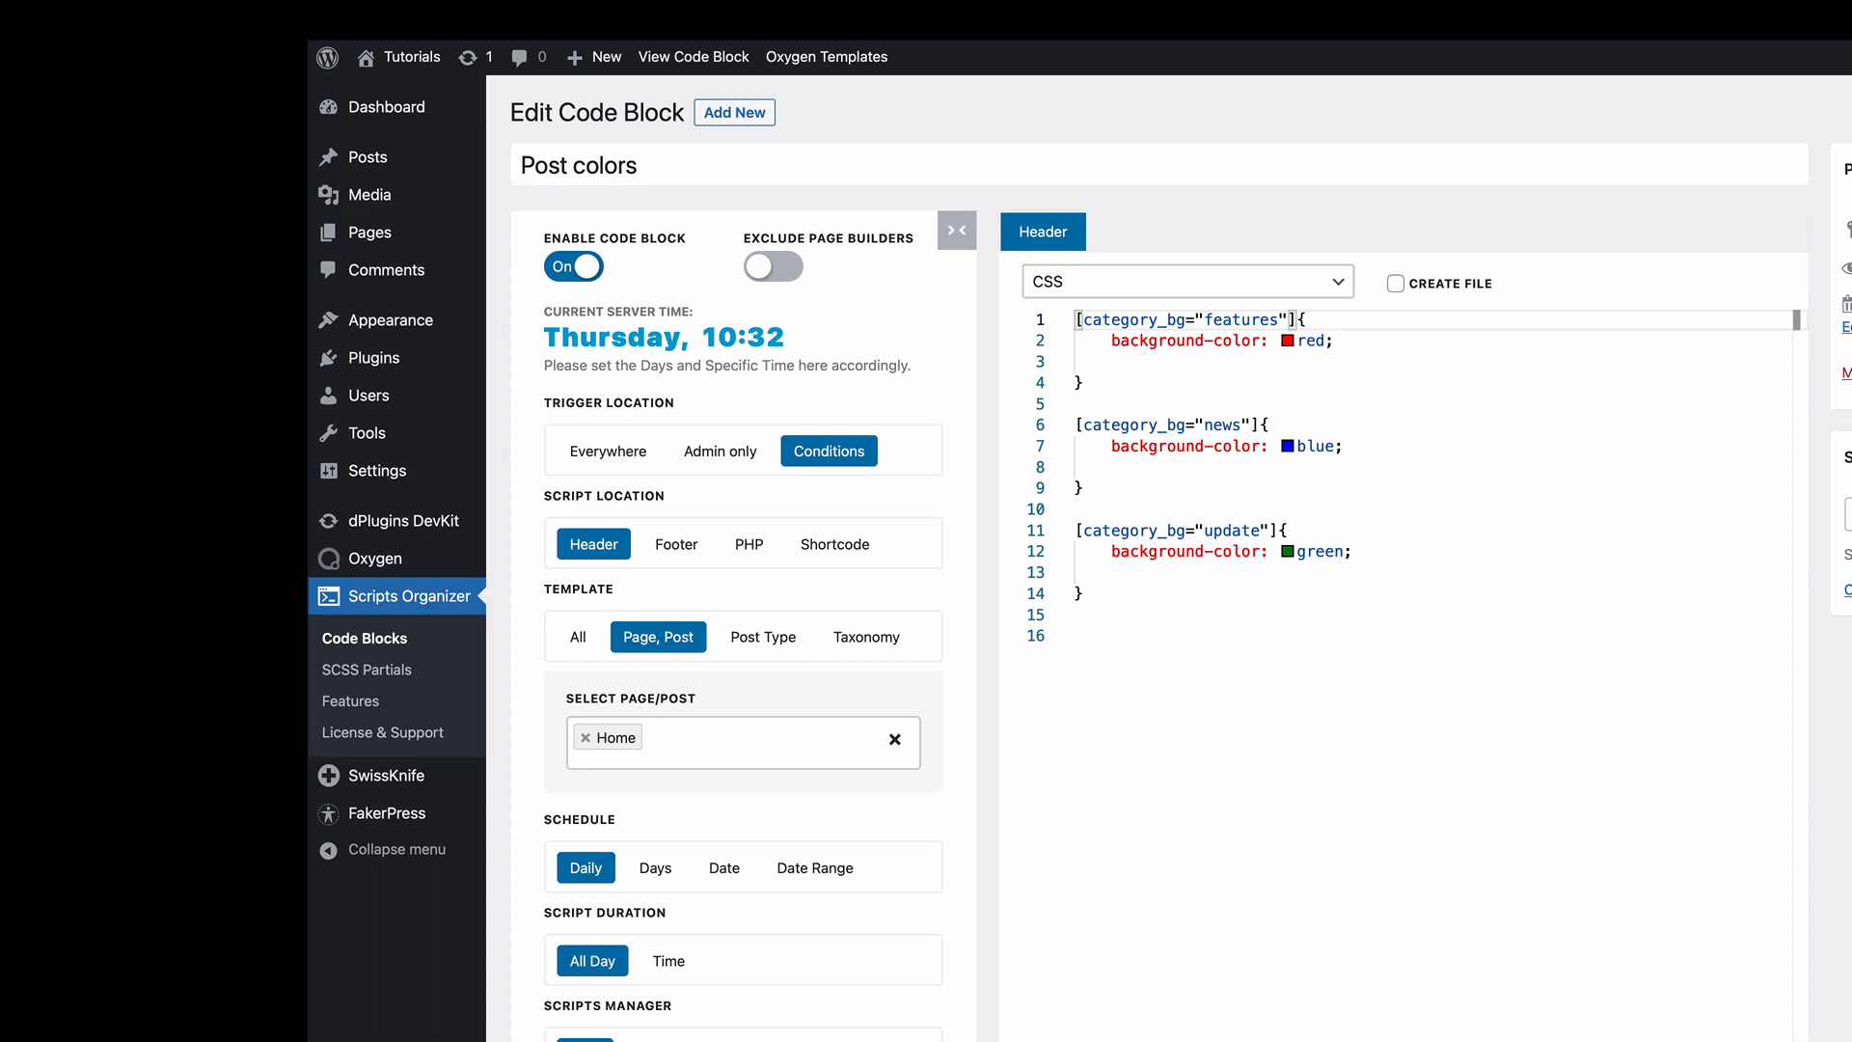
{"action": "type", "text": "html"}
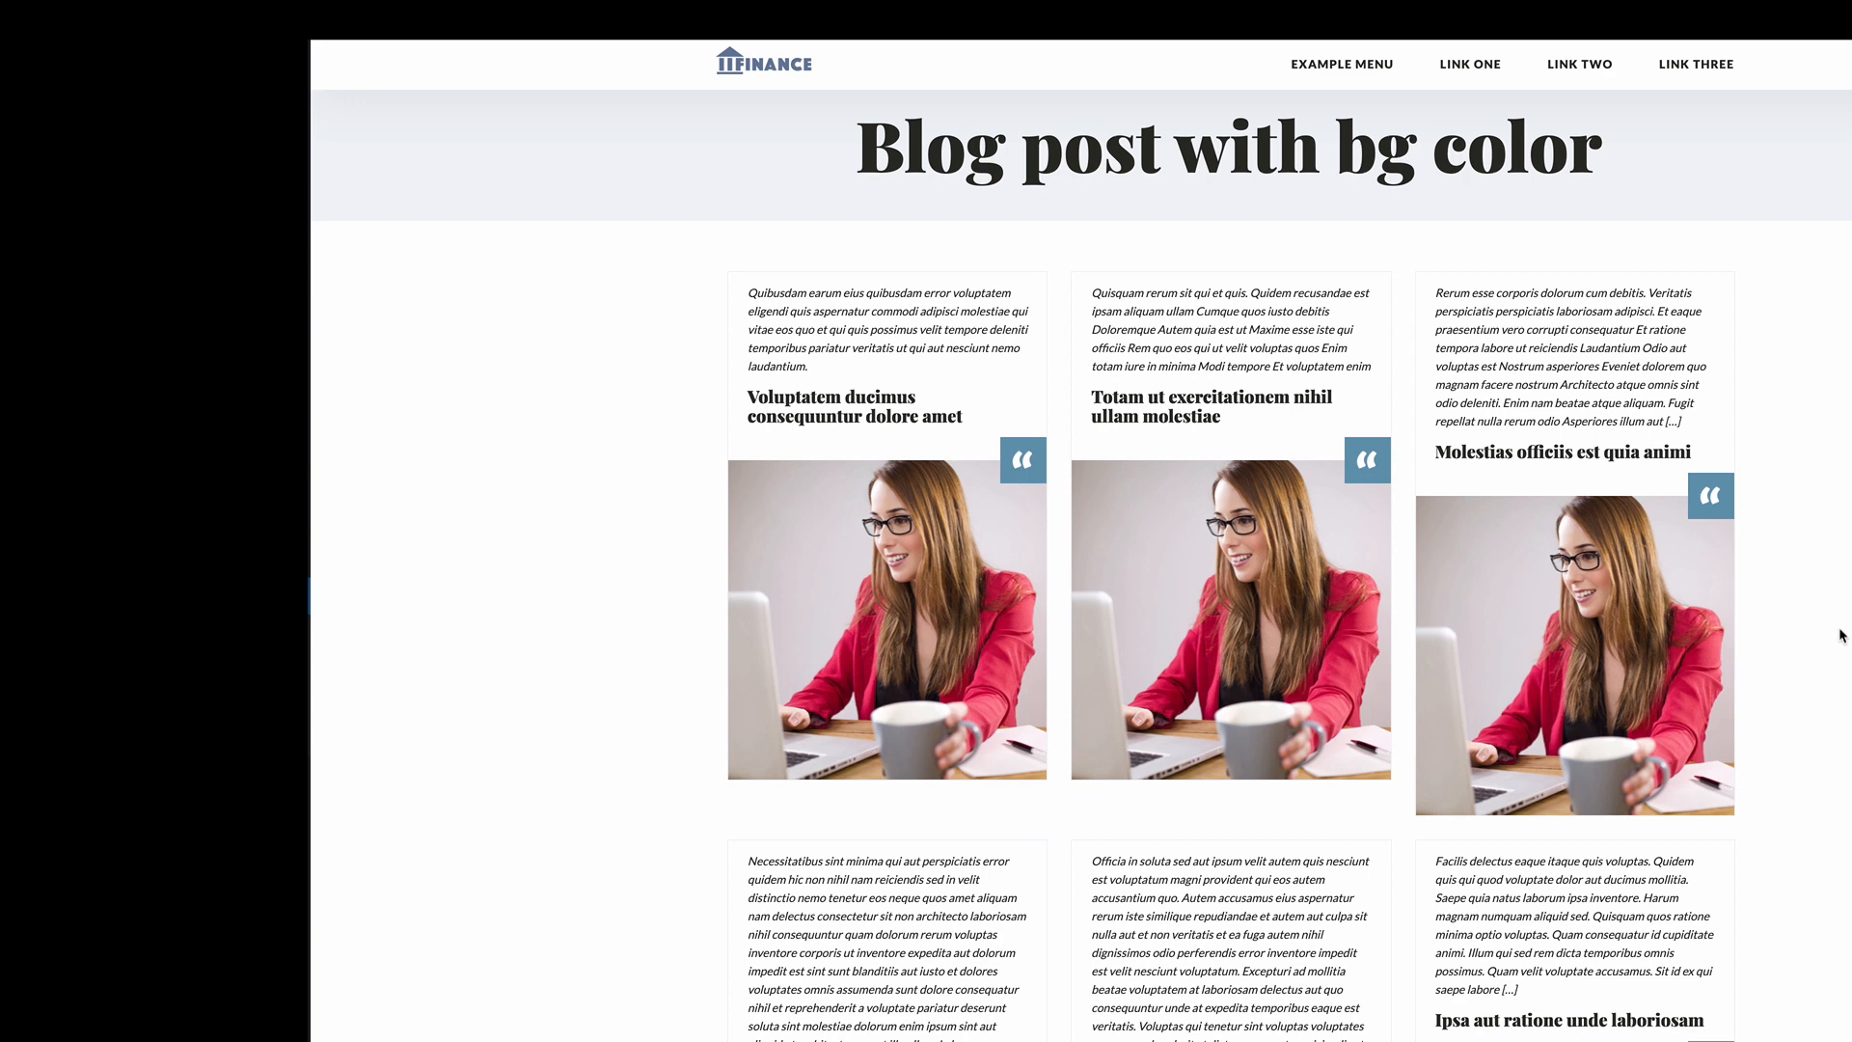
Scroll the card Div's attributes to show category_bg filled from the post terms data.
{"action": "scroll", "scroll_direction": "down", "scroll_amount": 3}
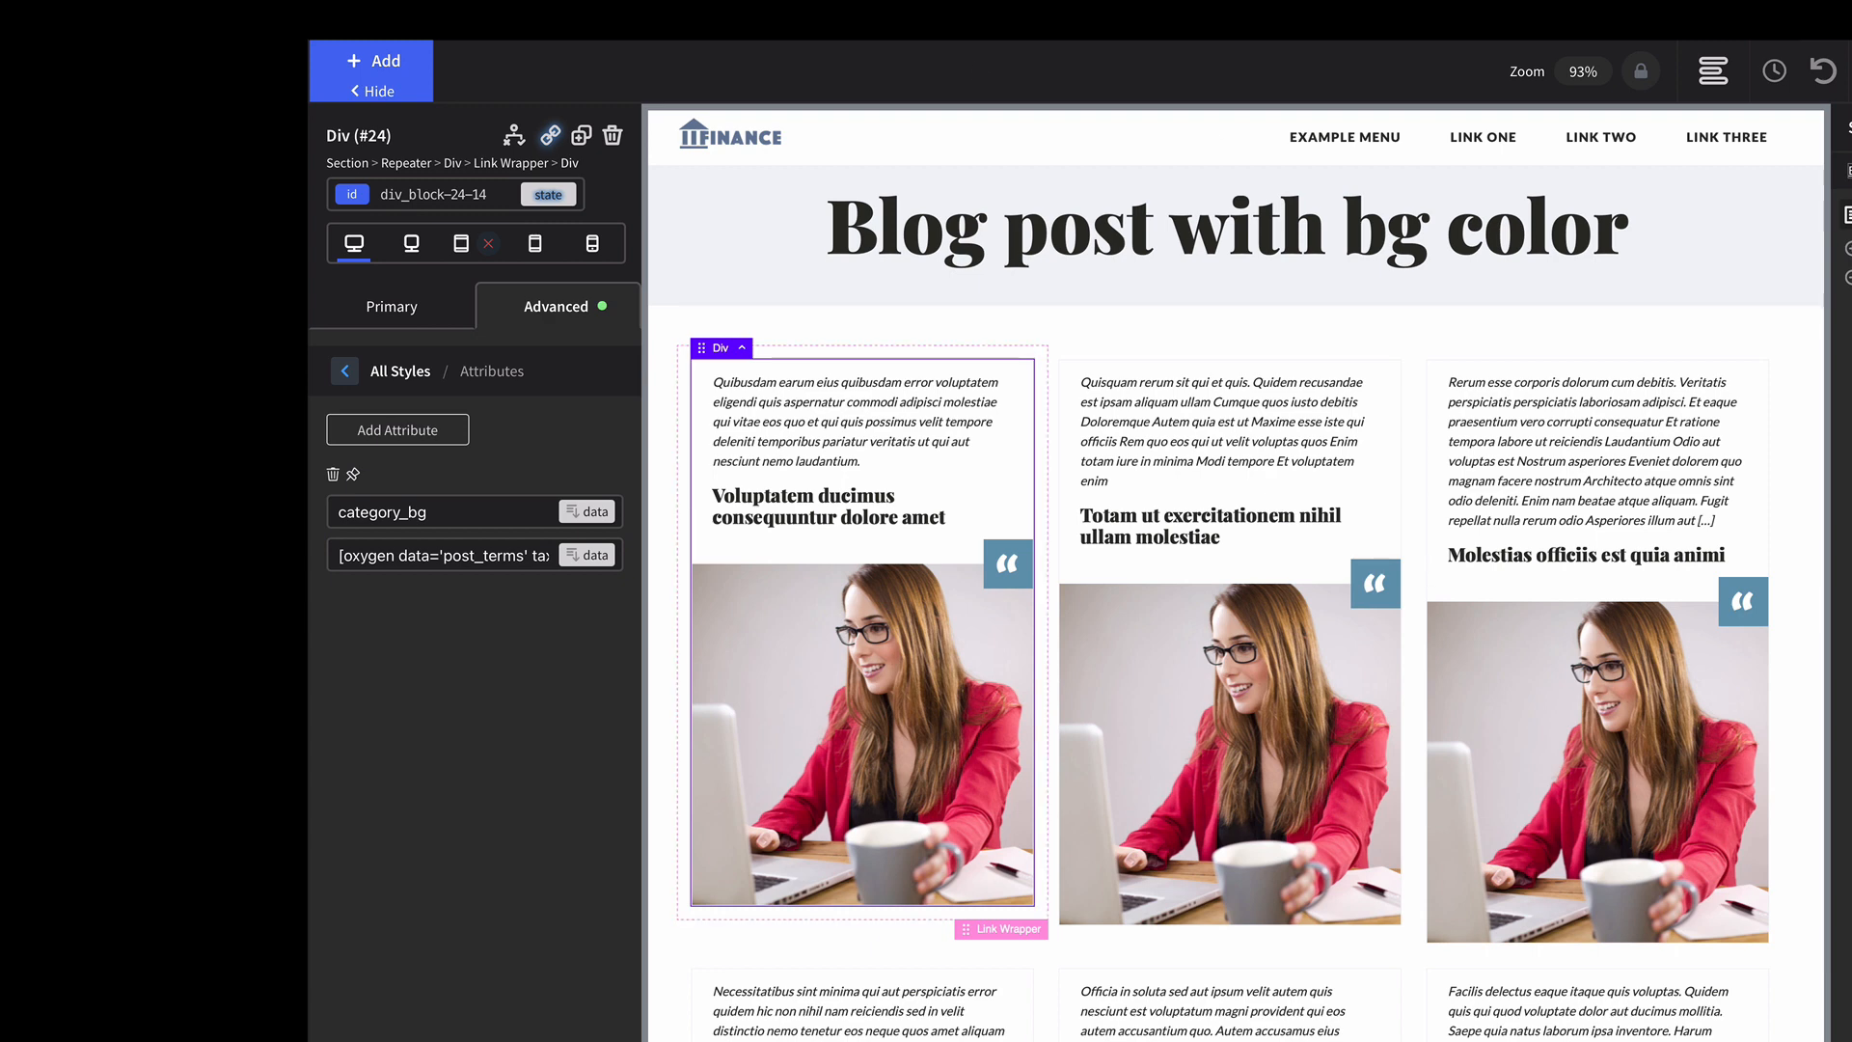
View the card Div's background settings and scroll through the coloured front-end cards.
{"action": "left_click", "coordinate": [343, 371]}
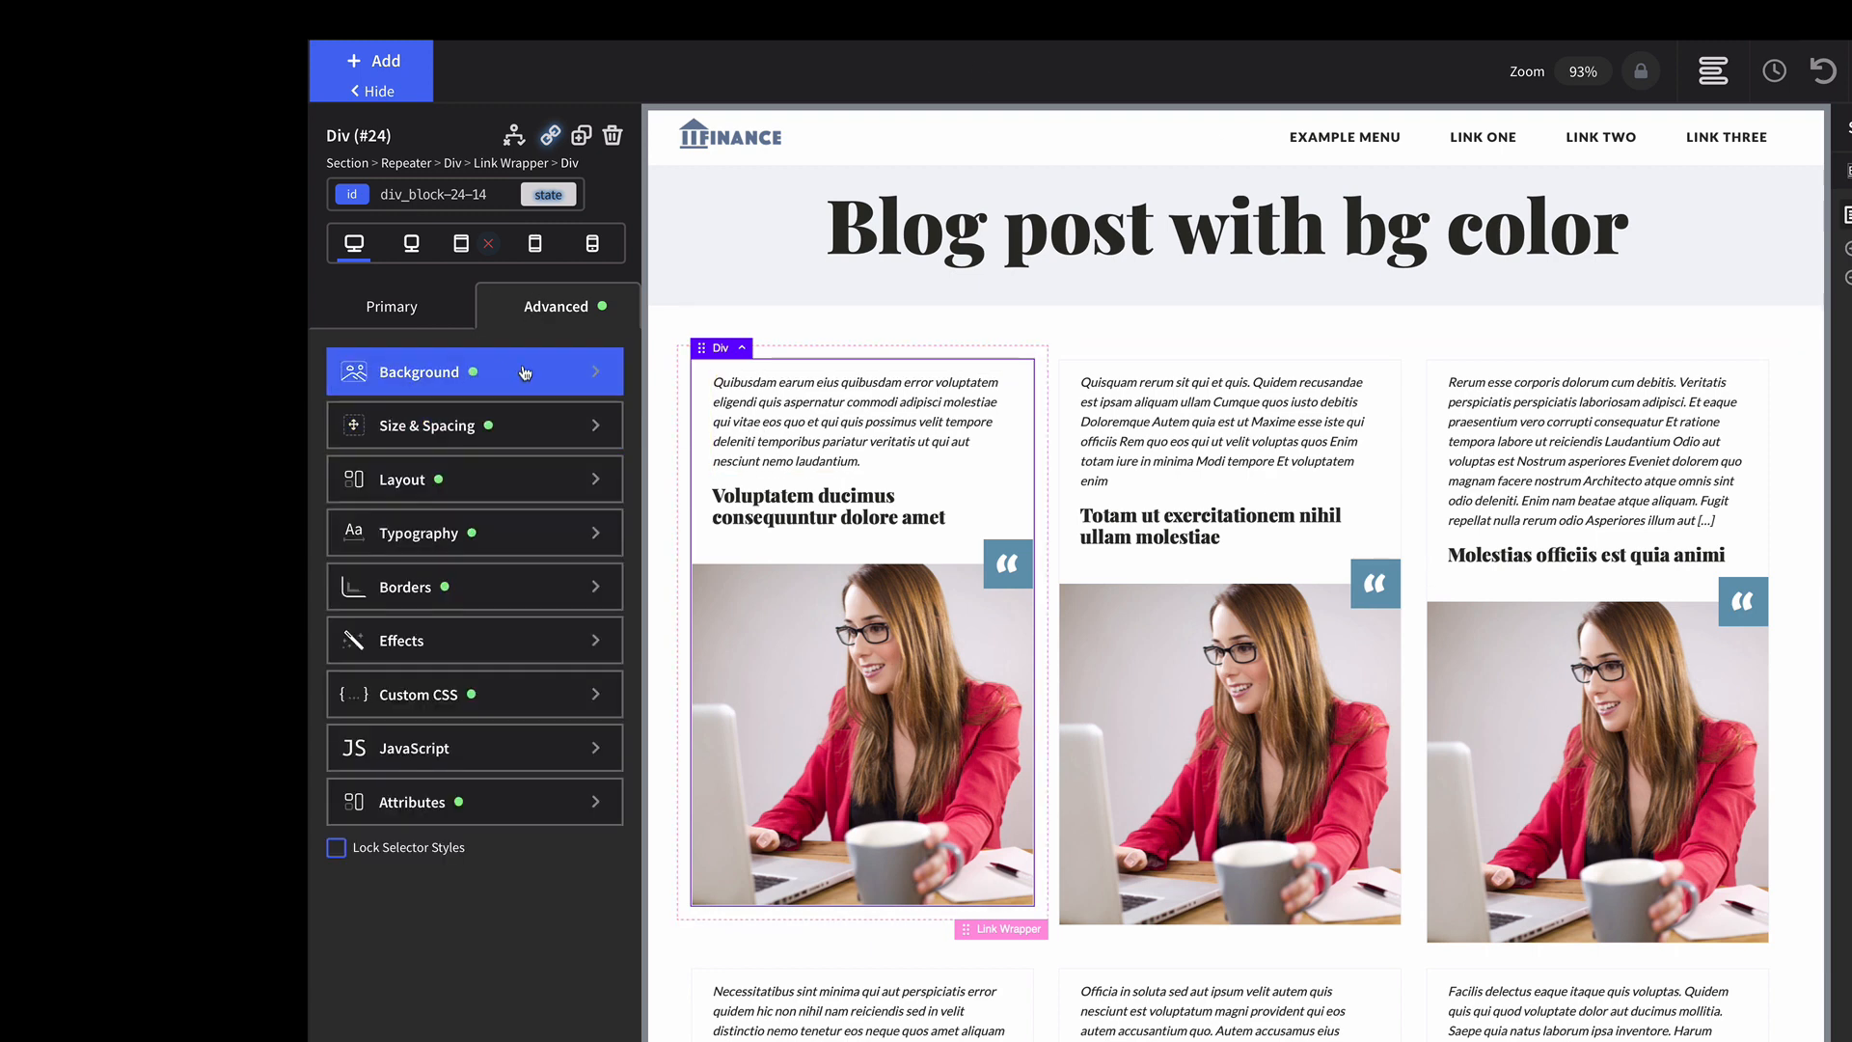
{"action": "left_click", "coordinate": [419, 371]}
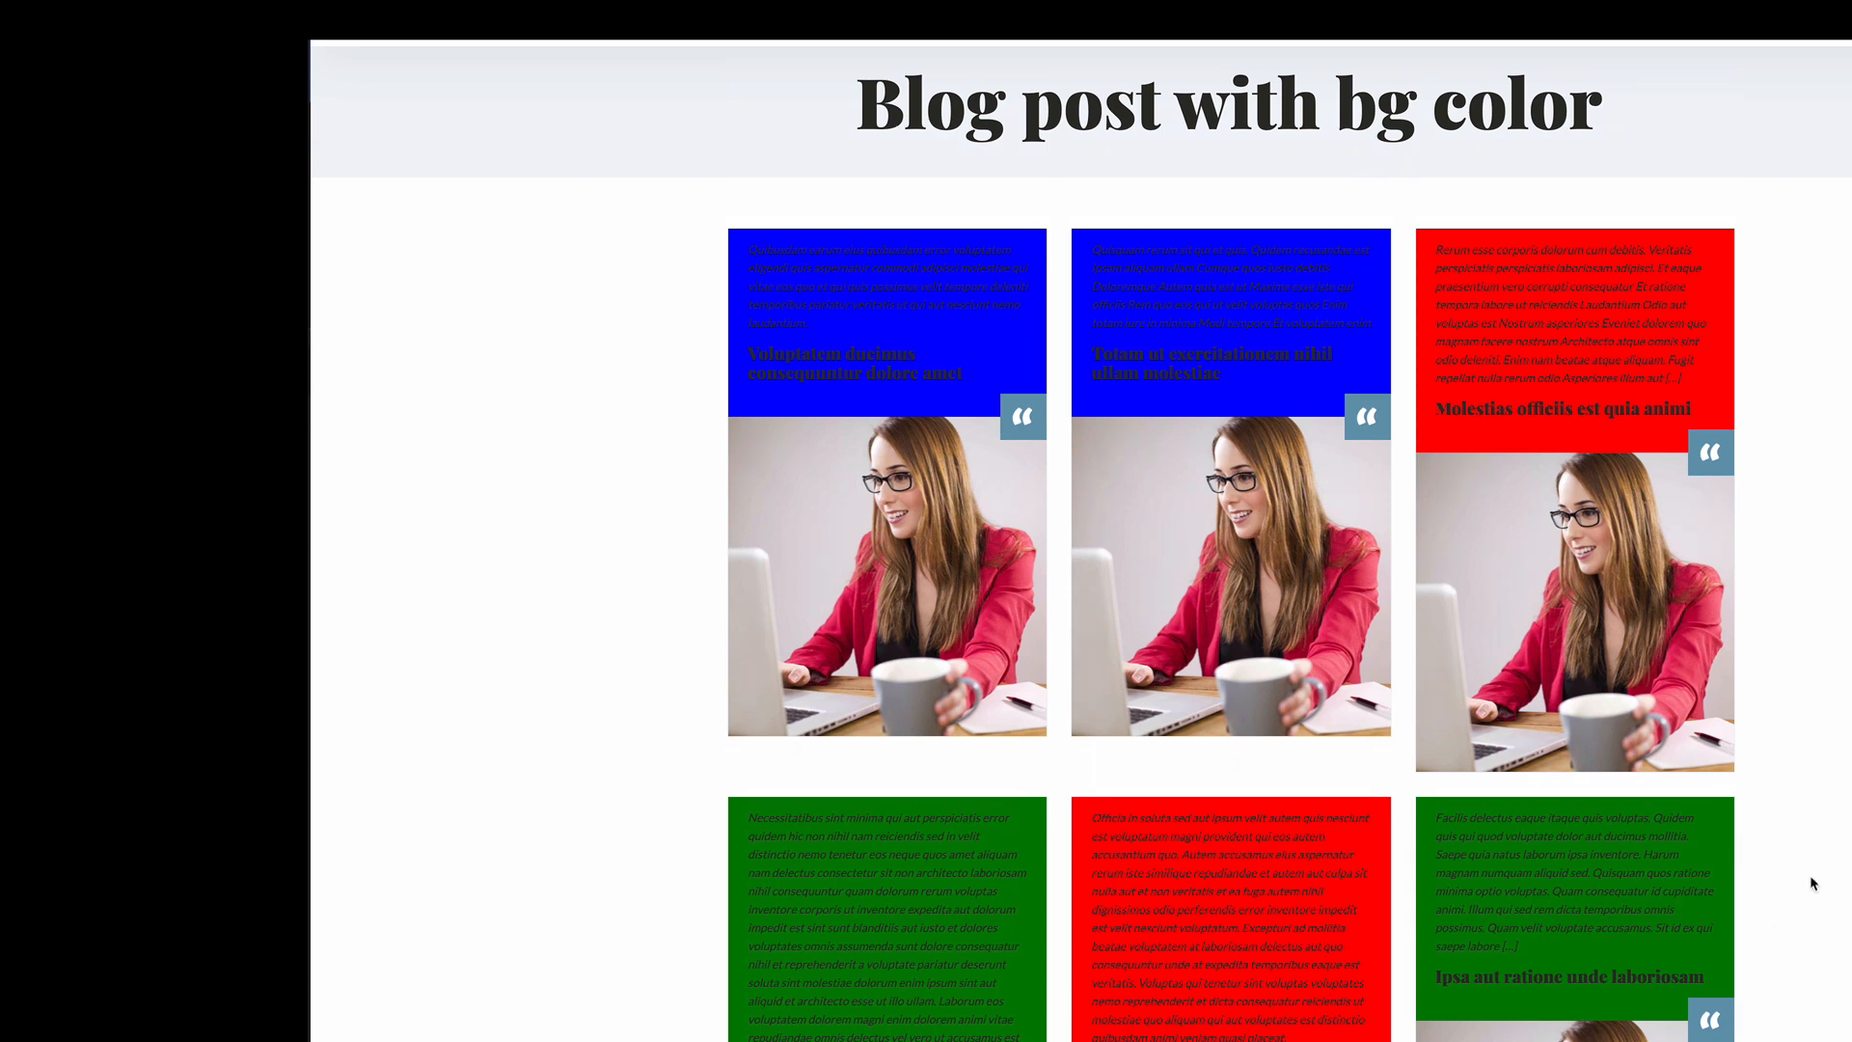
{"action": "scroll", "scroll_direction": "down", "scroll_amount": 3}
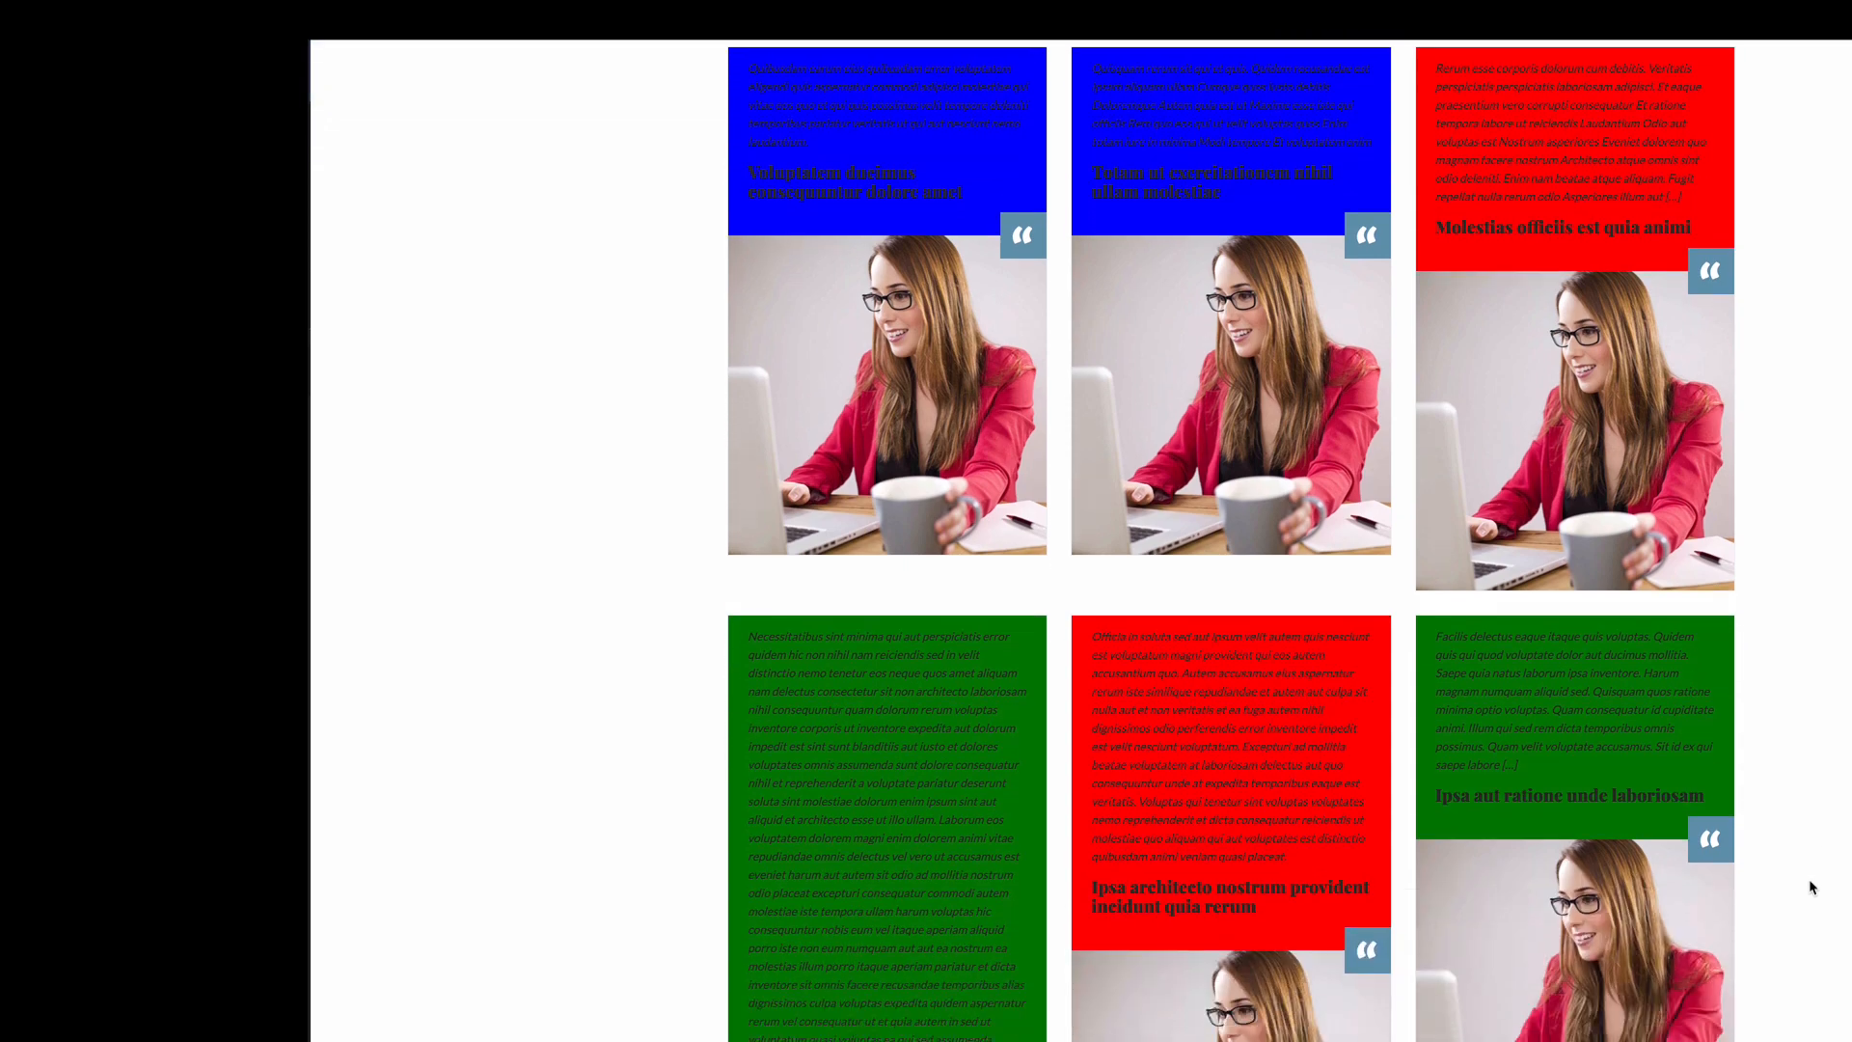
{"action": "scroll", "scroll_direction": "down", "scroll_amount": 3}
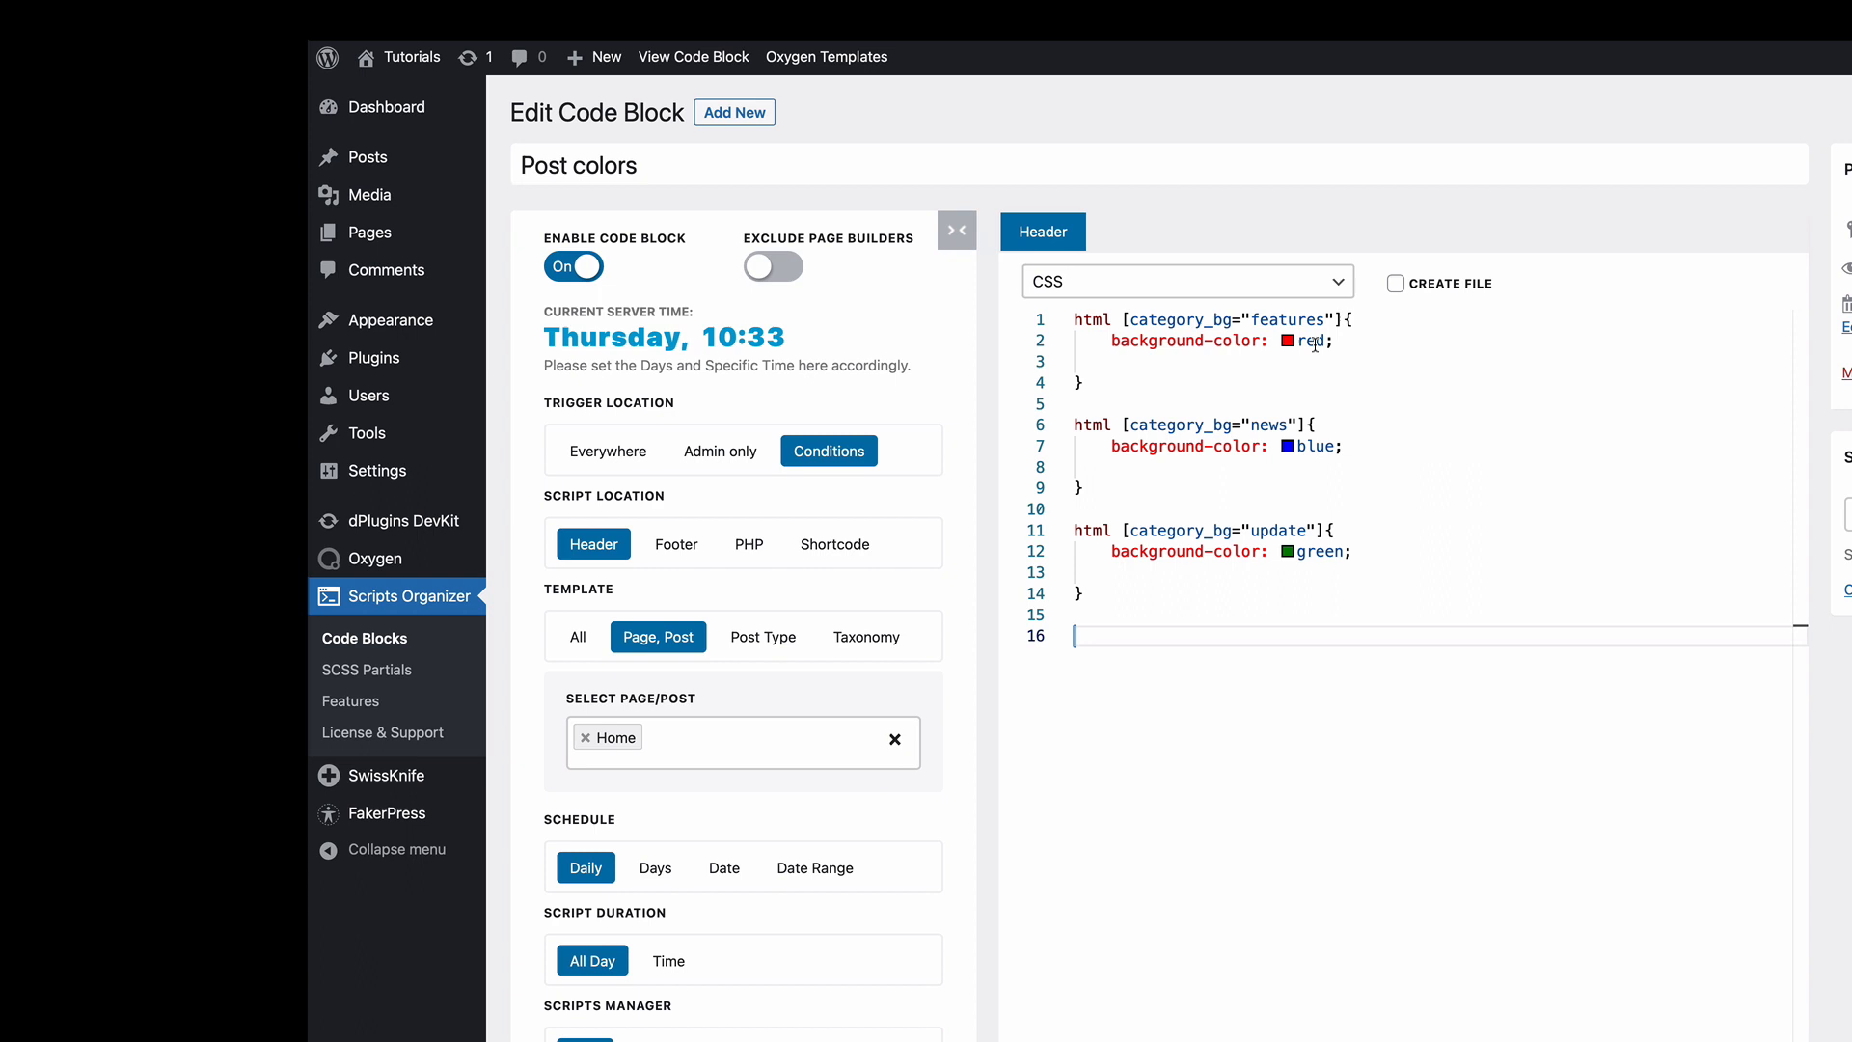
{"action": "mouse_move", "coordinate": [1721, 372]}
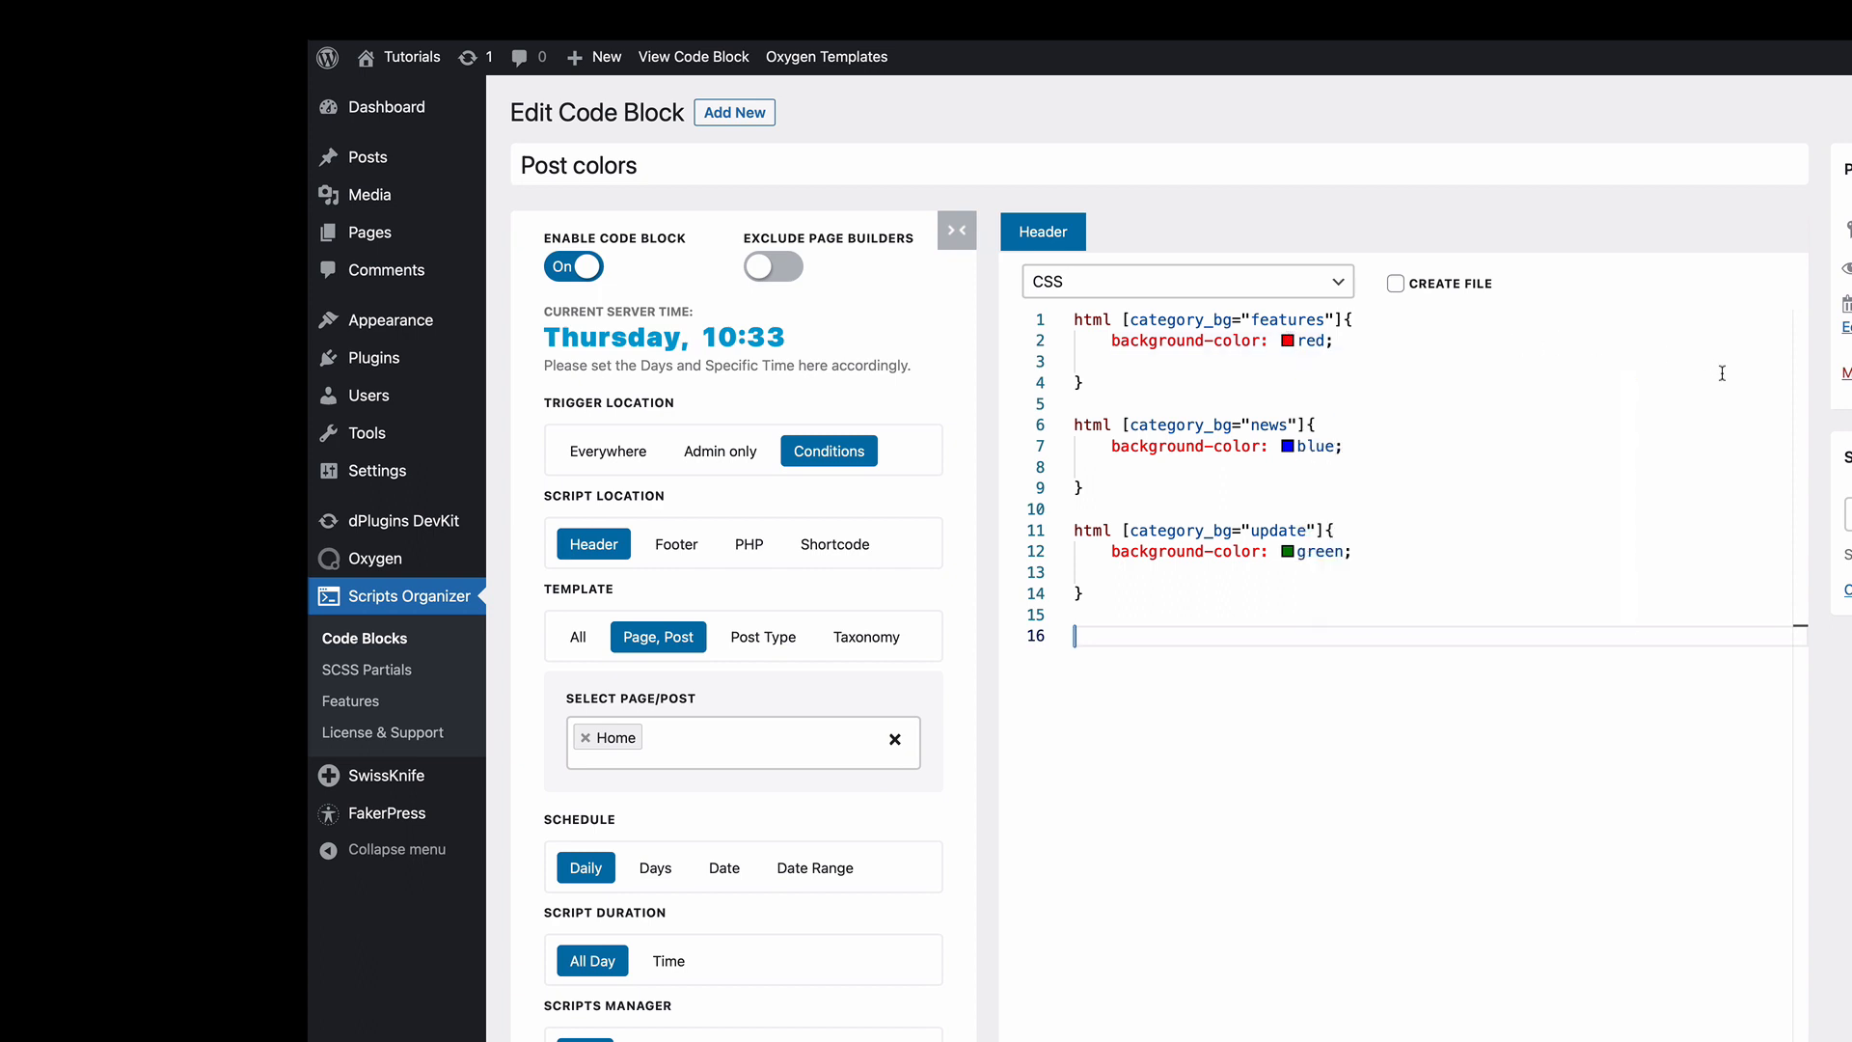
{"action": "mouse_move", "coordinate": [1721, 362]}
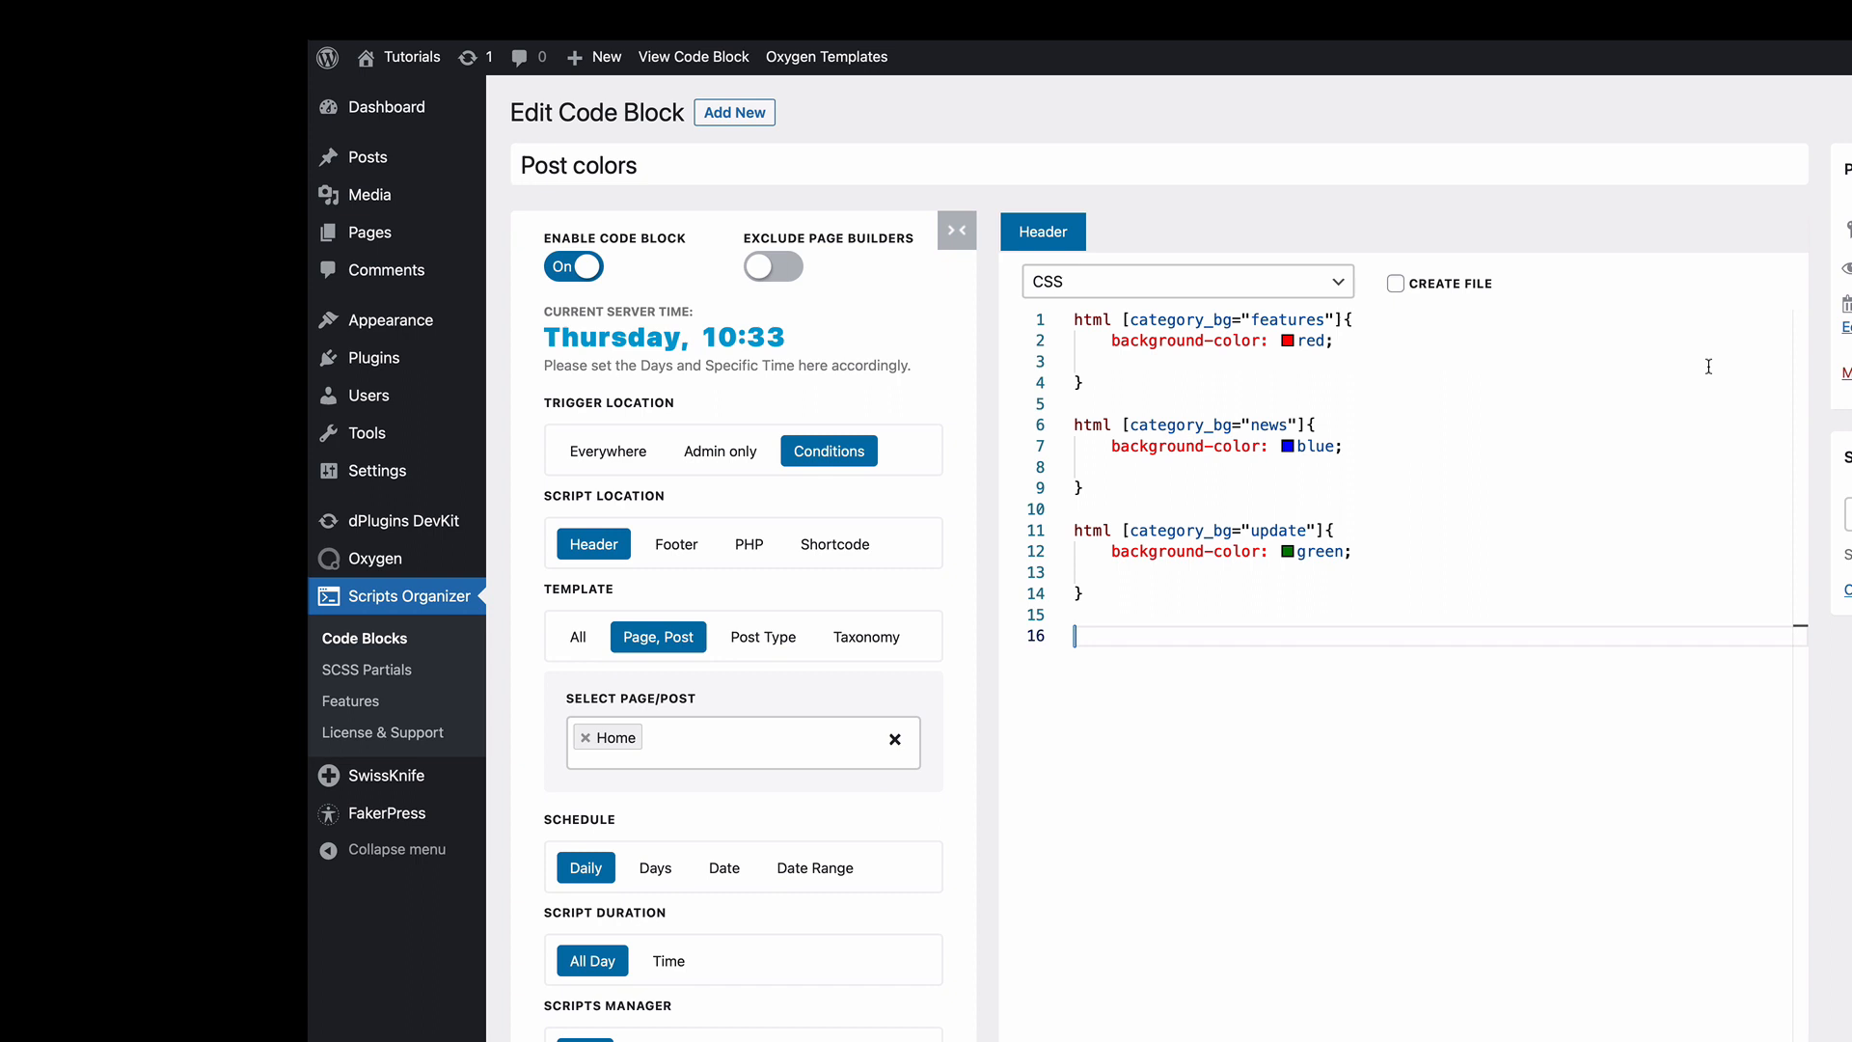
{"action": "mouse_move", "coordinate": [1618, 409]}
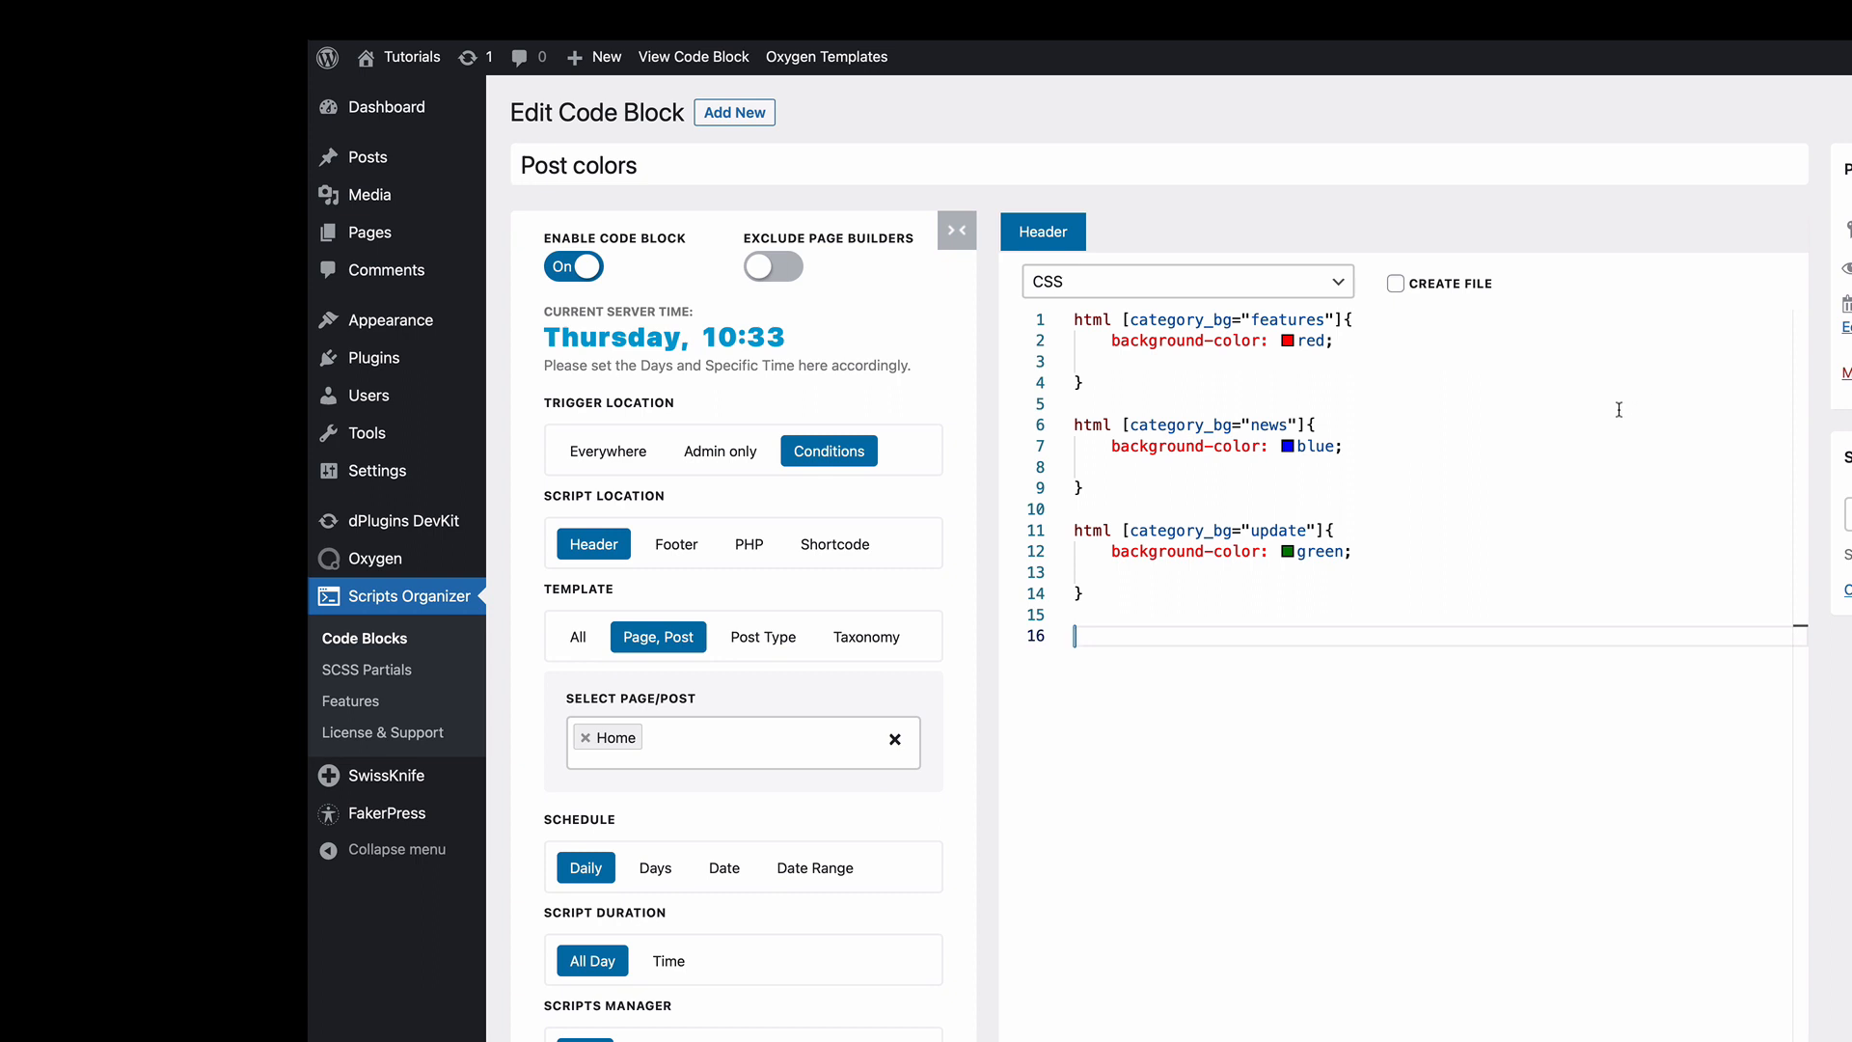
{"action": "mouse_move", "coordinate": [1622, 413]}
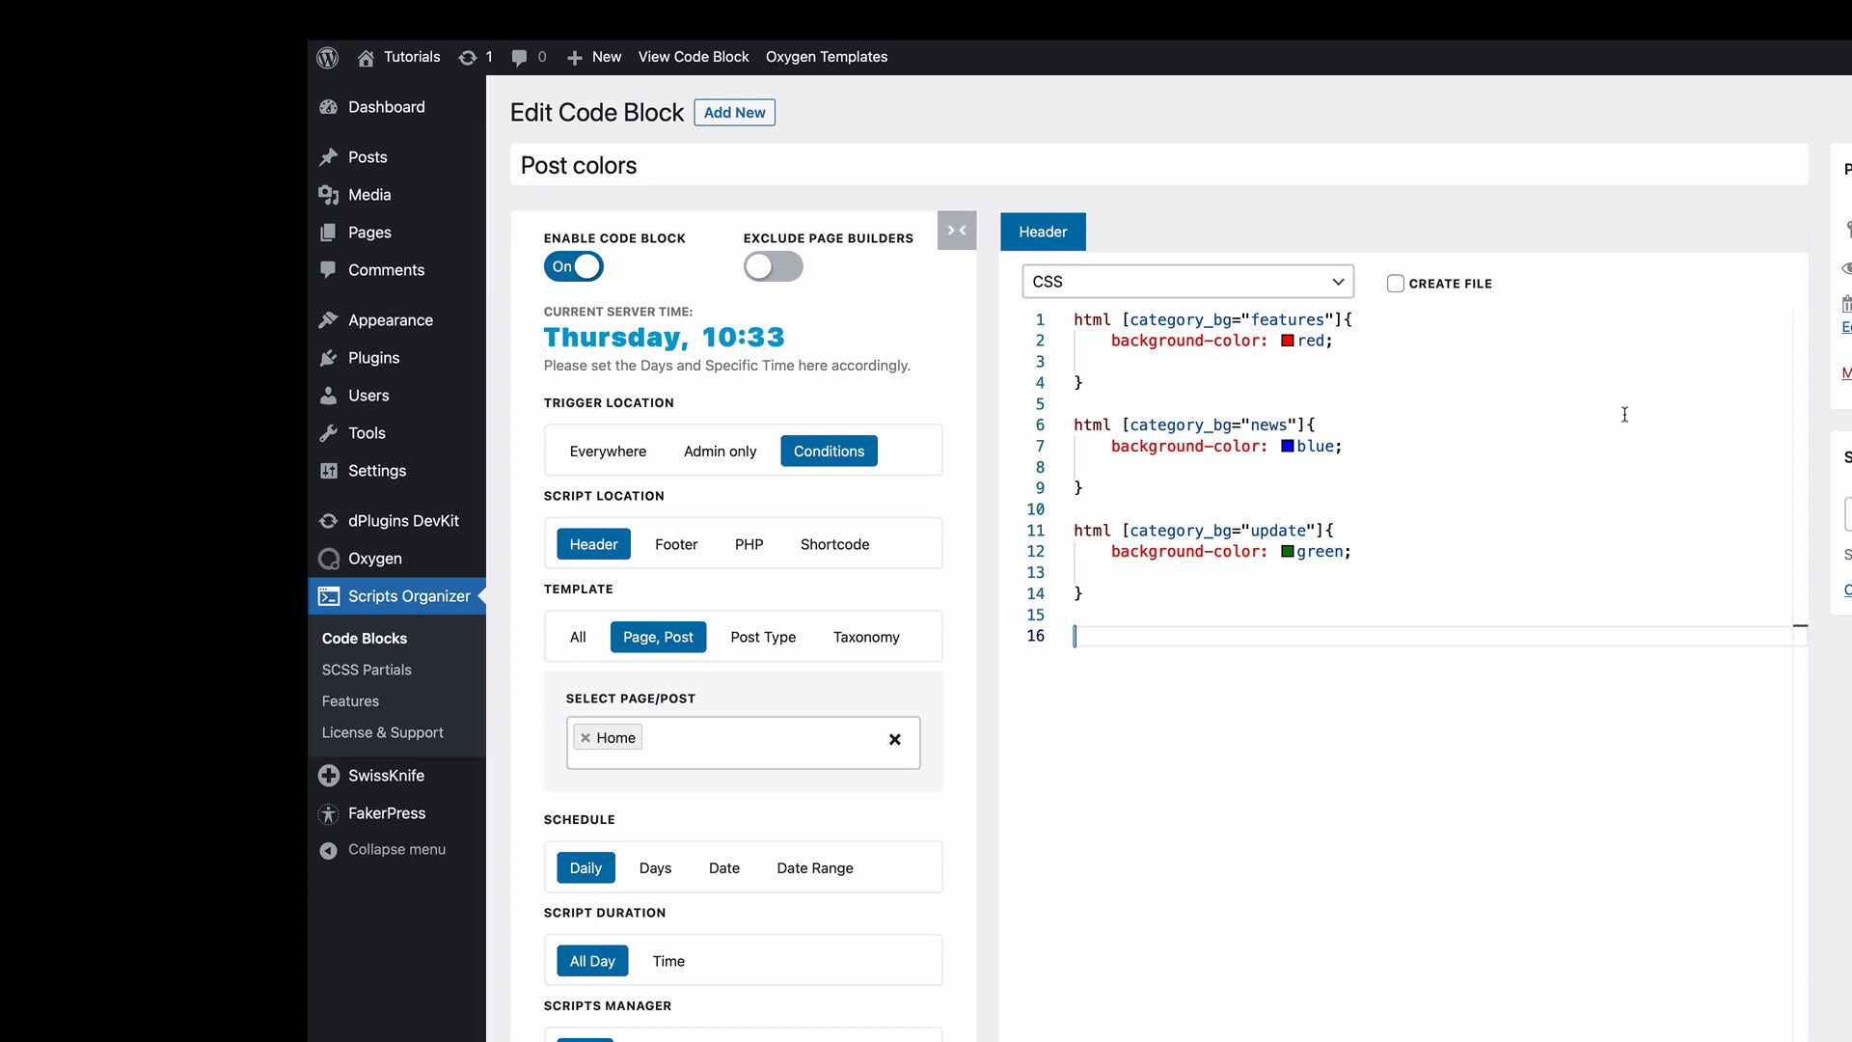